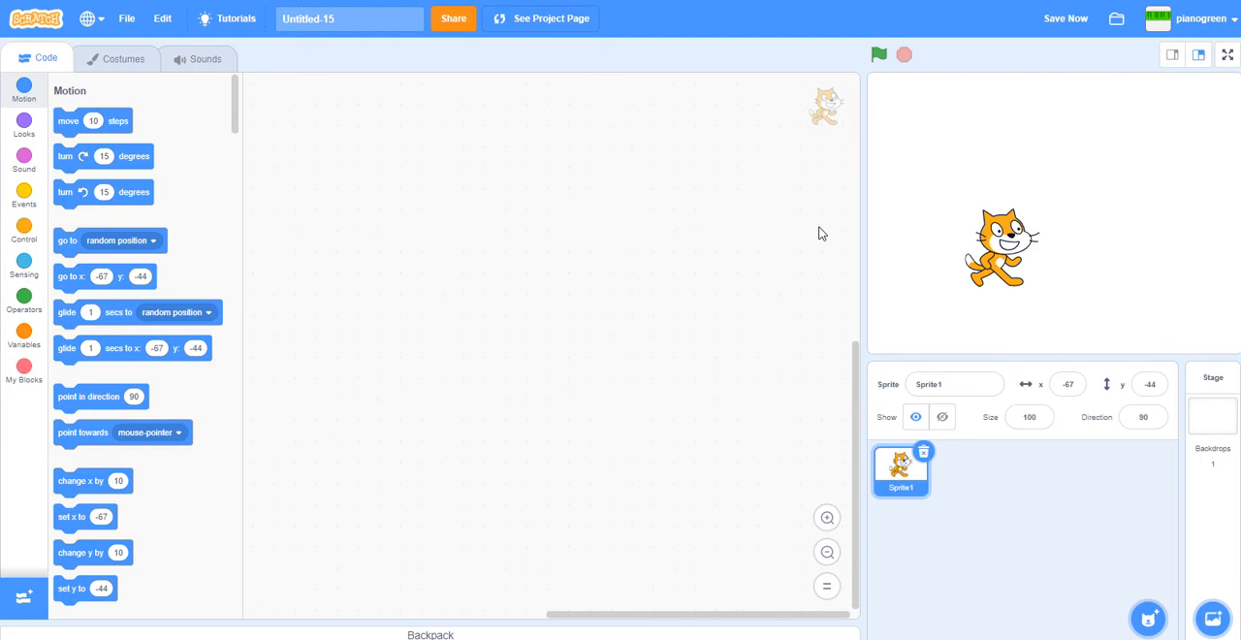
Play the Scratch intro animation, then stop it.
click(1227, 54)
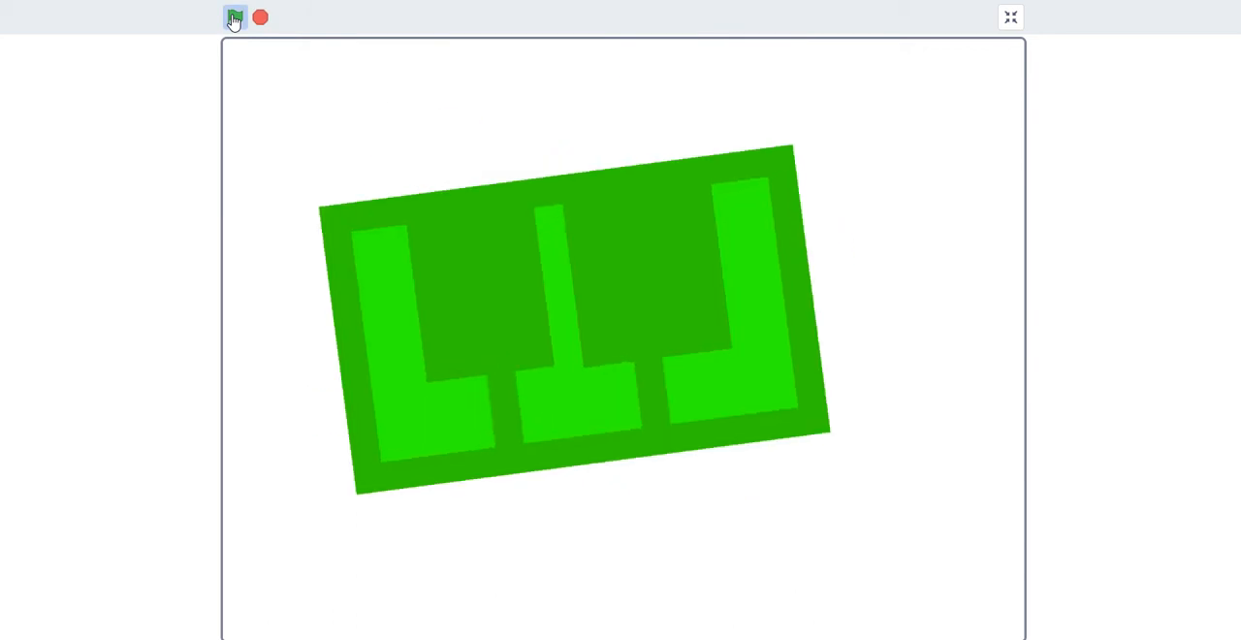
click(234, 17)
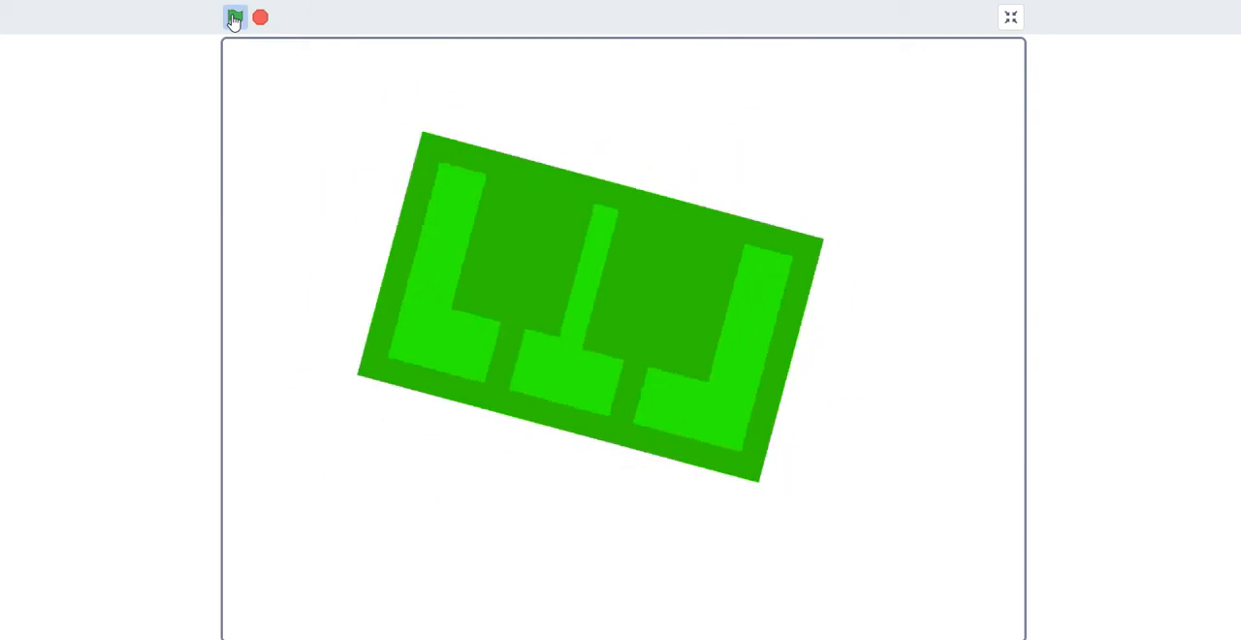
click(235, 18)
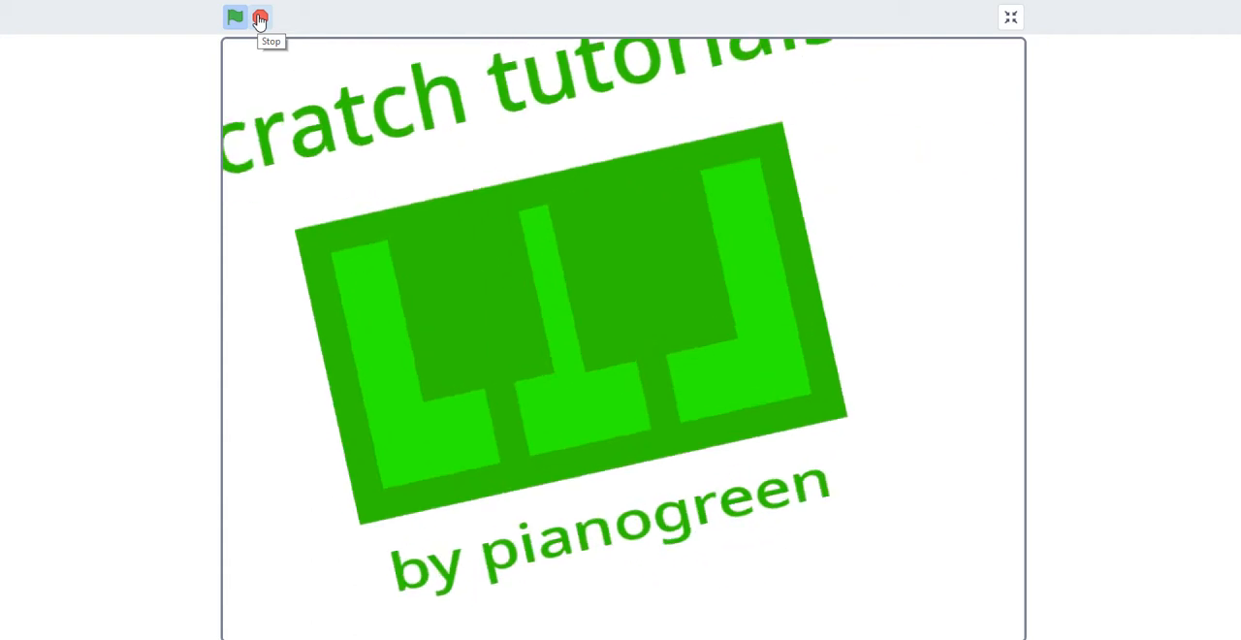
click(260, 17)
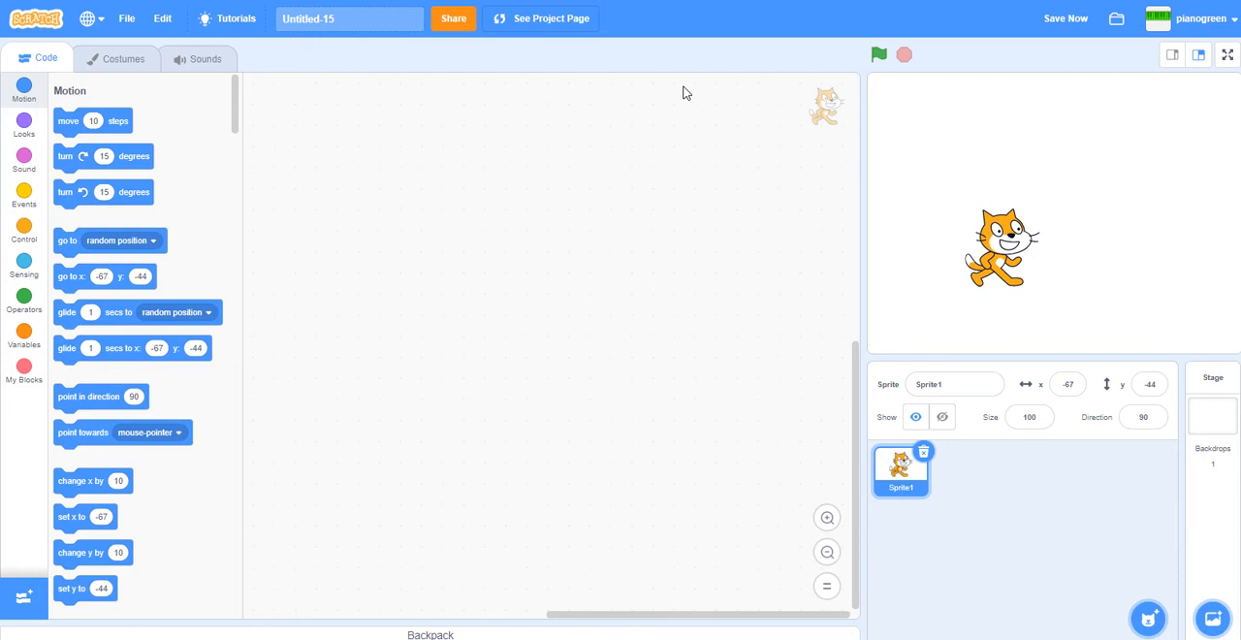
mouse_move(951, 463)
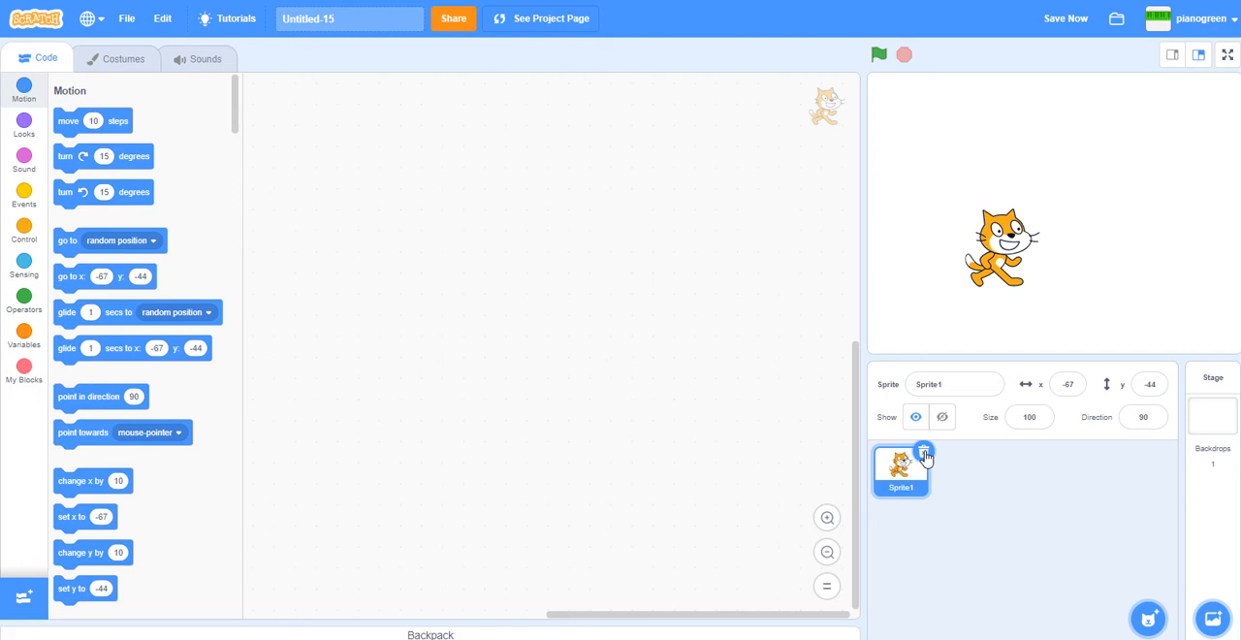
Delete the default cat sprite and search the sprite library for 'button'.
click(1214, 402)
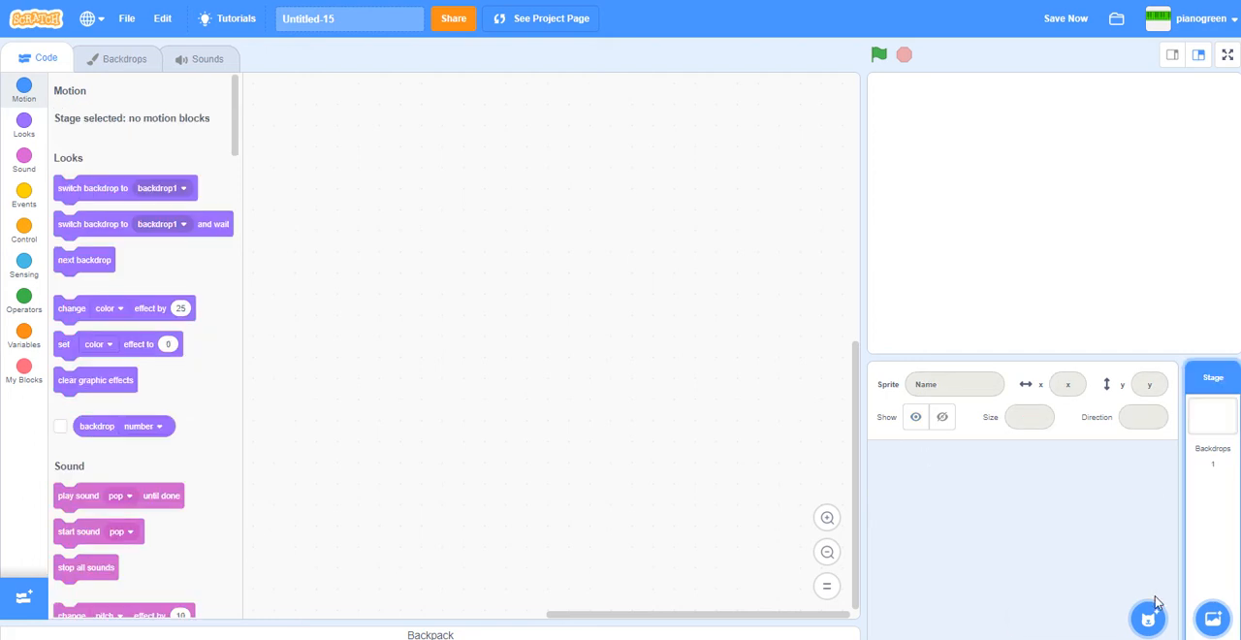
click(1149, 618)
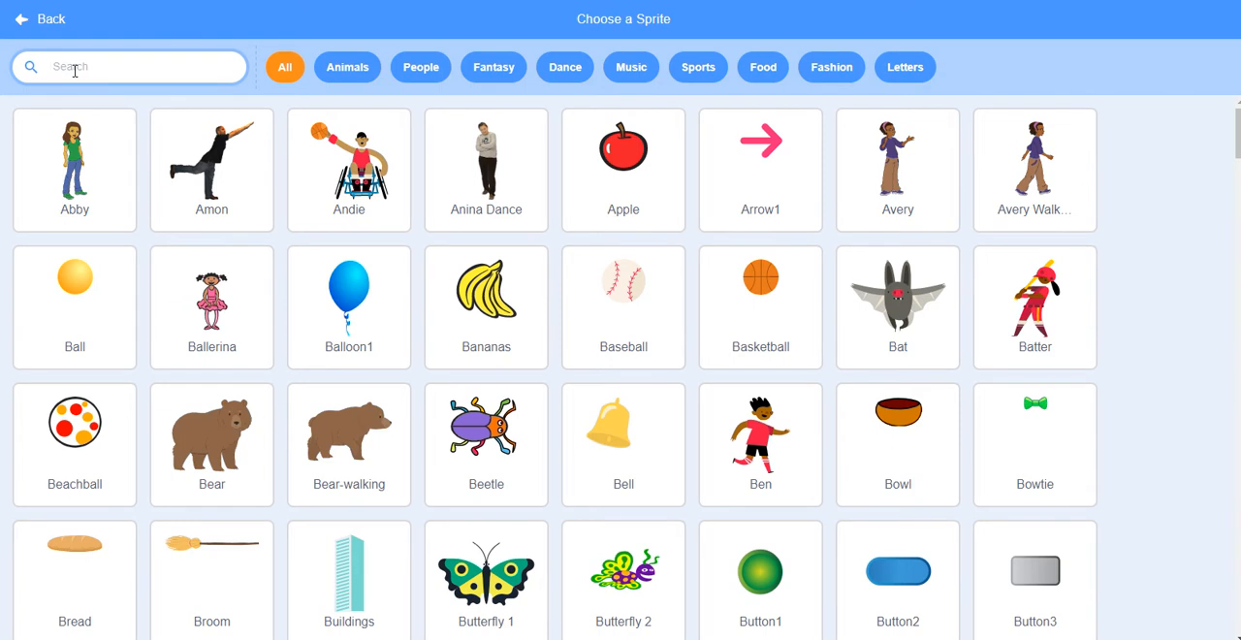
text(button)
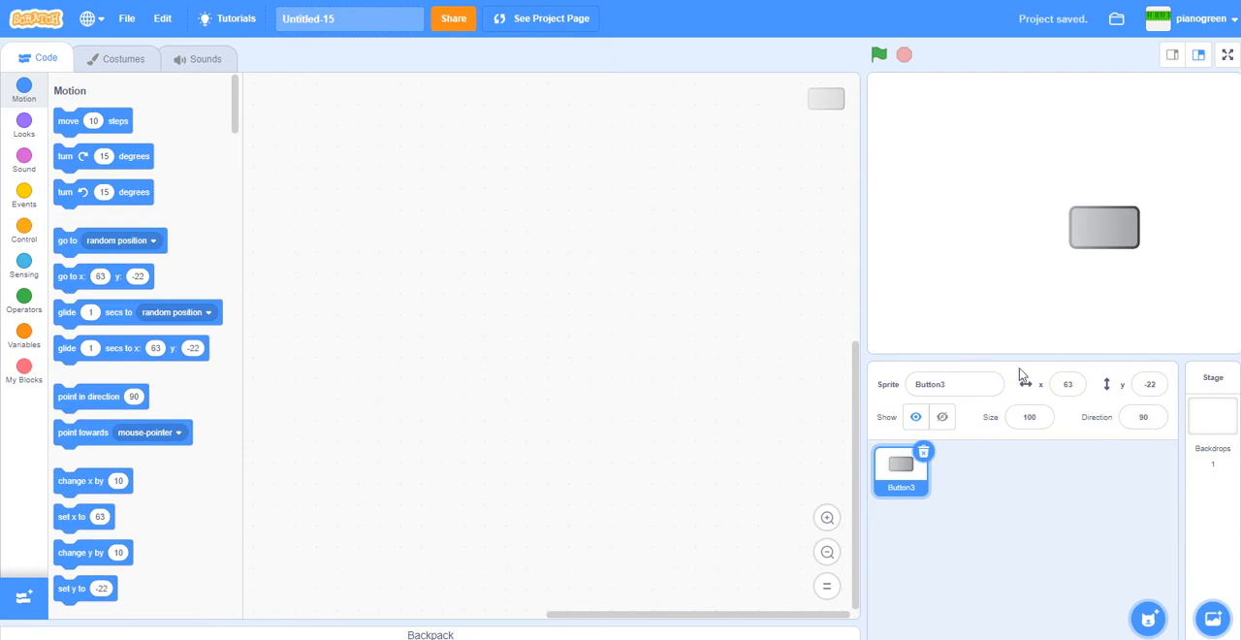
Rename the sprite Button, delete costume button3-b, and write 'Play' on the remaining costume.
click(956, 384)
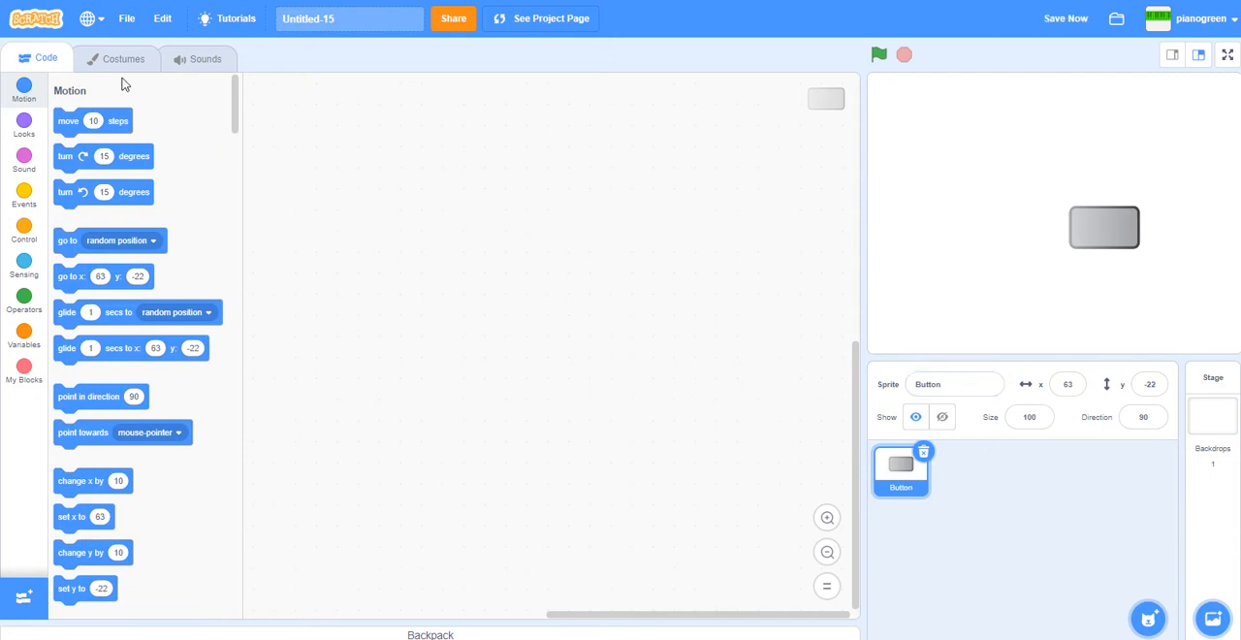
click(122, 59)
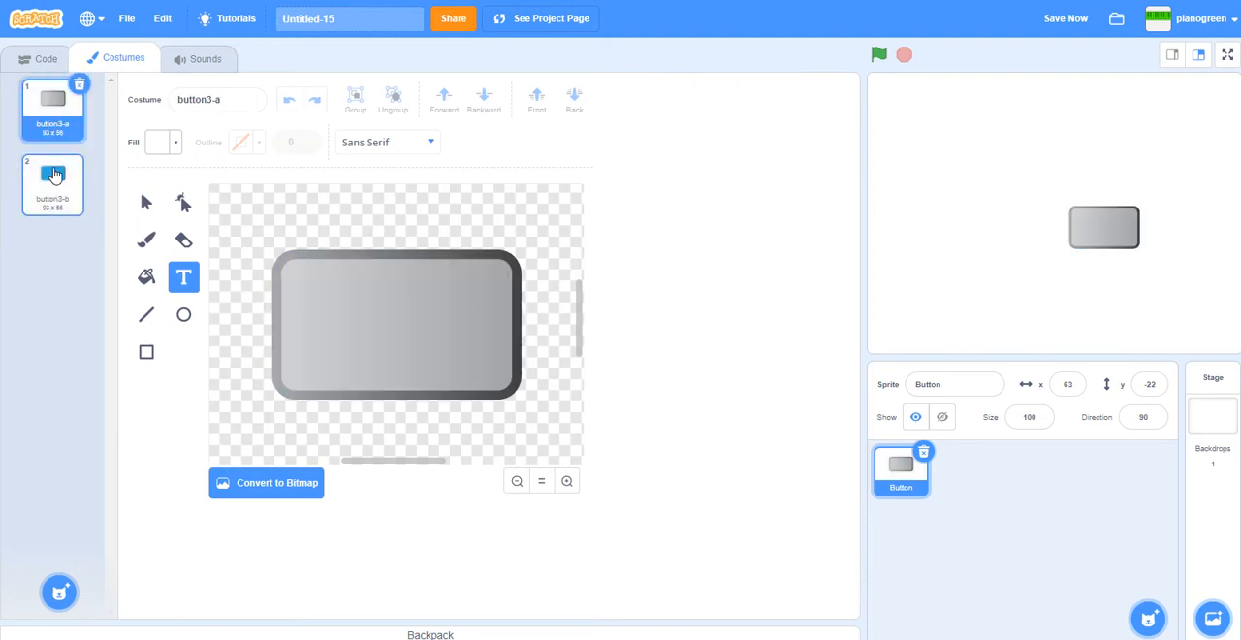
click(54, 184)
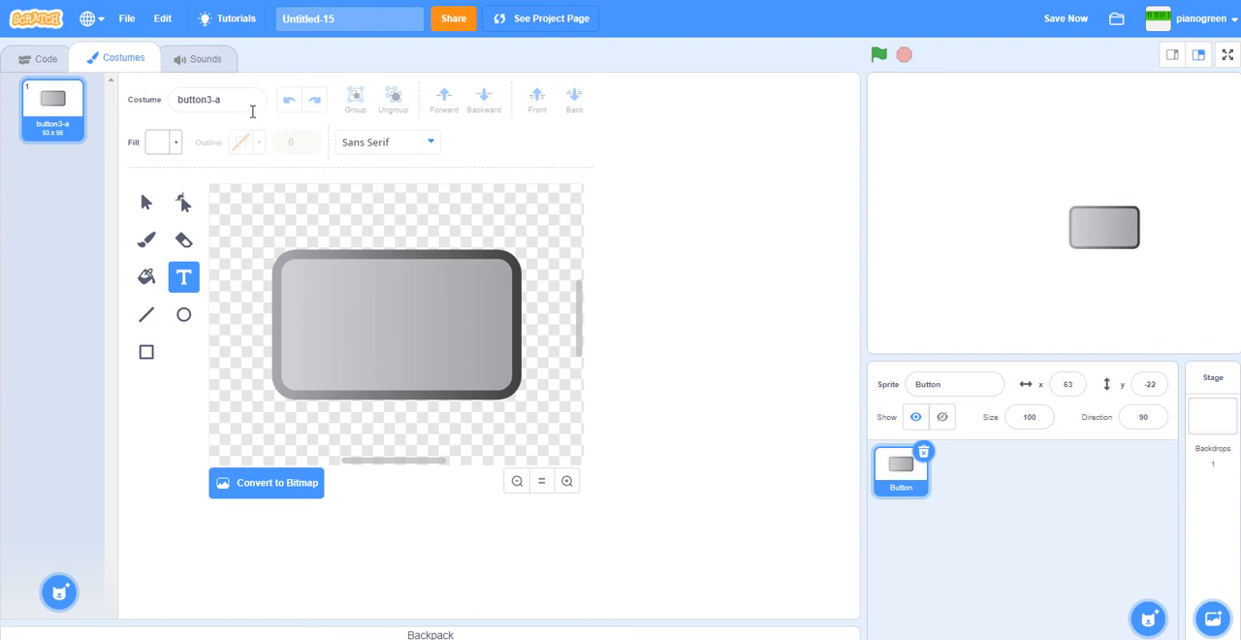
mouse_move(199, 219)
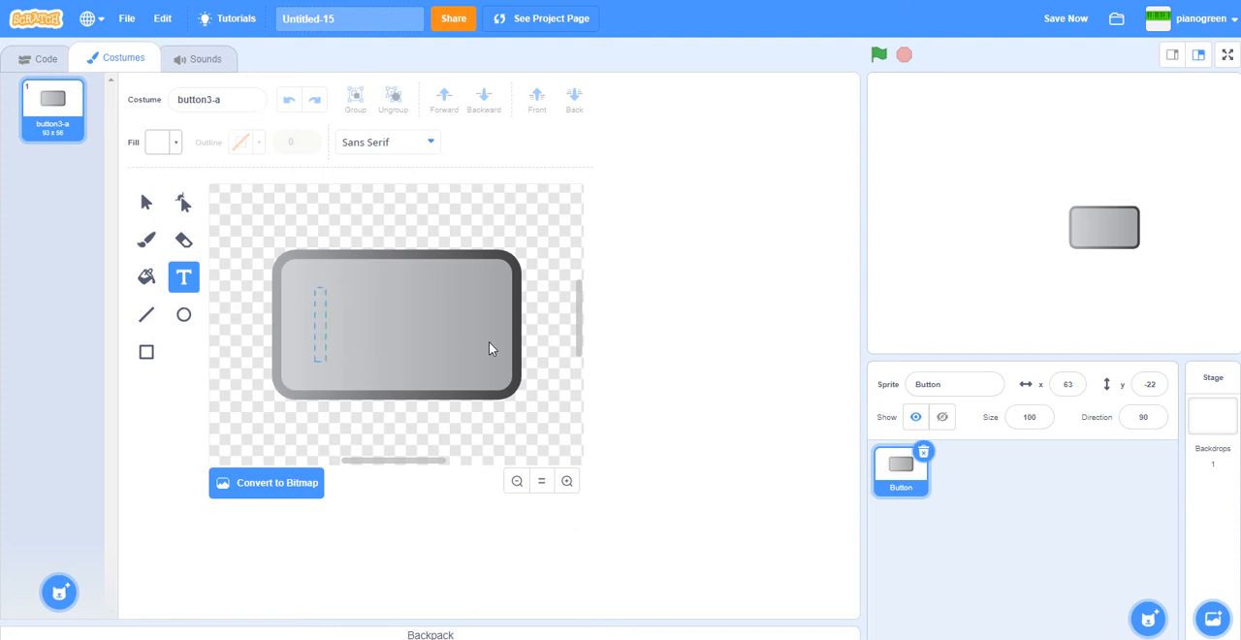
text(Play)
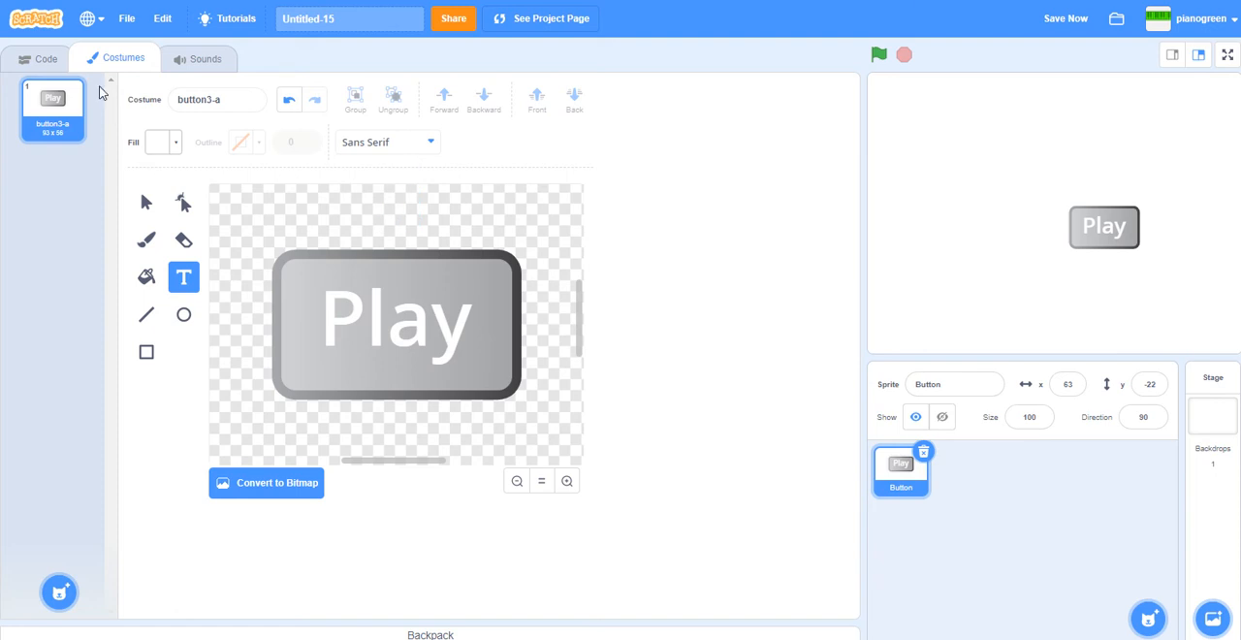
Build a 'when flag clicked' hat followed by 'go to x: 0 y: 0'.
click(44, 59)
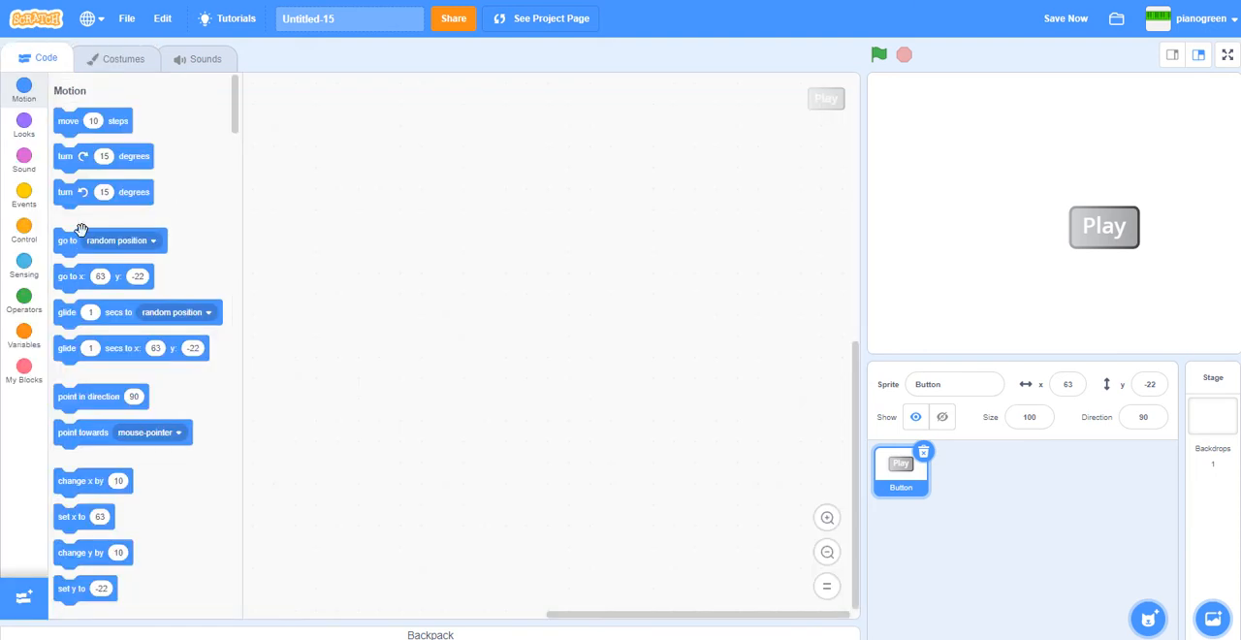
mouse_move(528, 211)
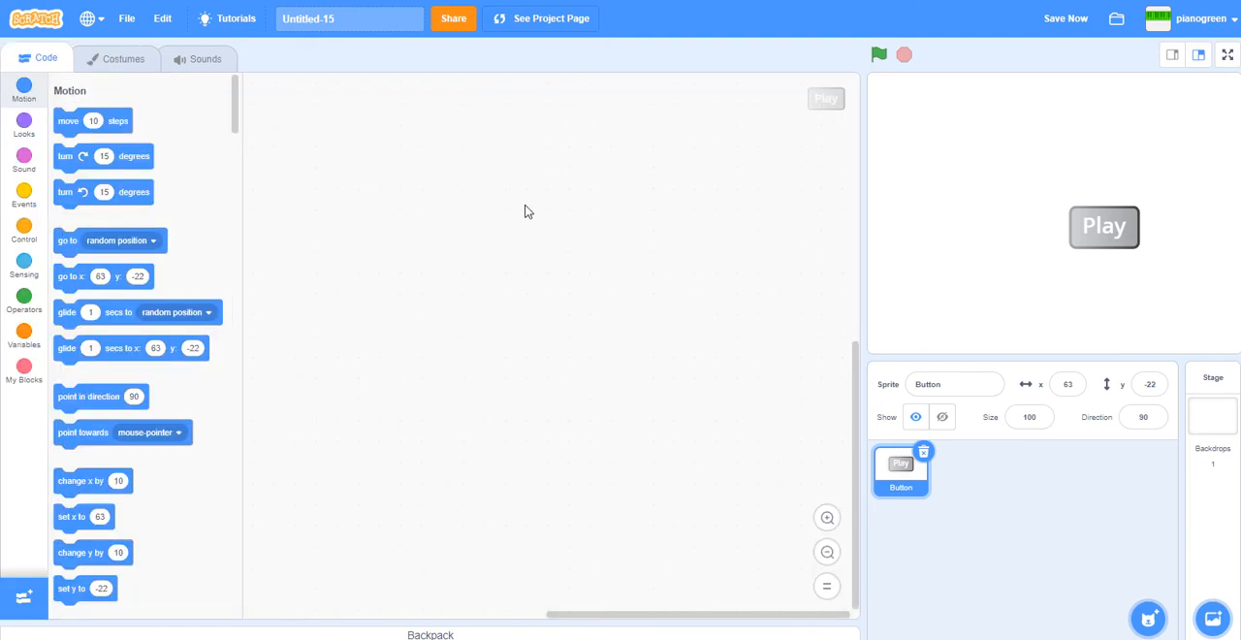
mouse_move(475, 274)
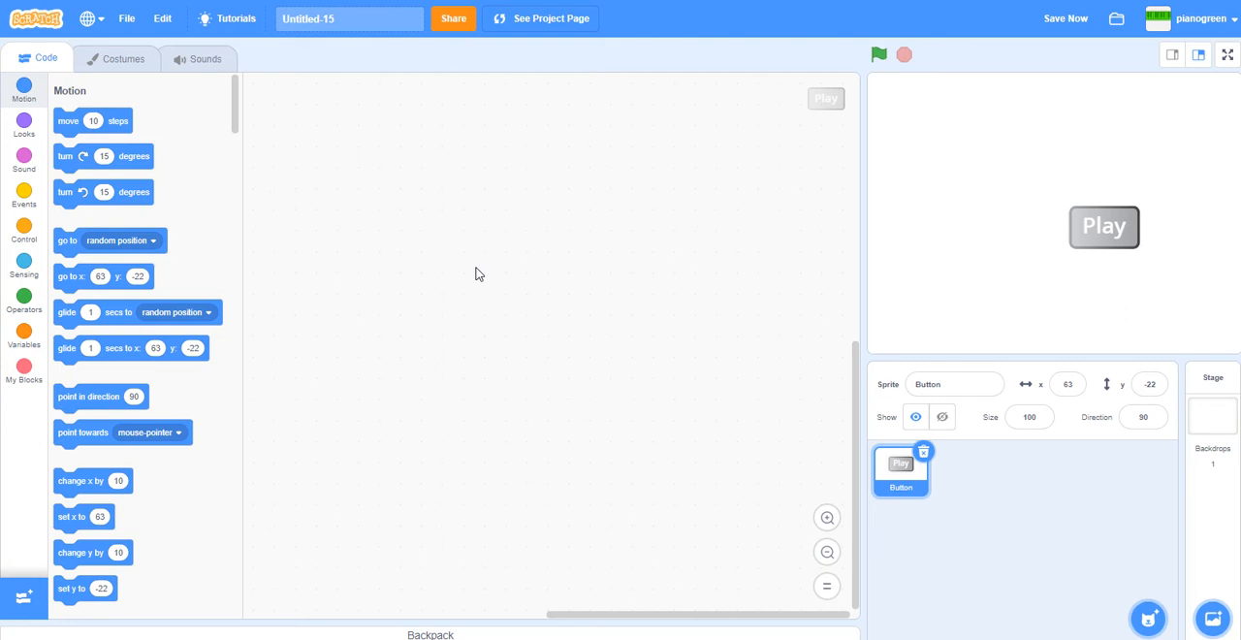
mouse_move(24, 198)
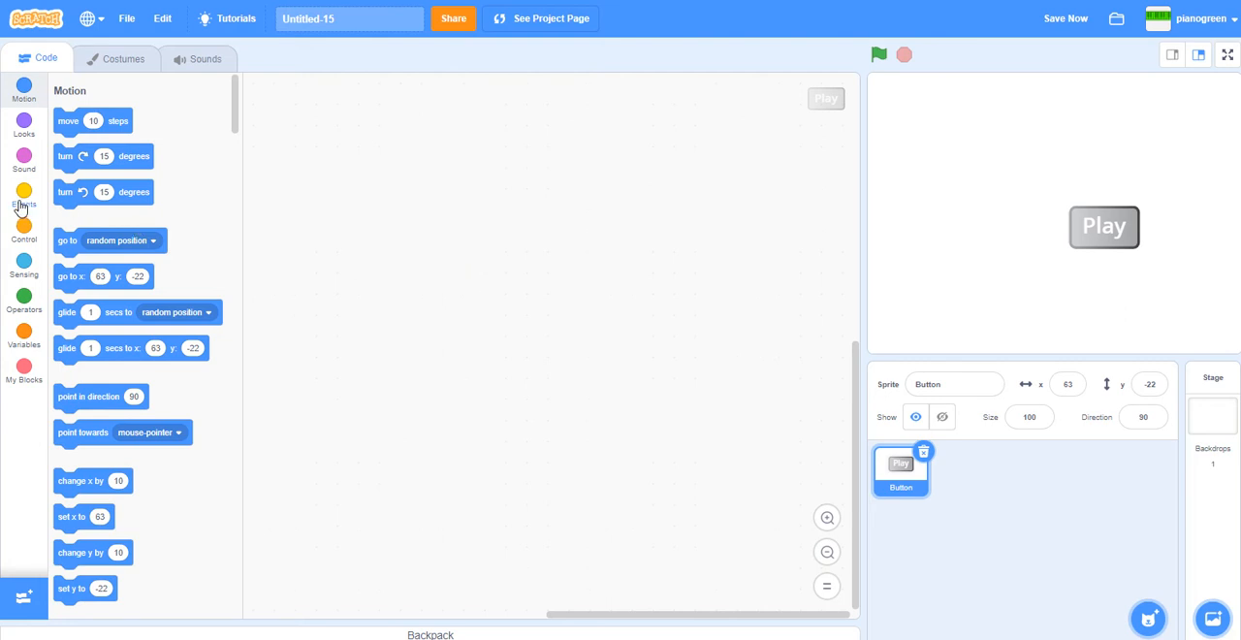
click(23, 194)
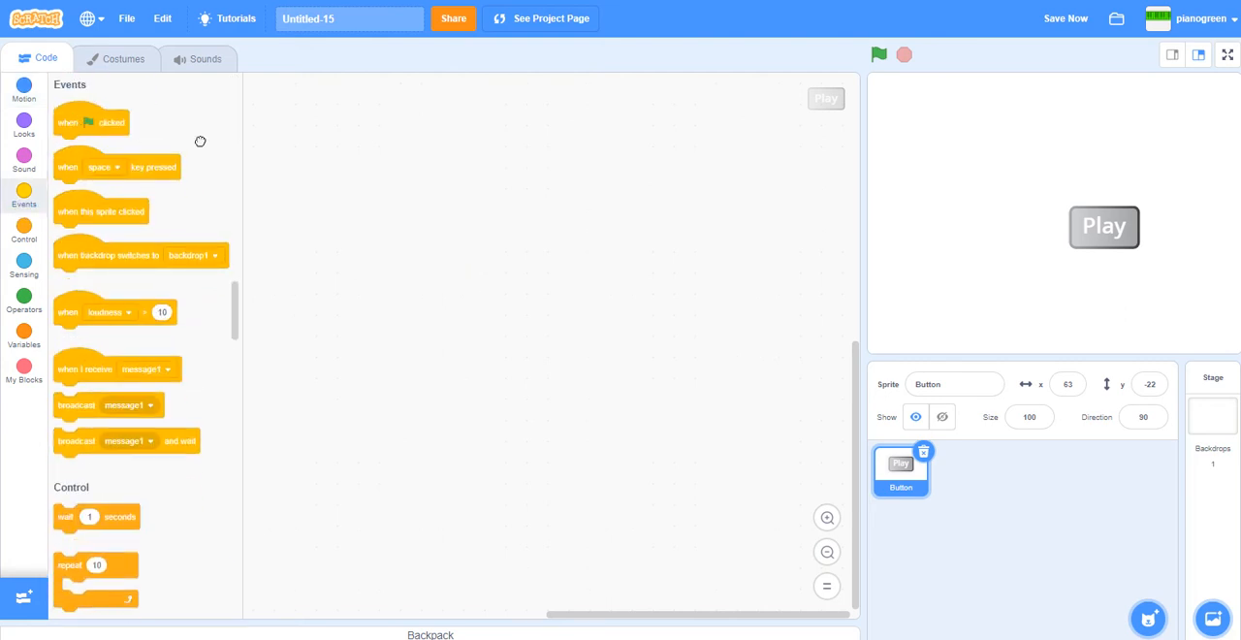
drag(91, 123, 402, 128)
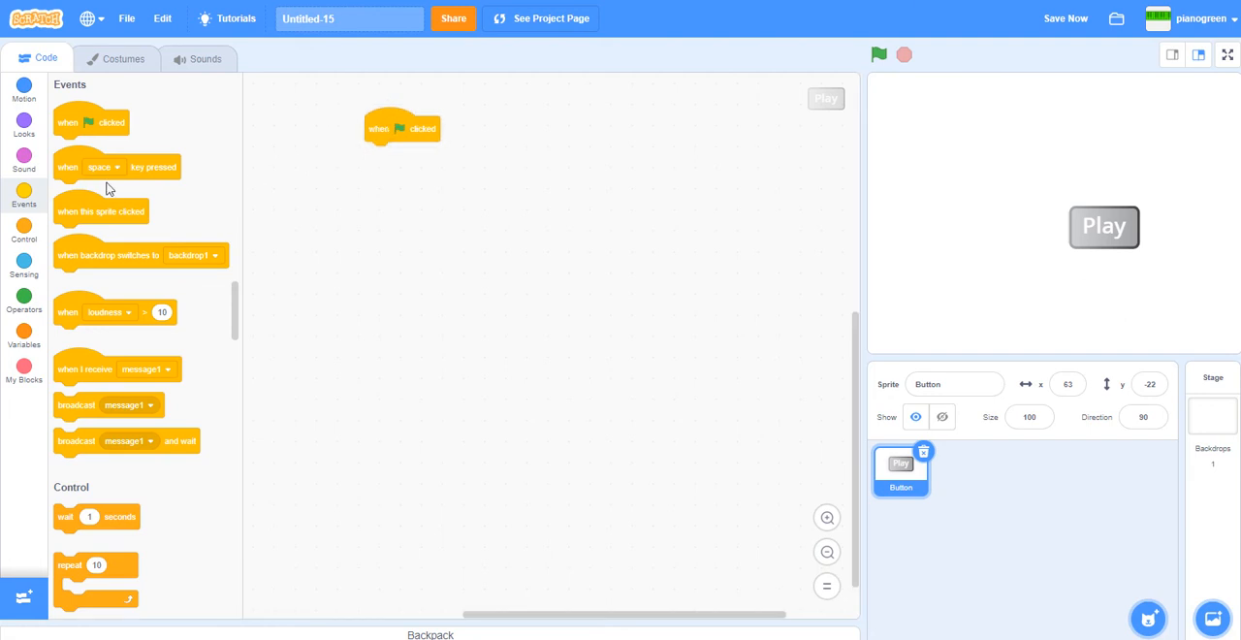
click(24, 91)
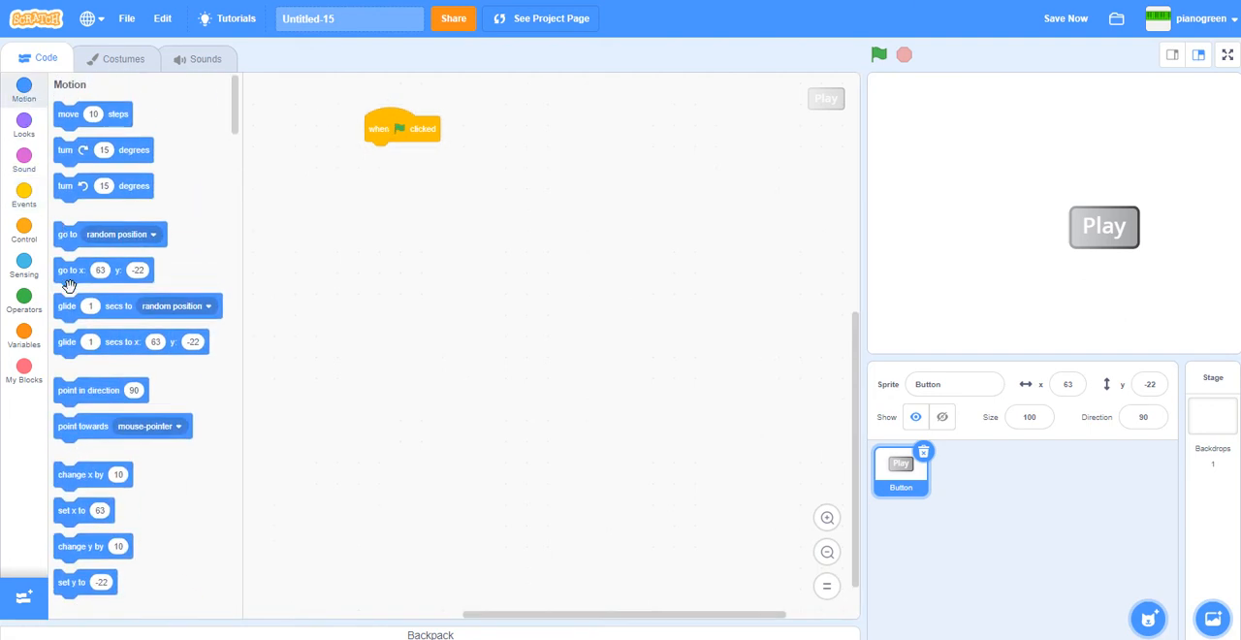
drag(71, 270, 414, 154)
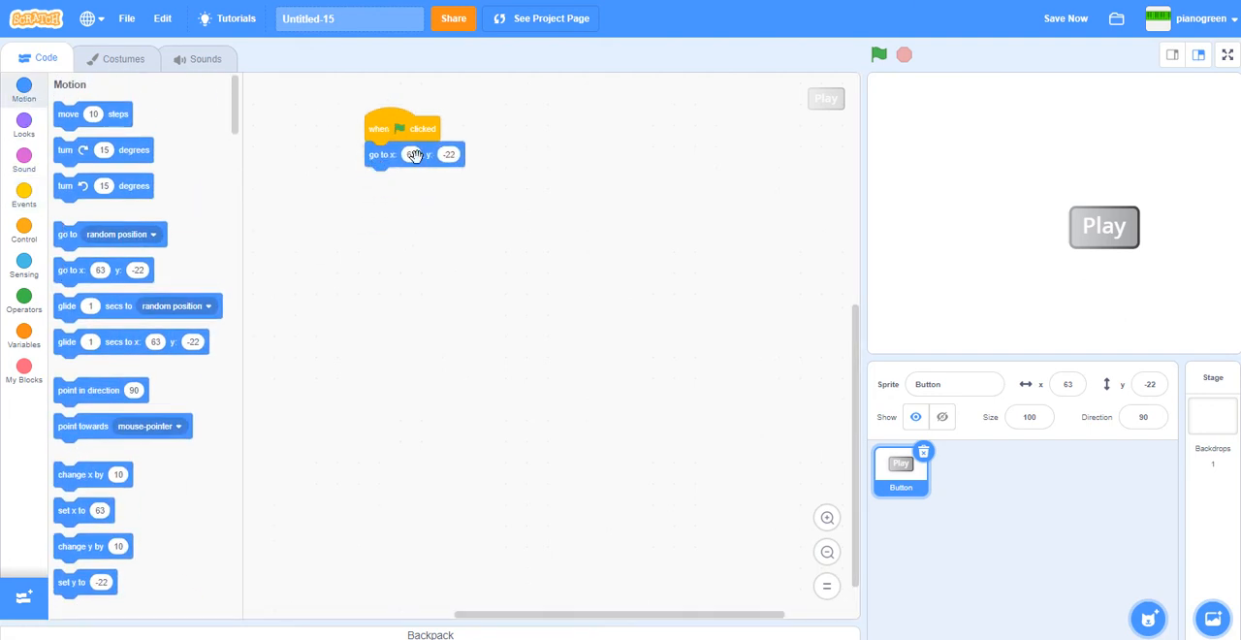
click(412, 155)
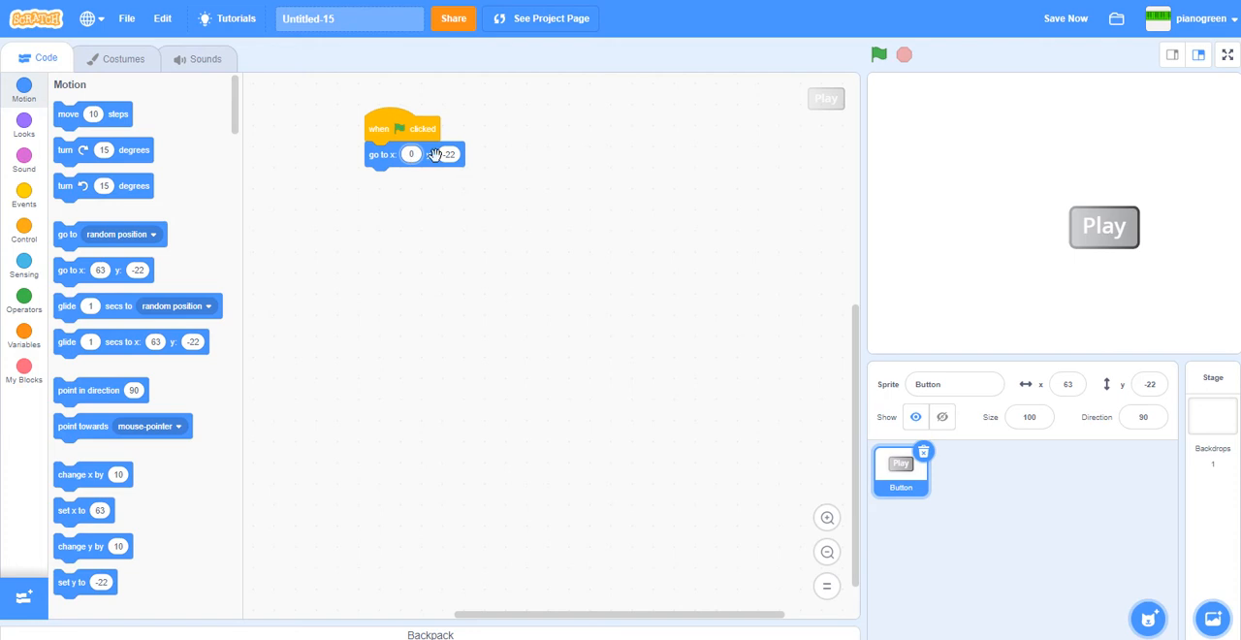
click(445, 155)
text(0)
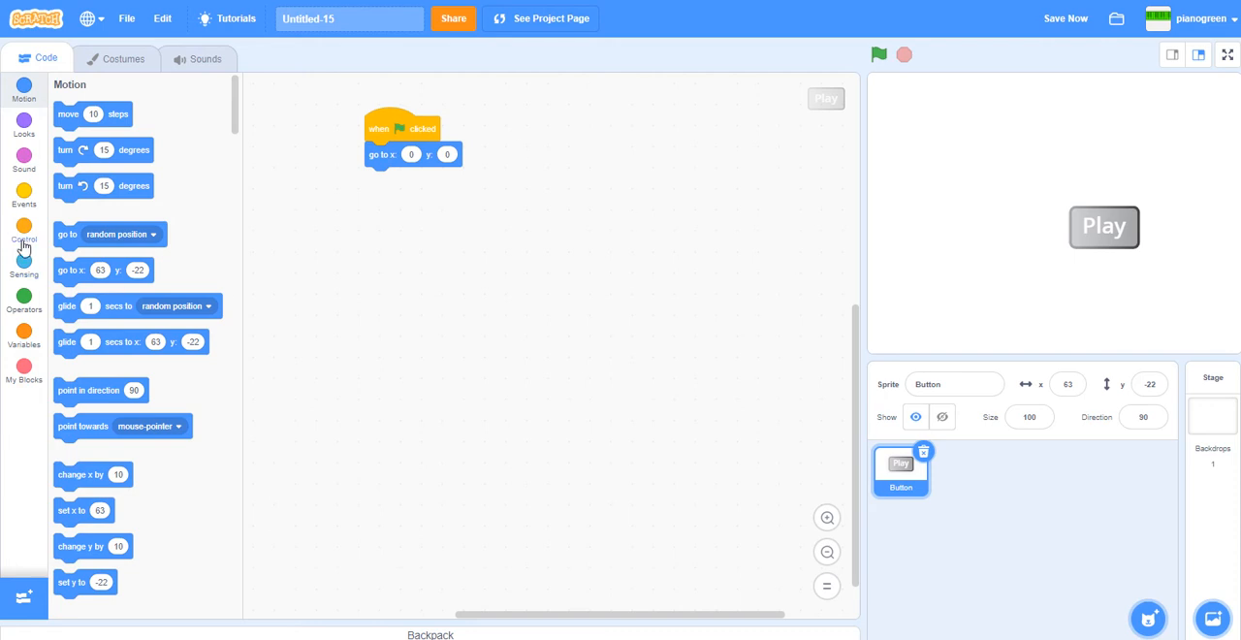
Attach a forever loop under the go-to block, holding a point in direction 90 block.
click(24, 231)
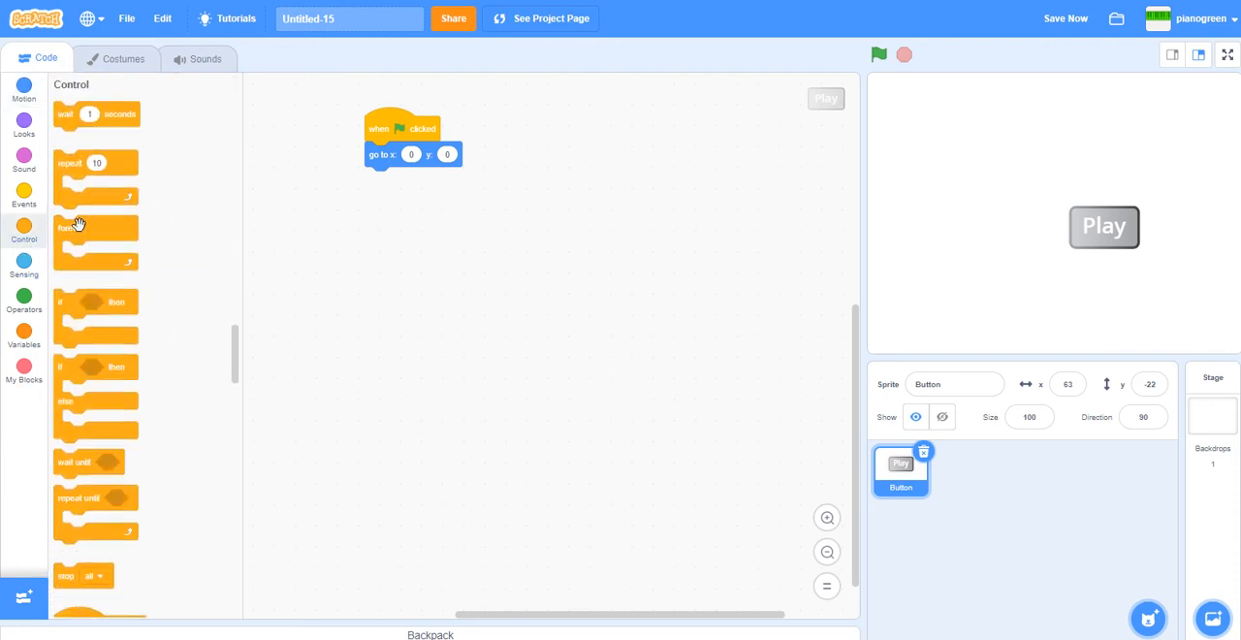
drag(71, 228, 380, 180)
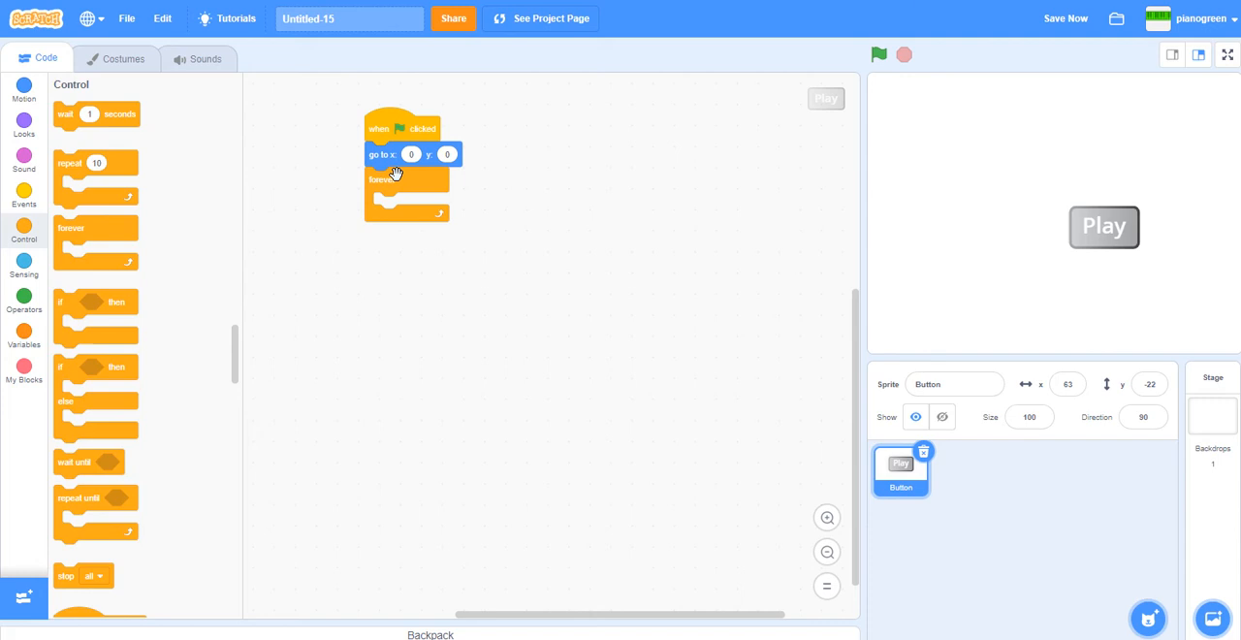
mouse_move(99, 141)
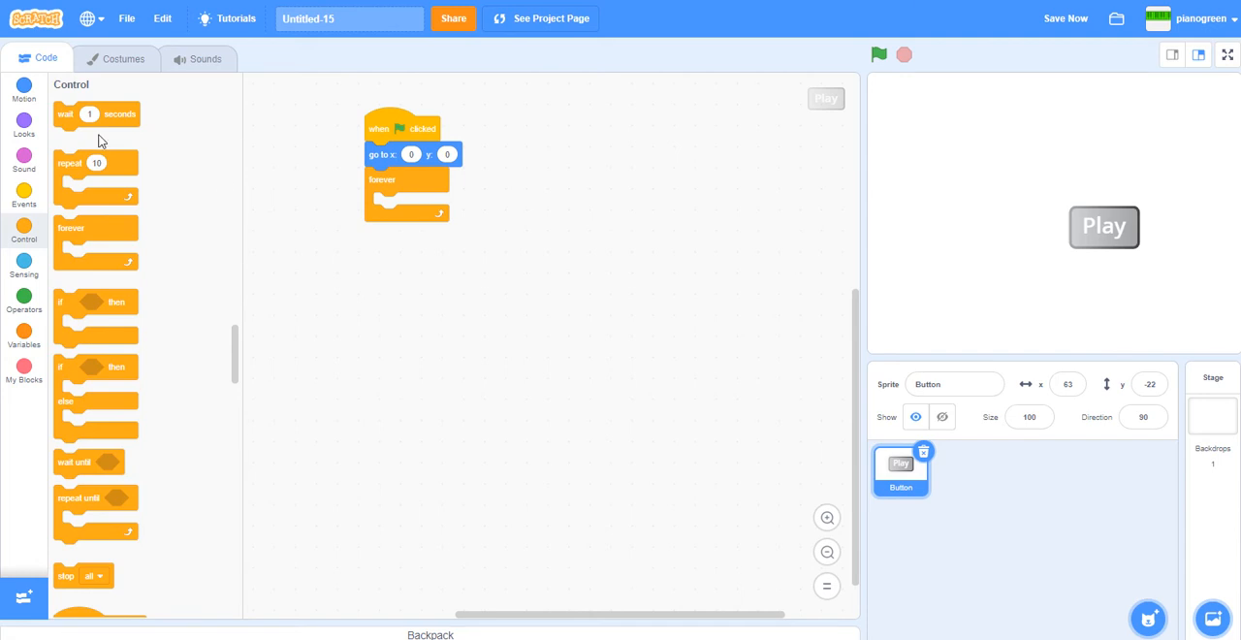
click(23, 88)
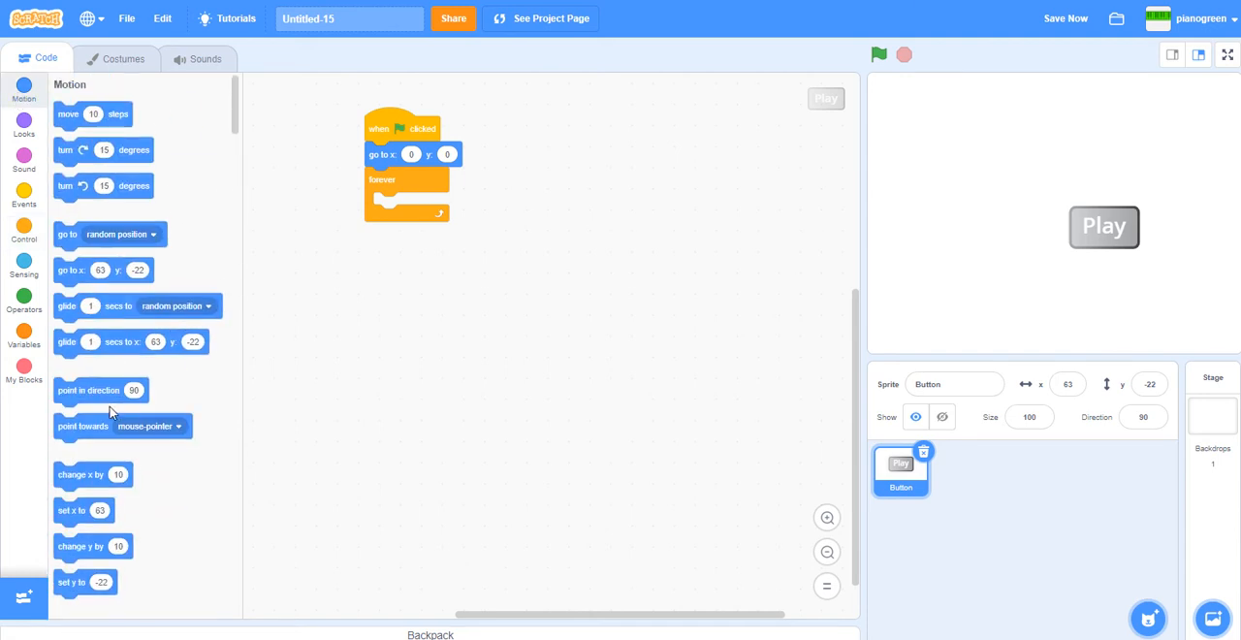
drag(101, 390, 462, 242)
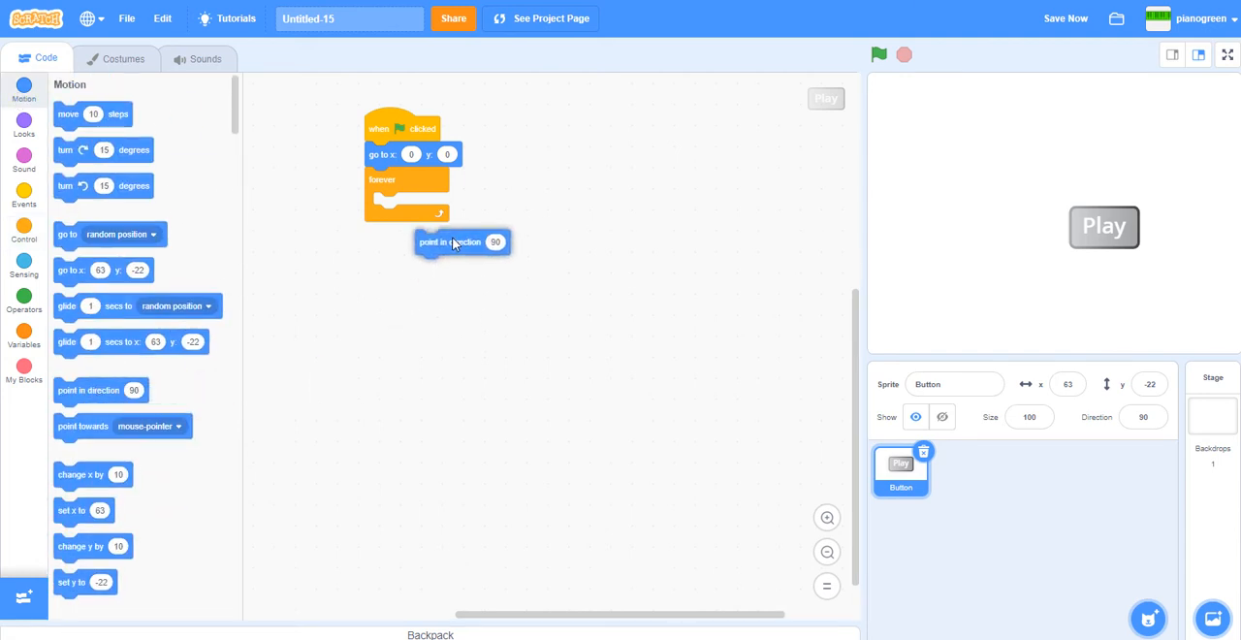
drag(463, 242, 409, 204)
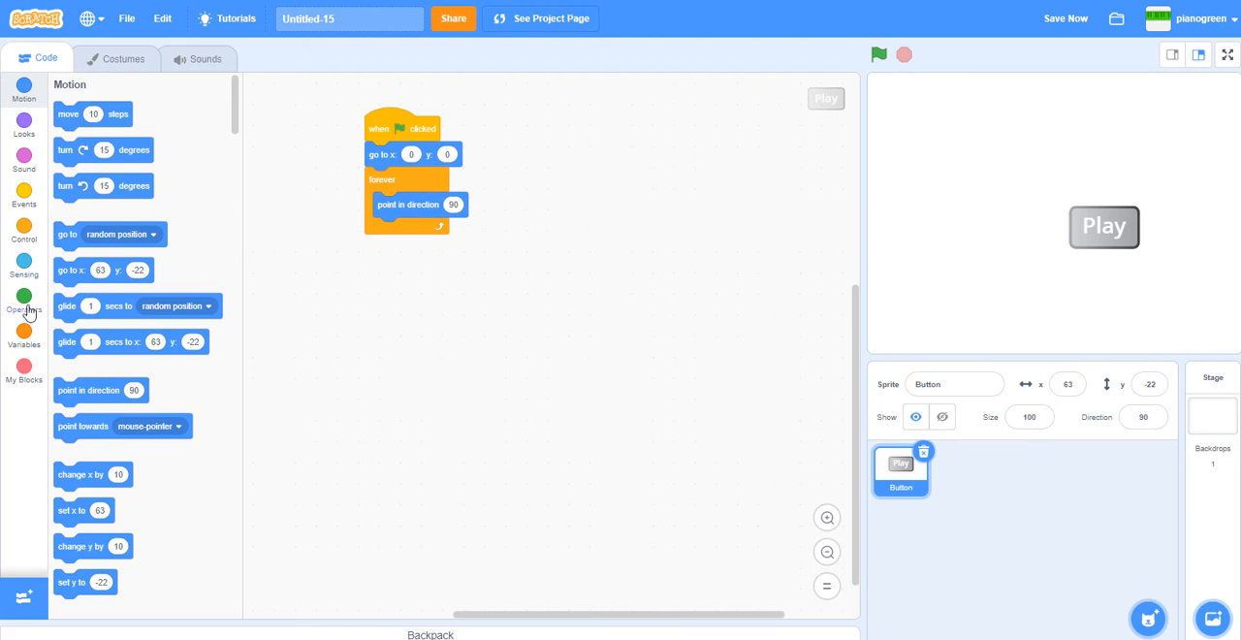
Nest an addition in the direction input, switching its first term's math function to sin.
click(23, 300)
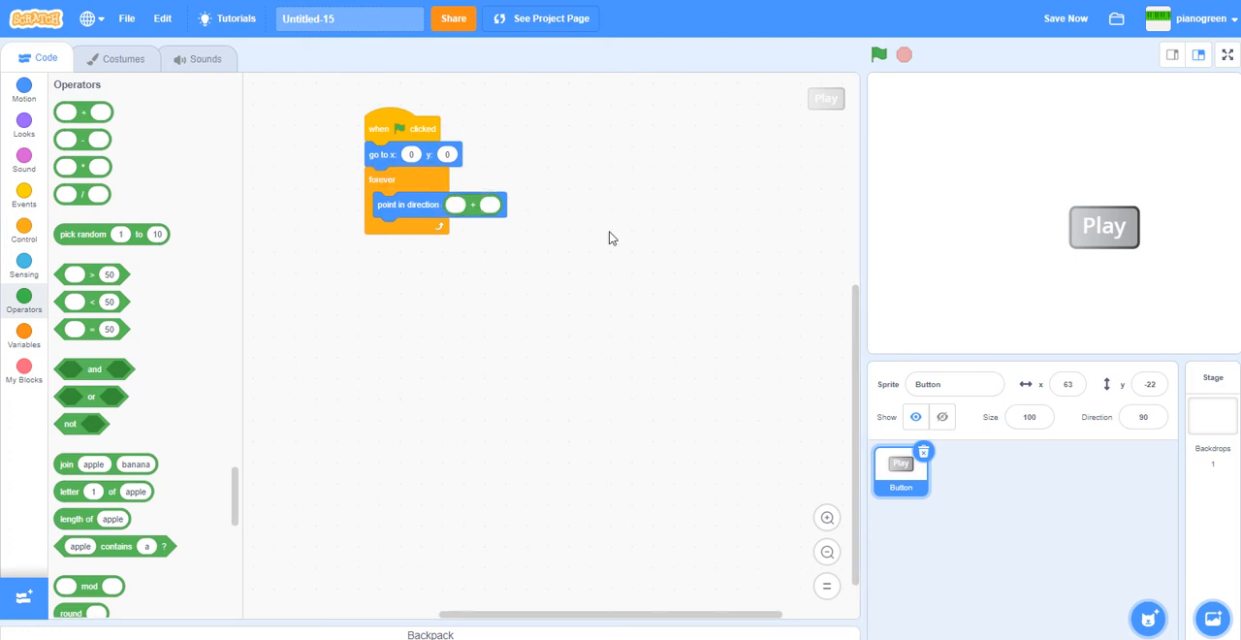
click(1065, 19)
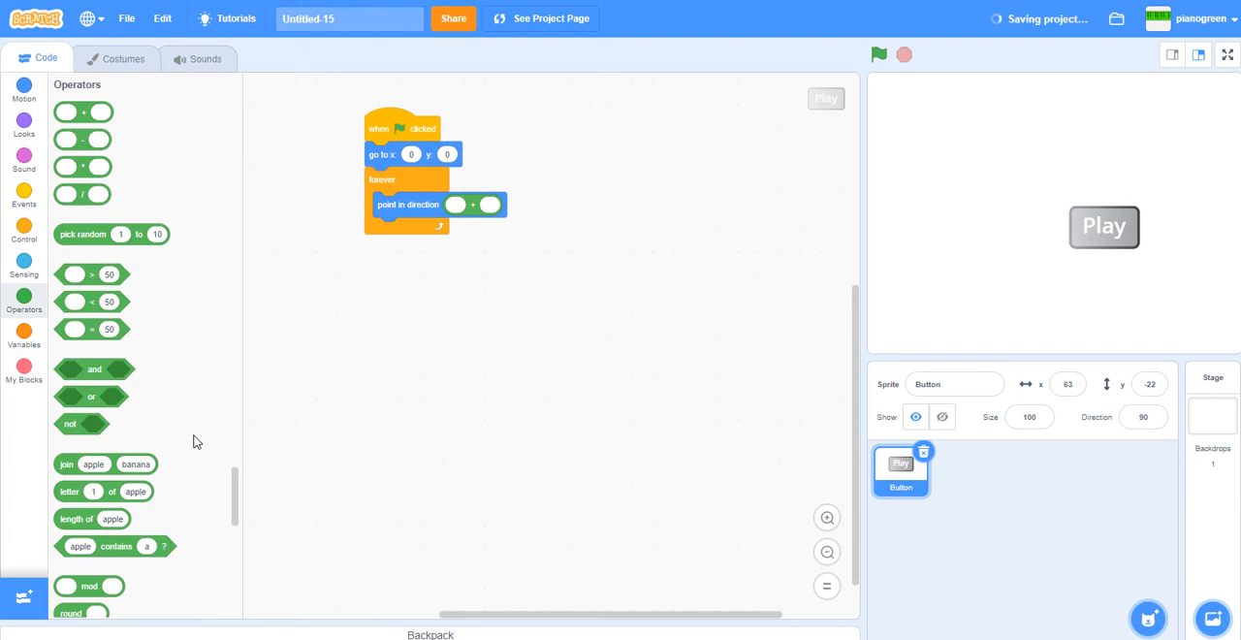
scroll(down, 3)
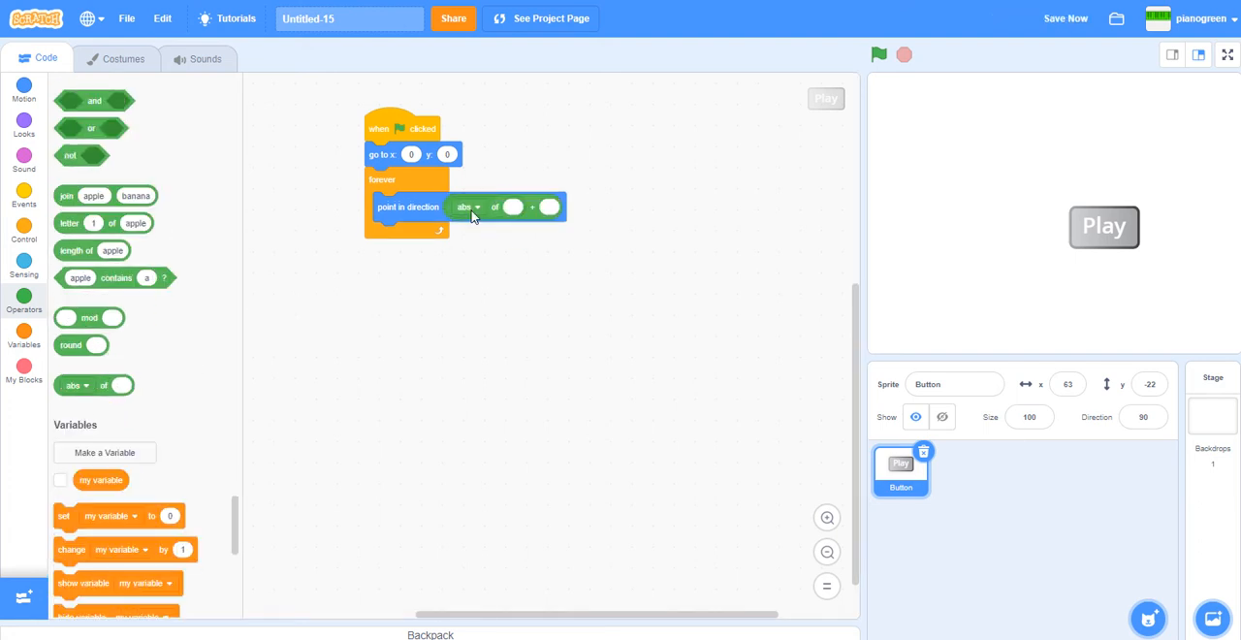
click(467, 207)
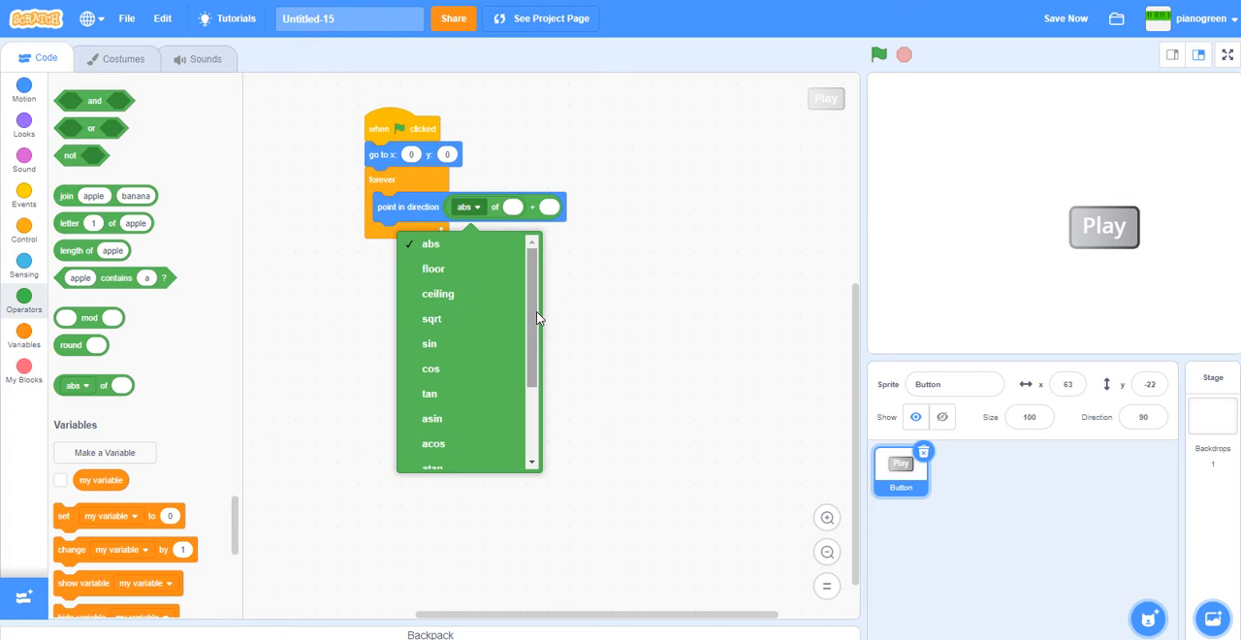
scroll(down, 3)
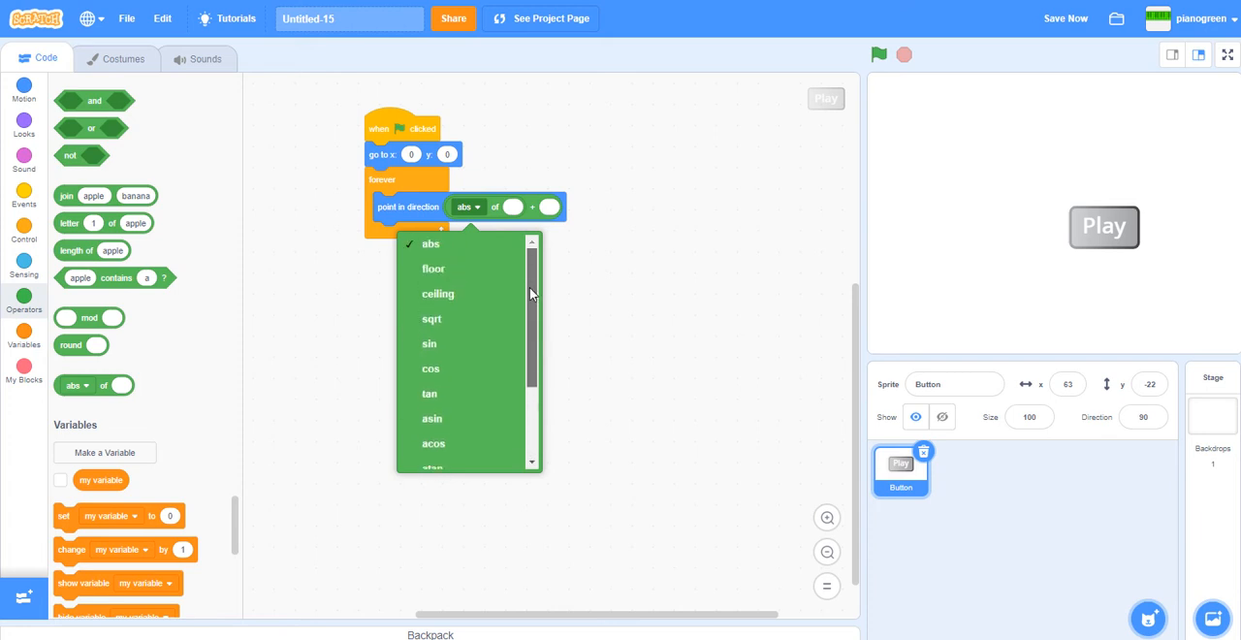
scroll(down, 3)
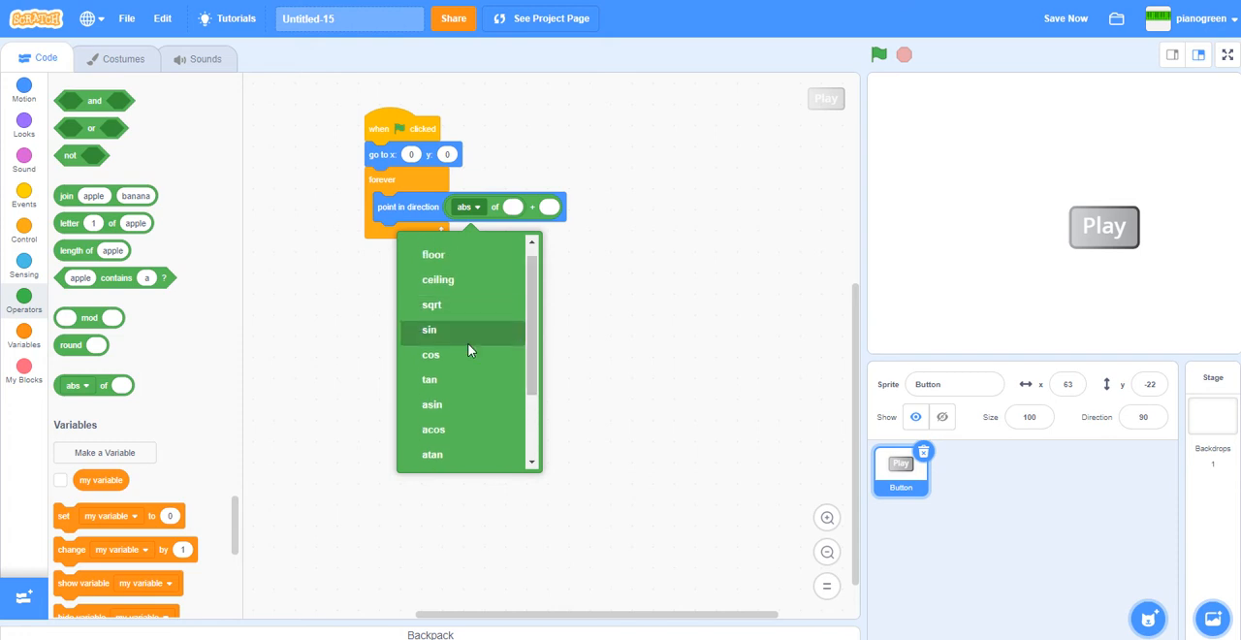
click(430, 330)
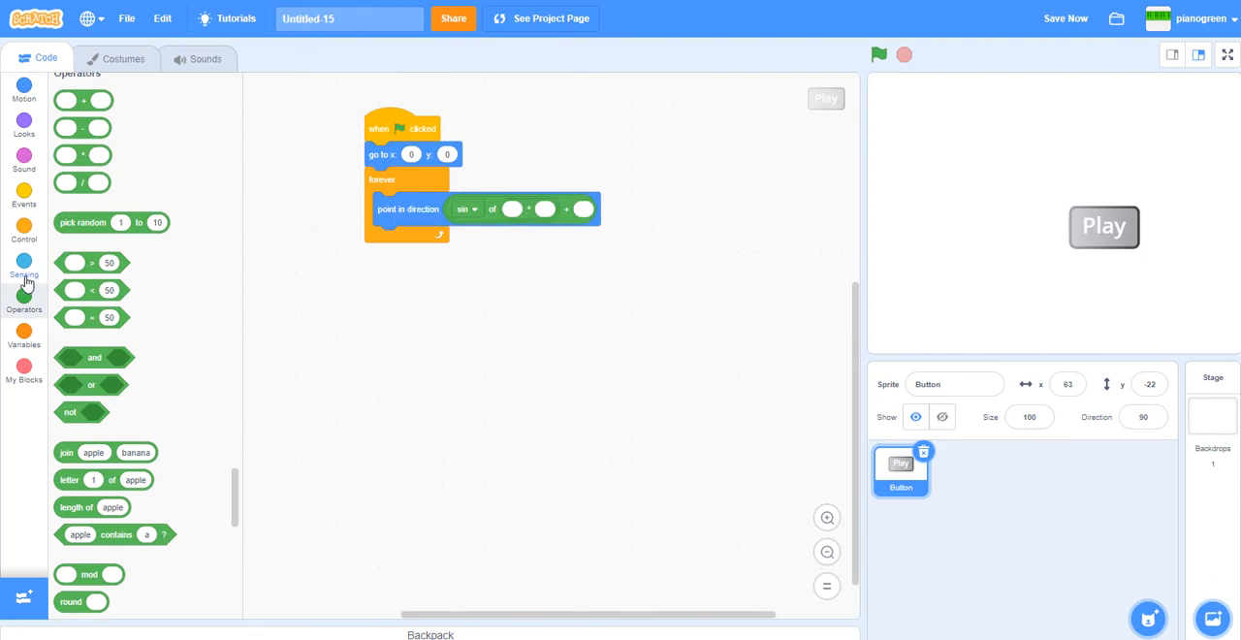
Fill the formula with timer times 1000 inside sin, and 90 in the addition slot.
click(23, 268)
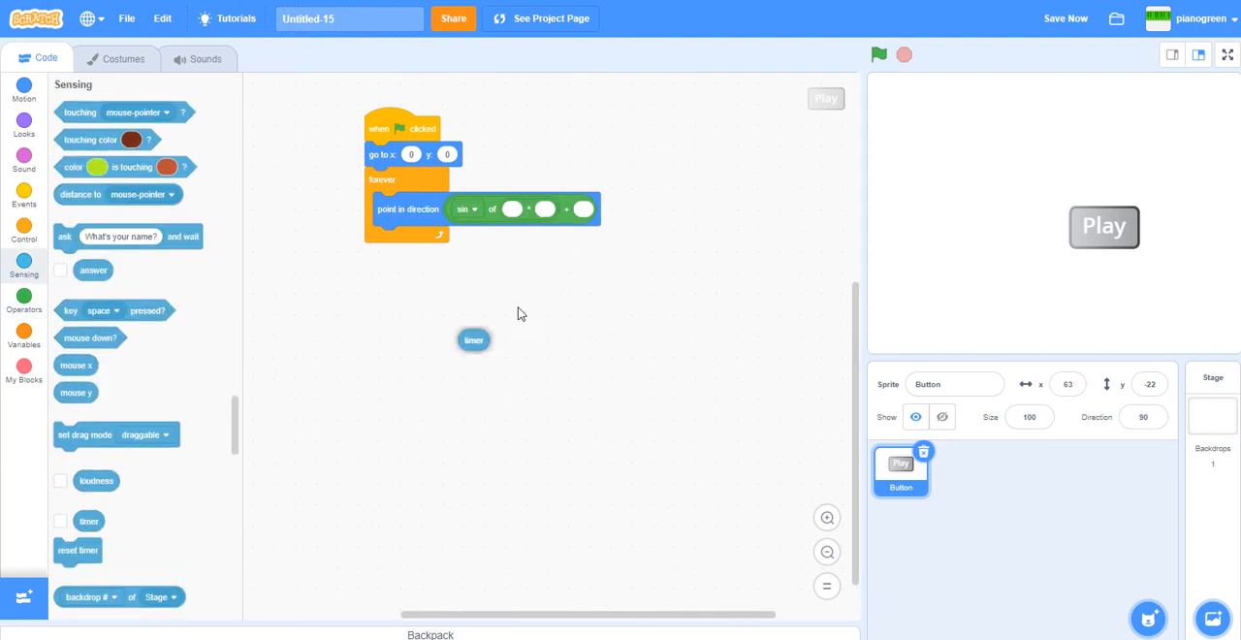
drag(474, 340, 512, 211)
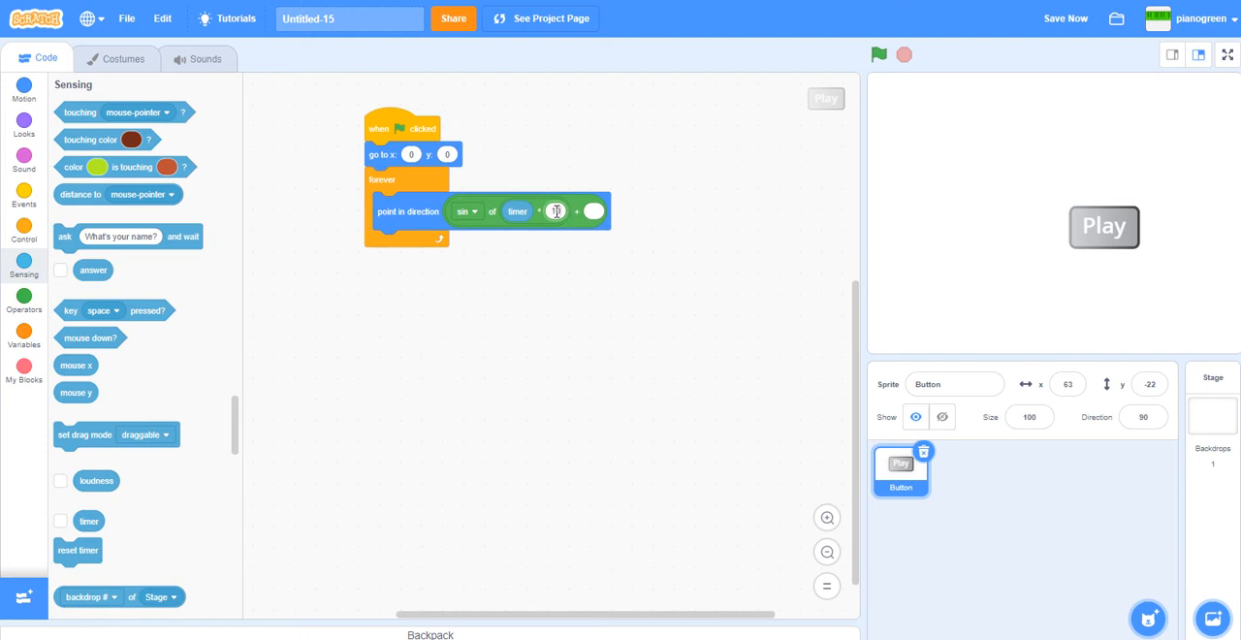
text(1000)
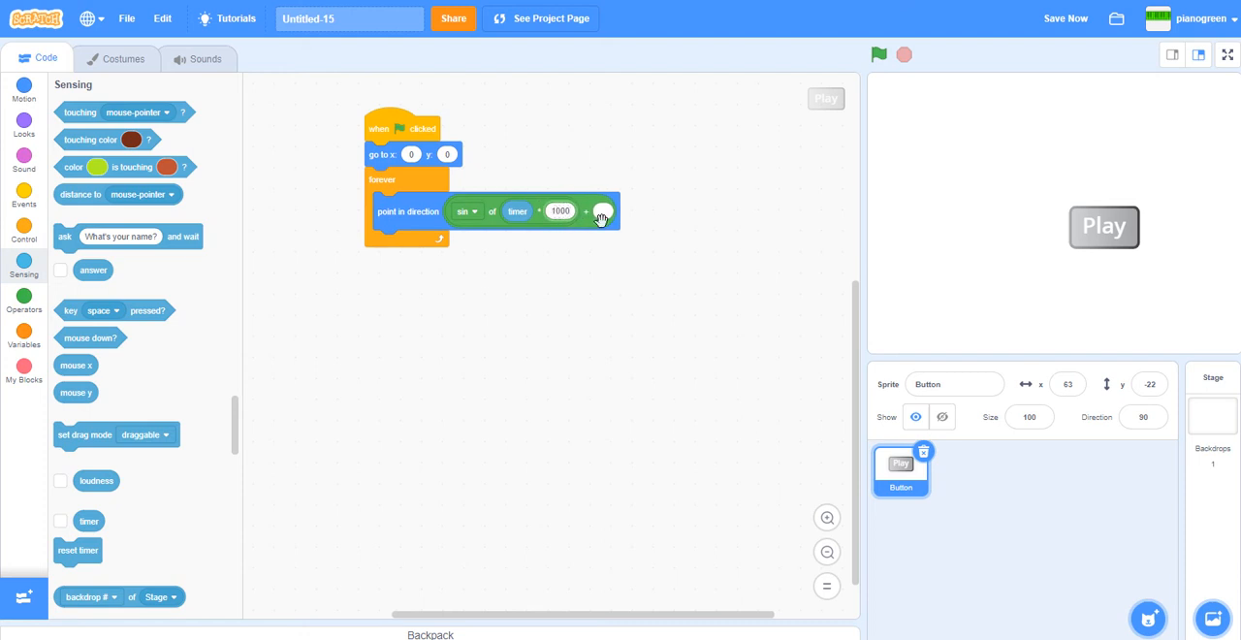
click(603, 210)
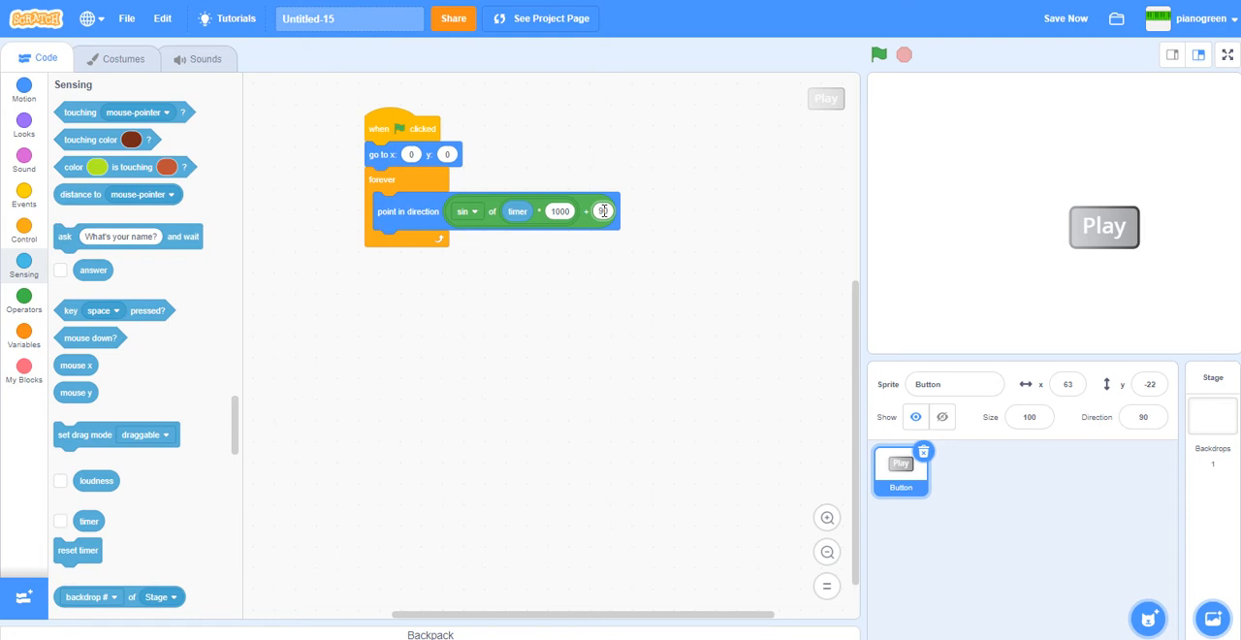
text(90)
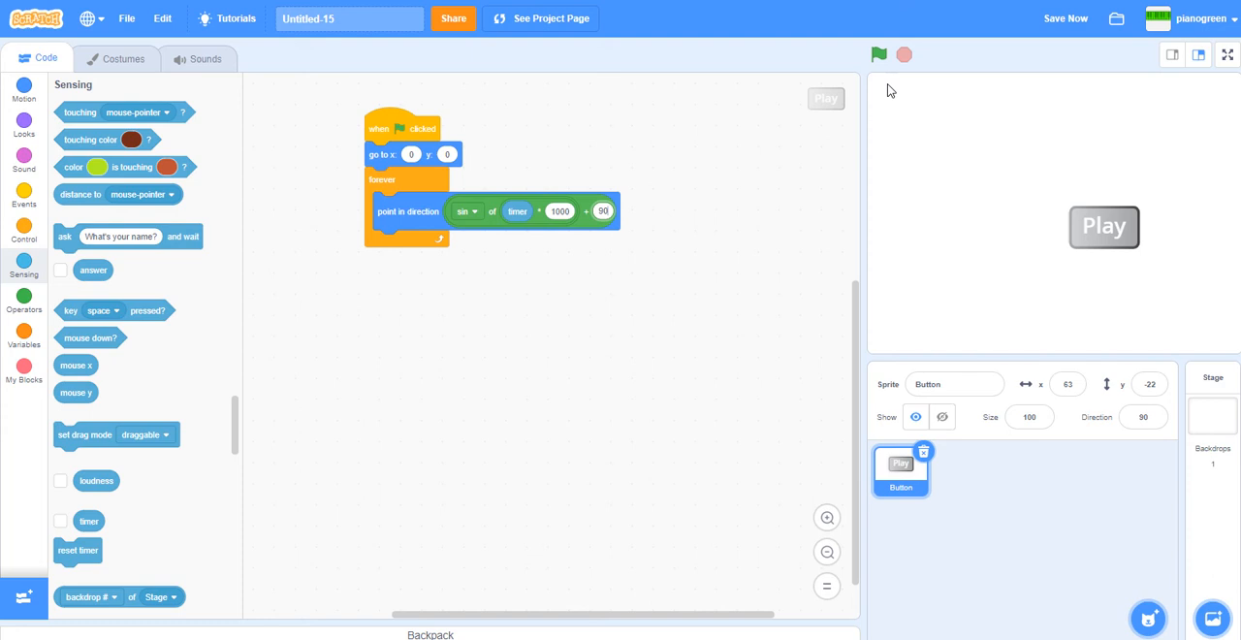
Run the project with the green flag to test the wobble, then stop it.
click(878, 54)
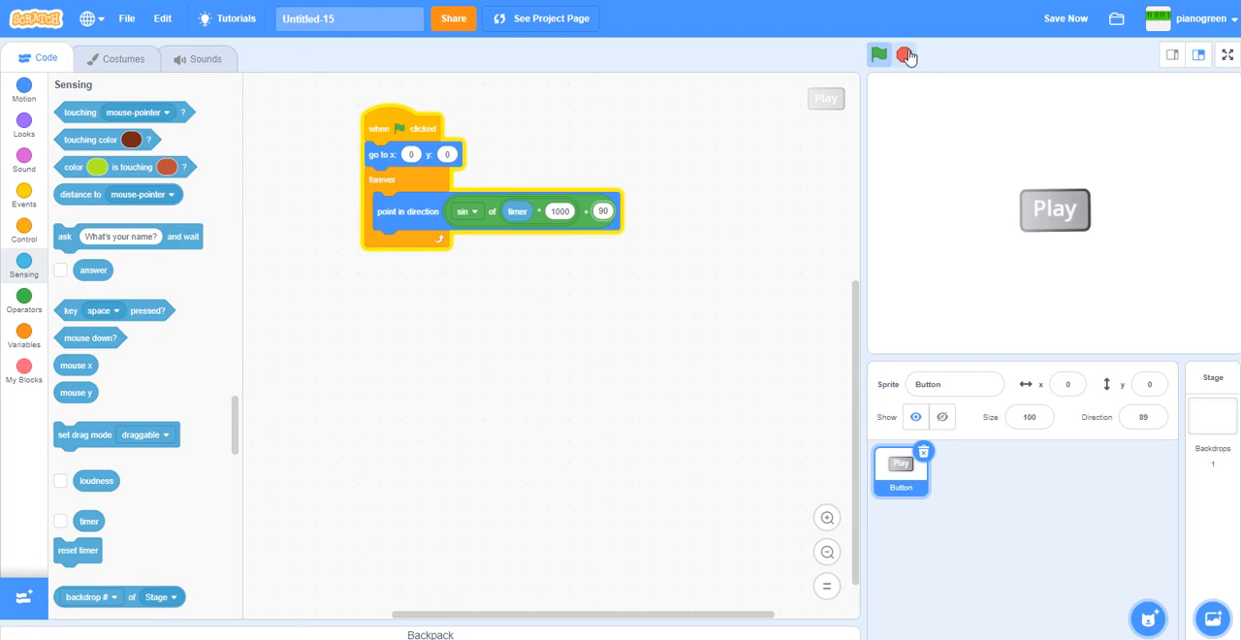
click(903, 54)
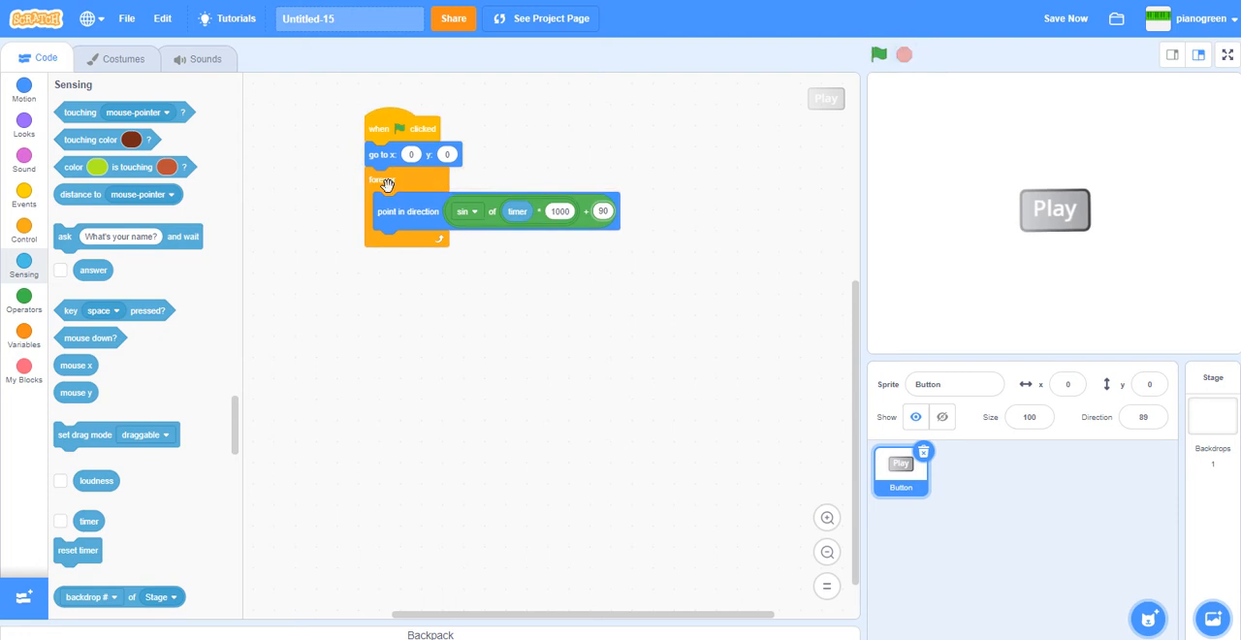
Add an if–else on 'touching mouse-pointer?' with 'change size by 10' in the then branch.
click(24, 229)
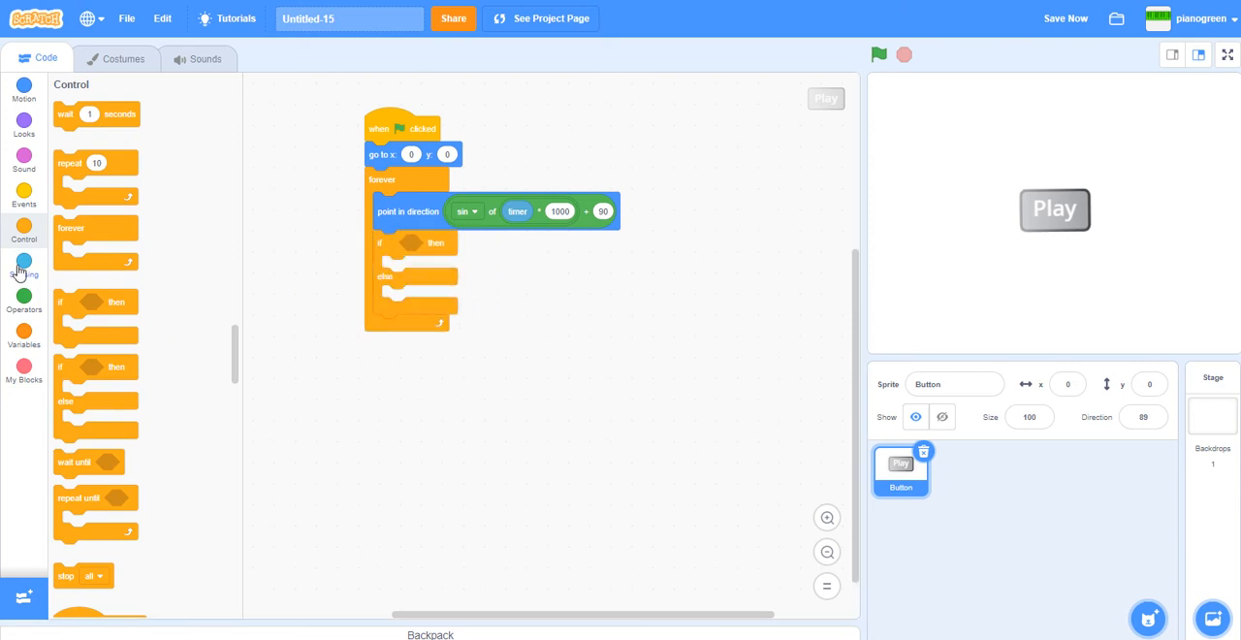
click(25, 269)
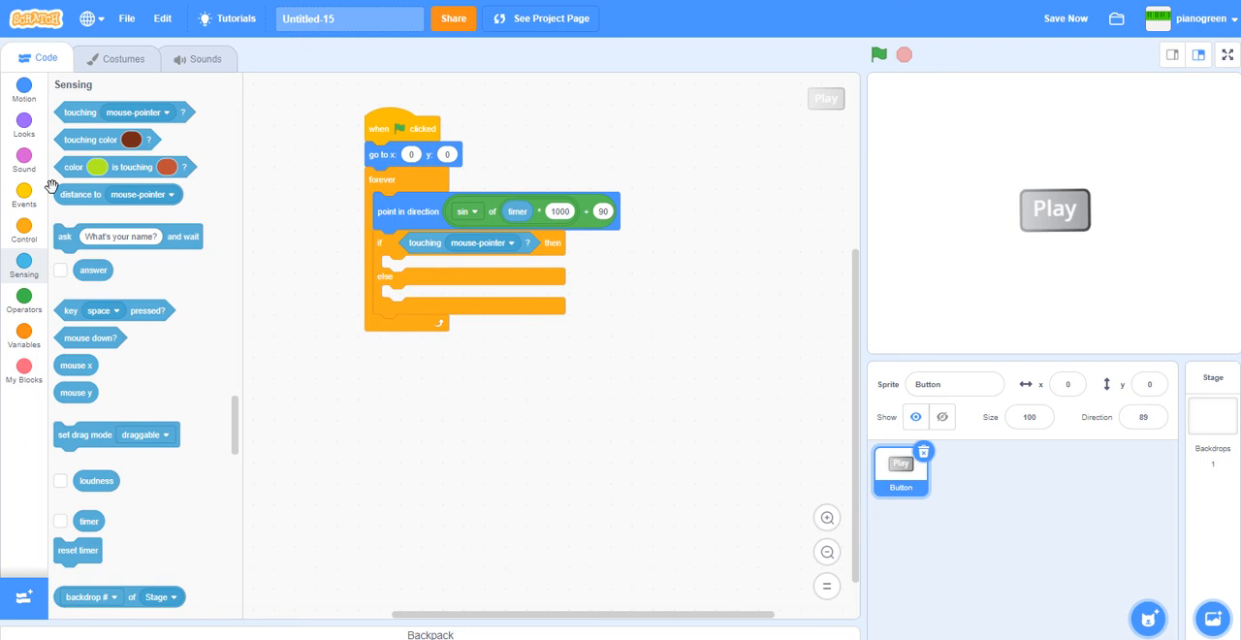
click(24, 120)
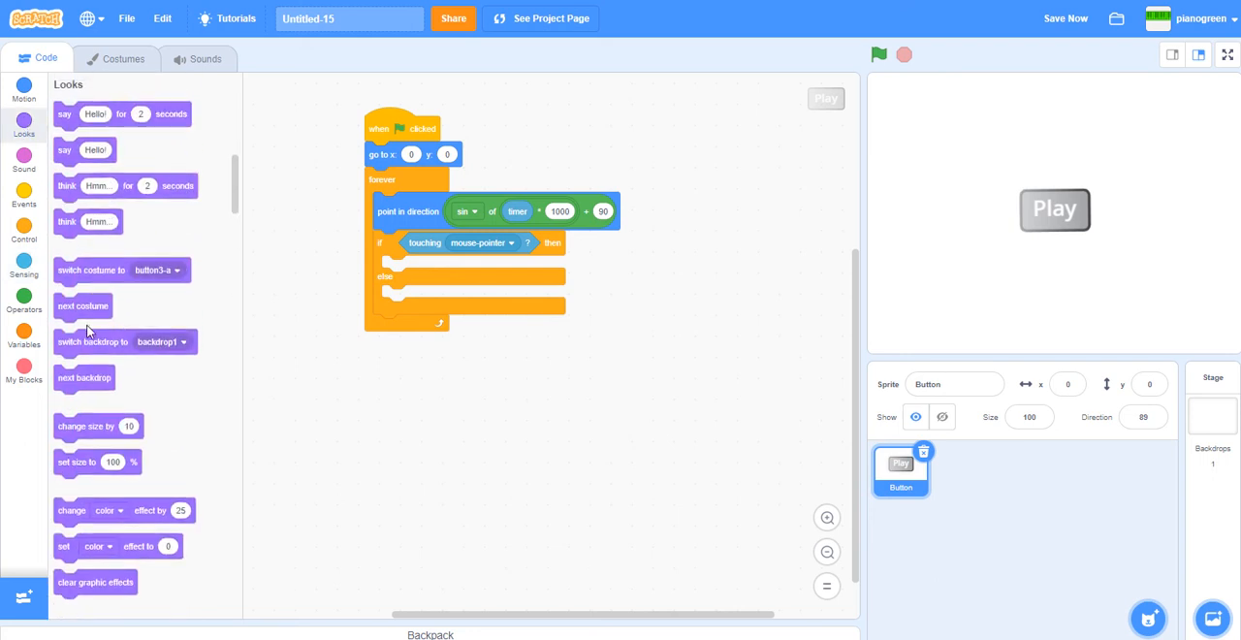
drag(86, 426, 338, 423)
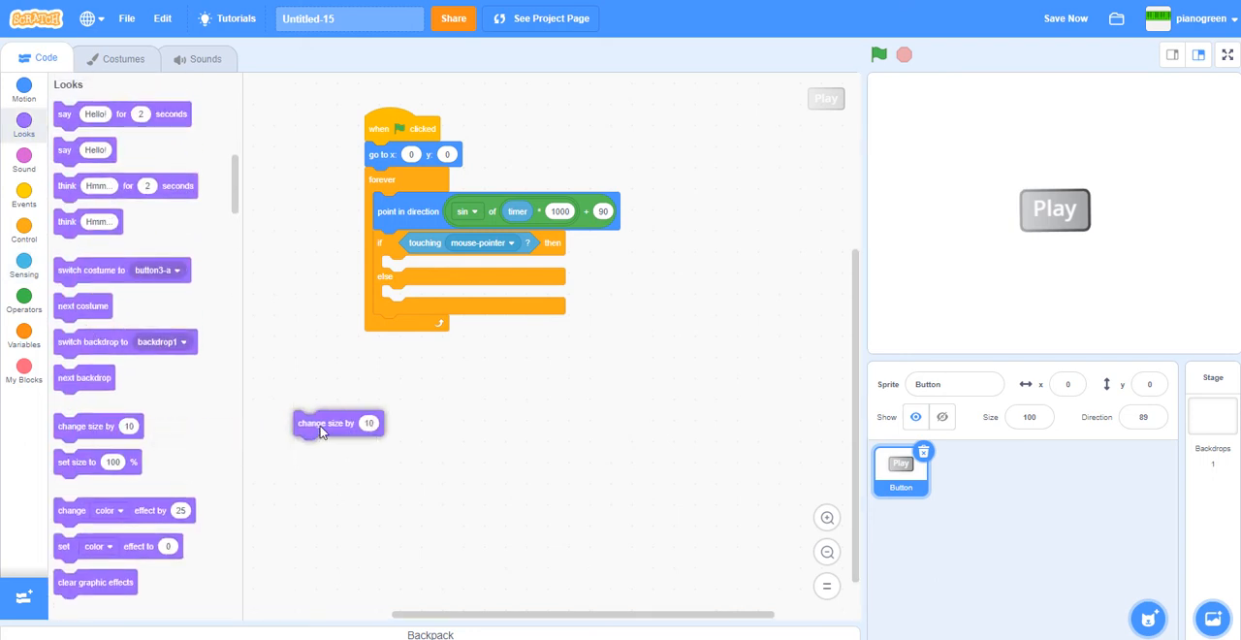
drag(338, 423, 414, 266)
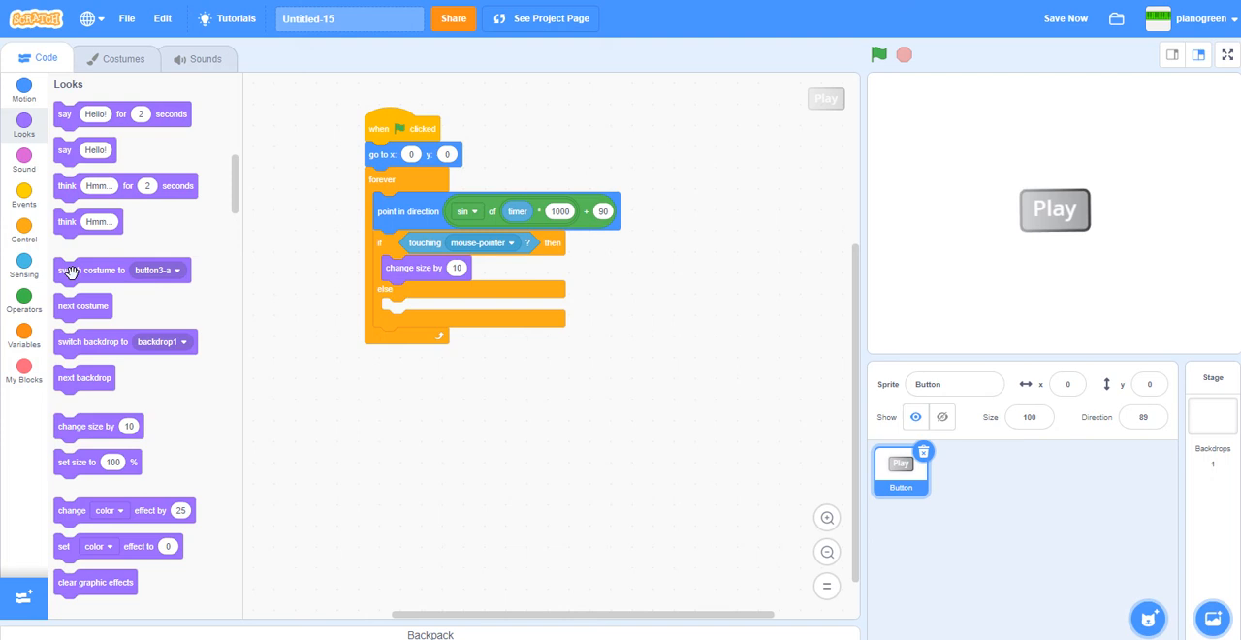
mouse_move(24, 296)
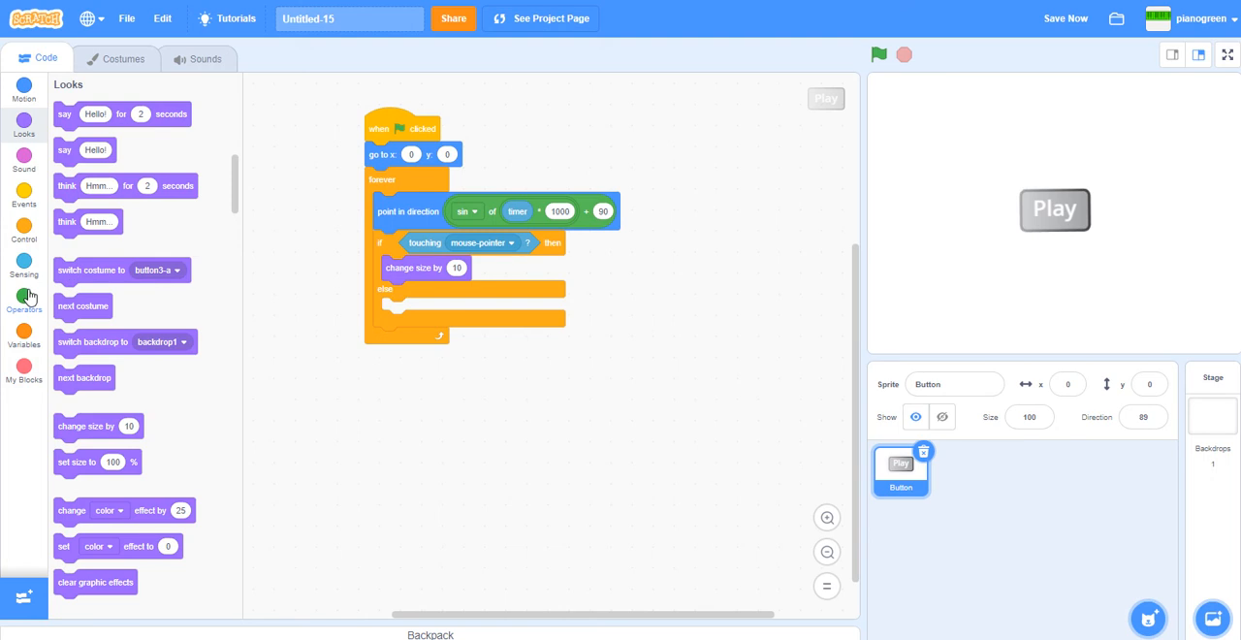
Start a subtraction with 120 and a division block beside the script.
click(23, 225)
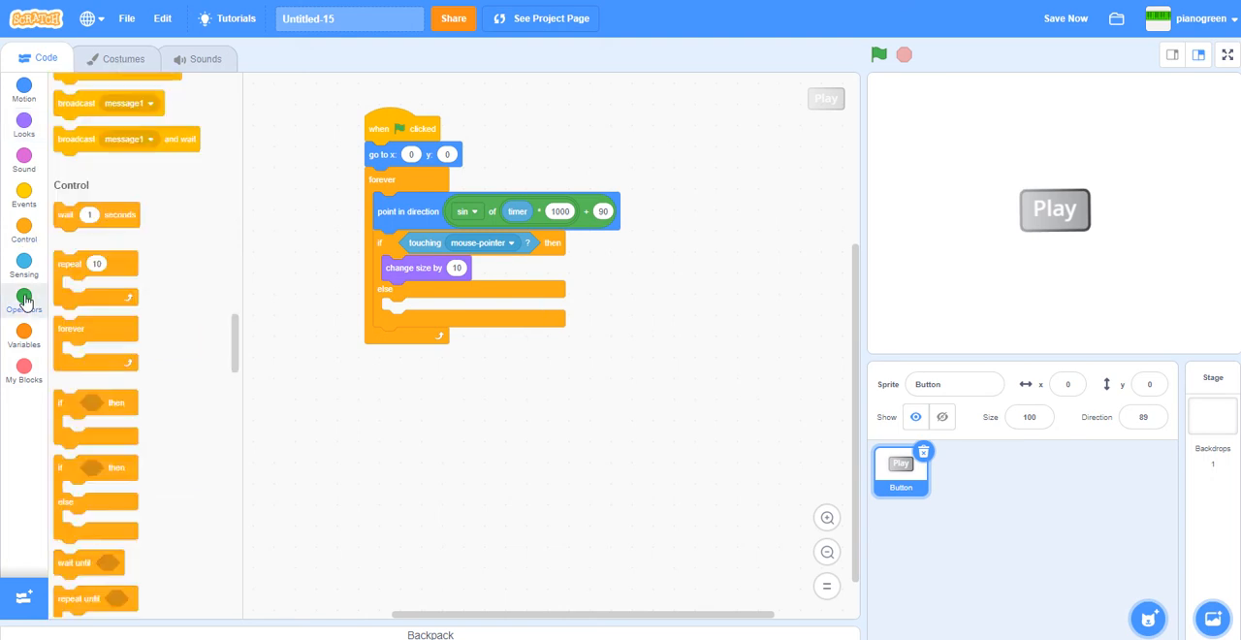
click(24, 301)
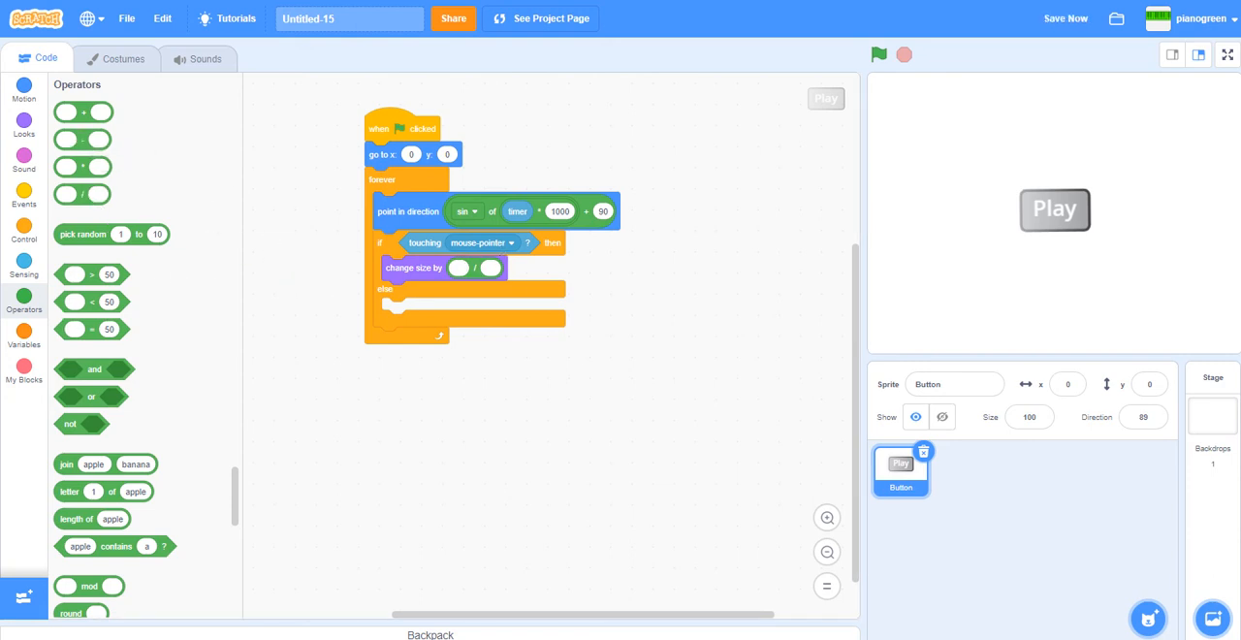
mouse_move(446, 308)
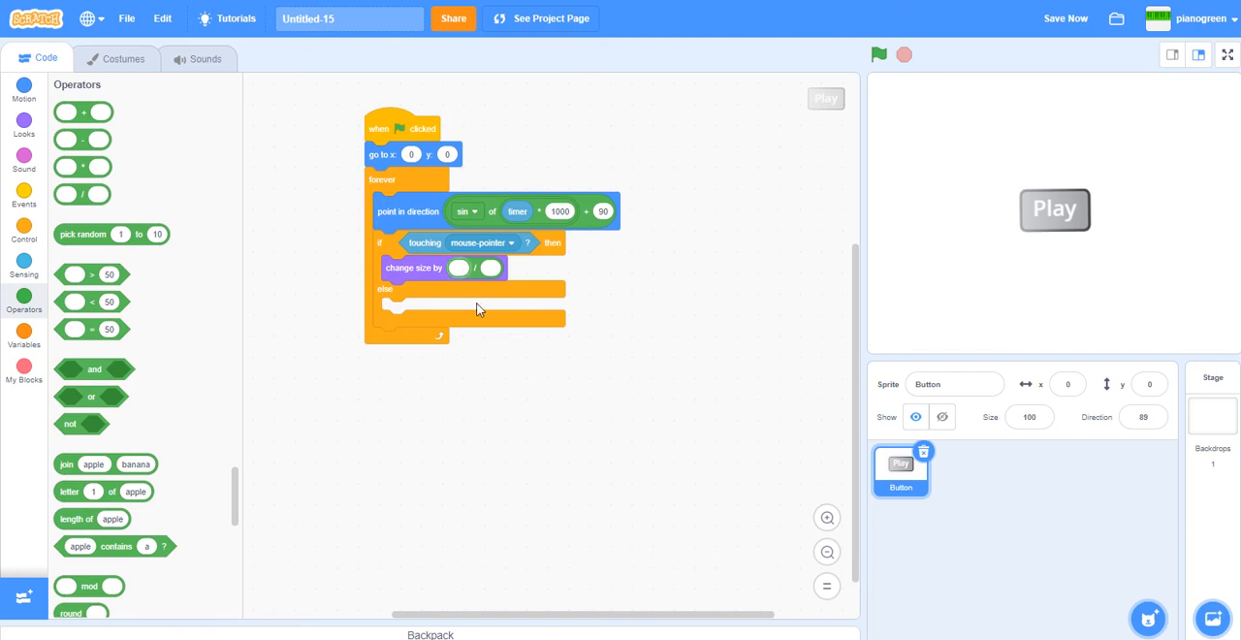
text(120)
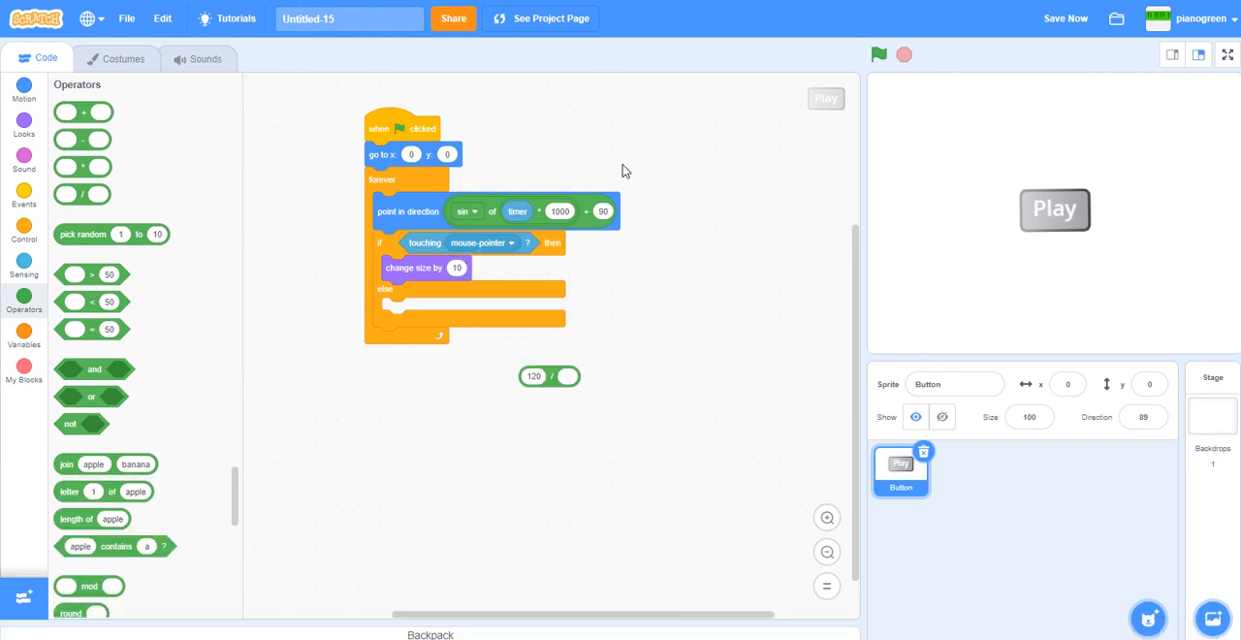
mouse_move(420, 323)
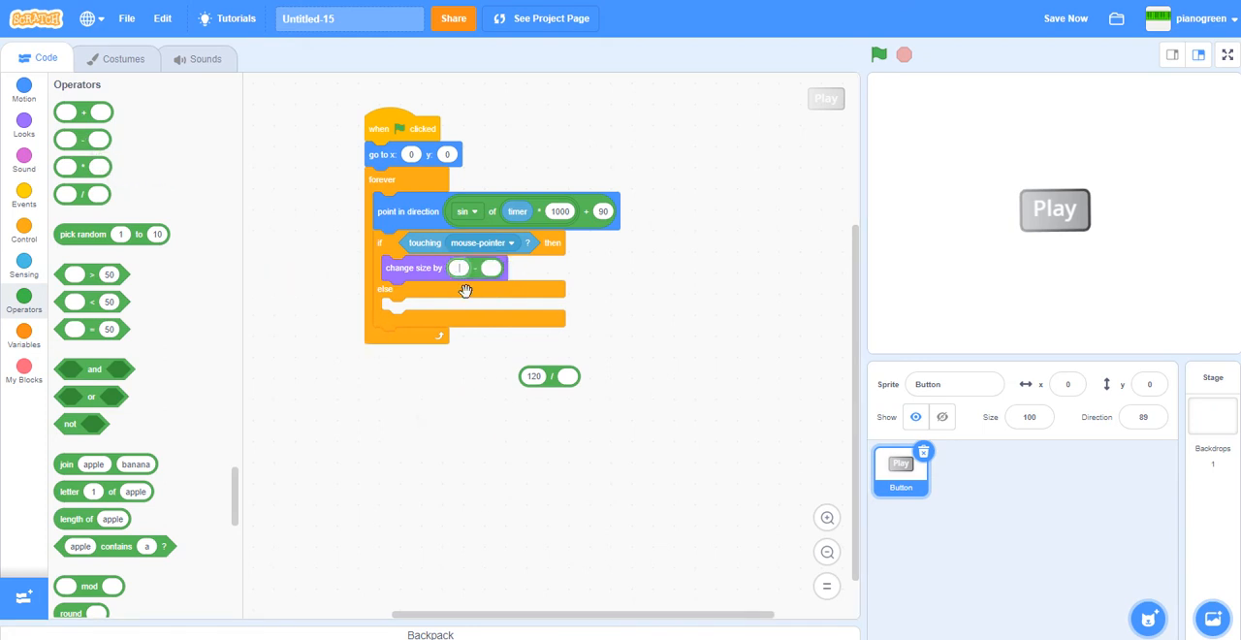
mouse_move(494, 372)
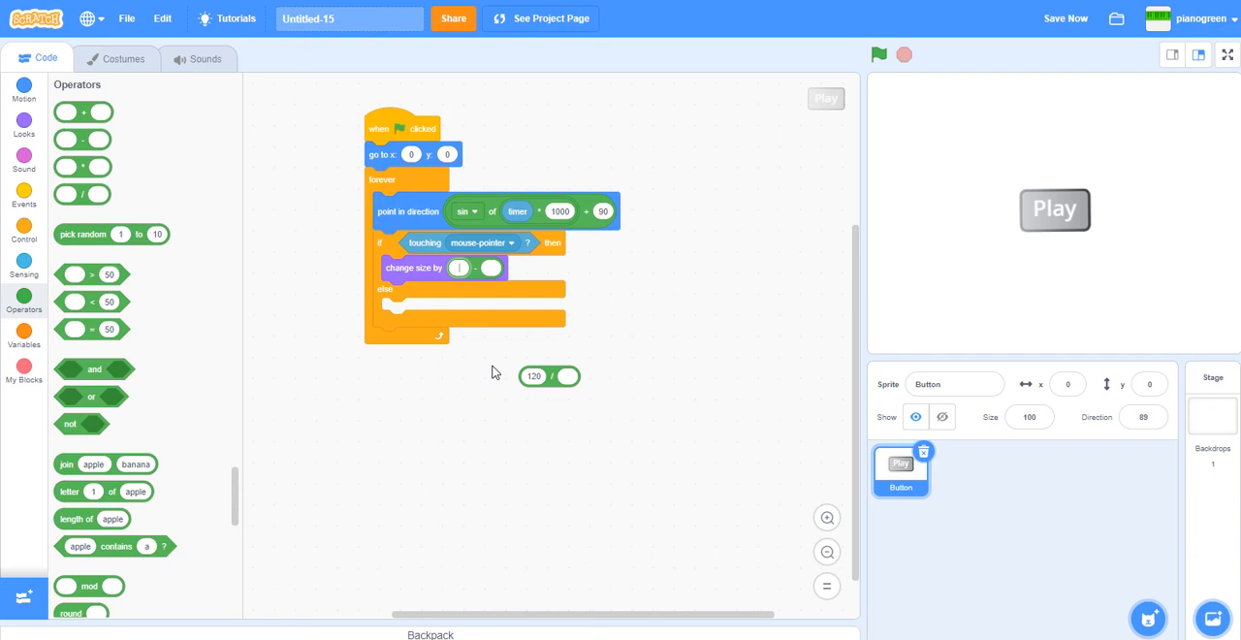
drag(534, 376, 474, 270)
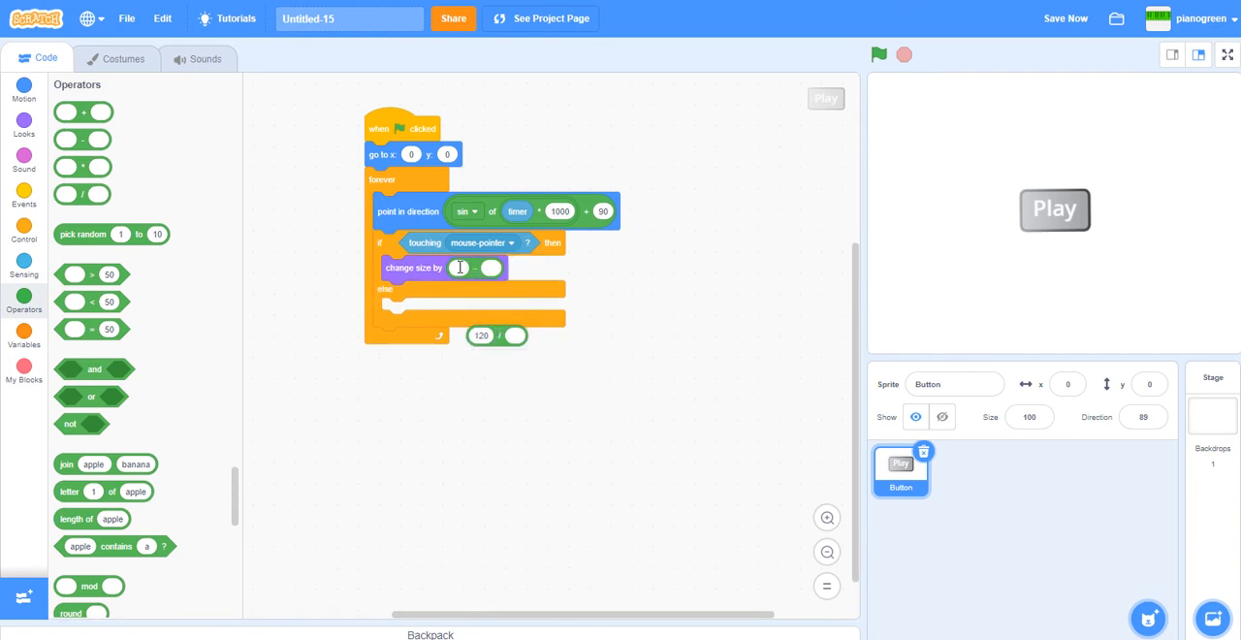
Put the size reporter divided by 3 into the subtraction's second slot.
text(100)
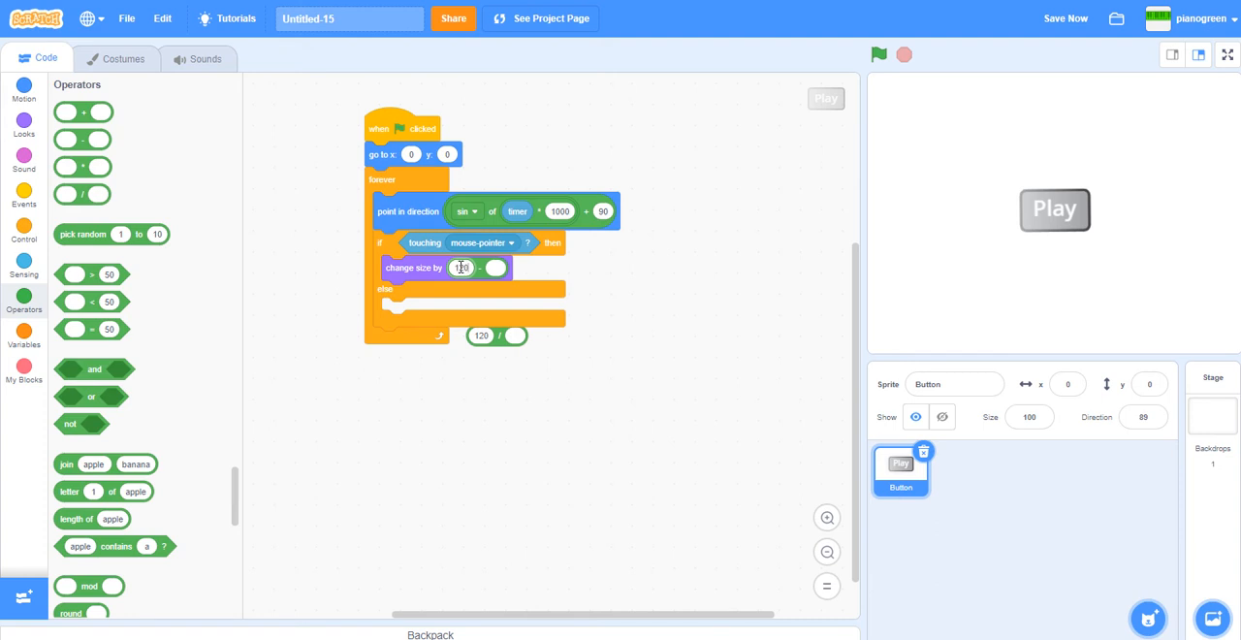
click(24, 121)
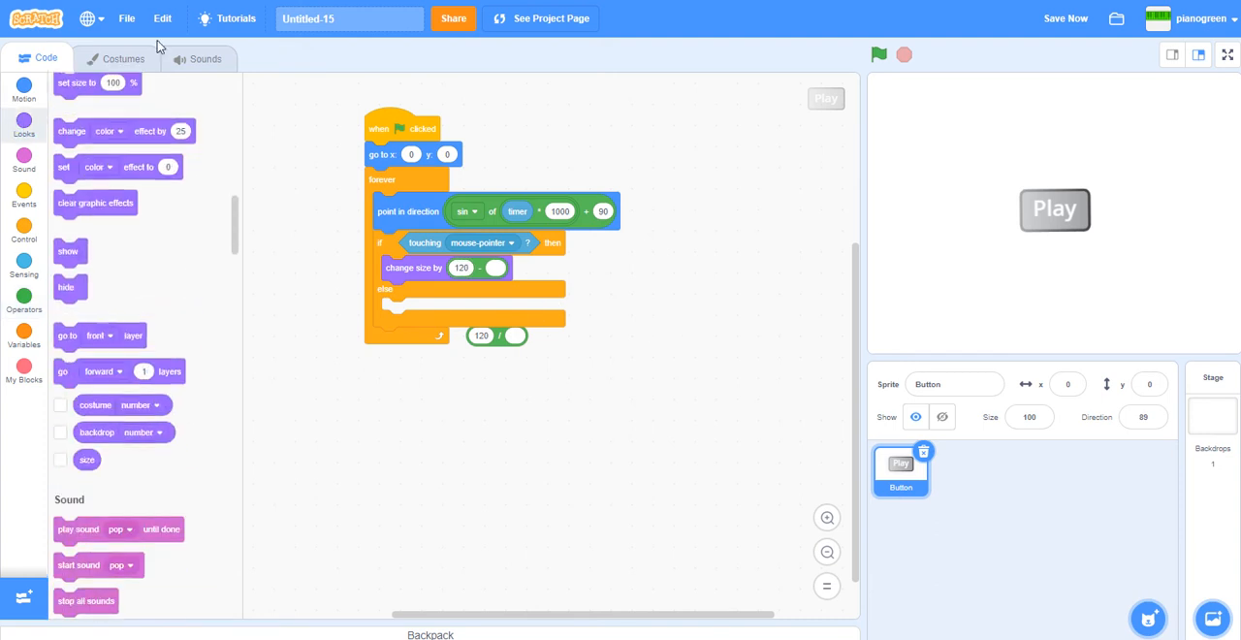
drag(86, 458, 292, 448)
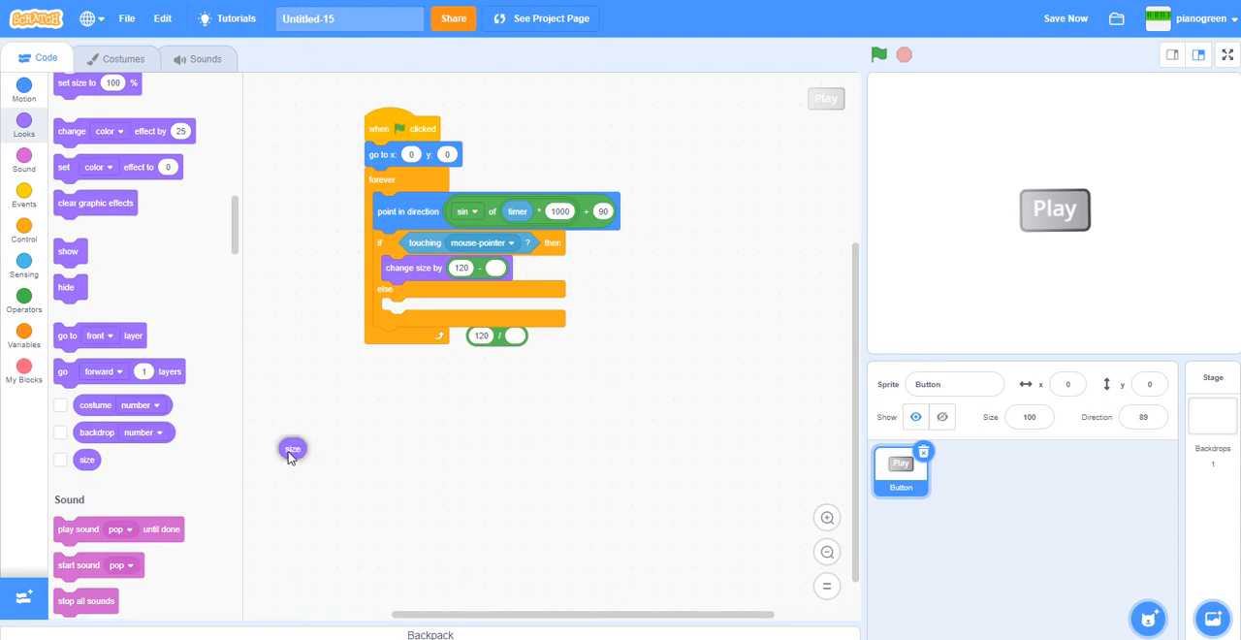
drag(292, 448, 498, 269)
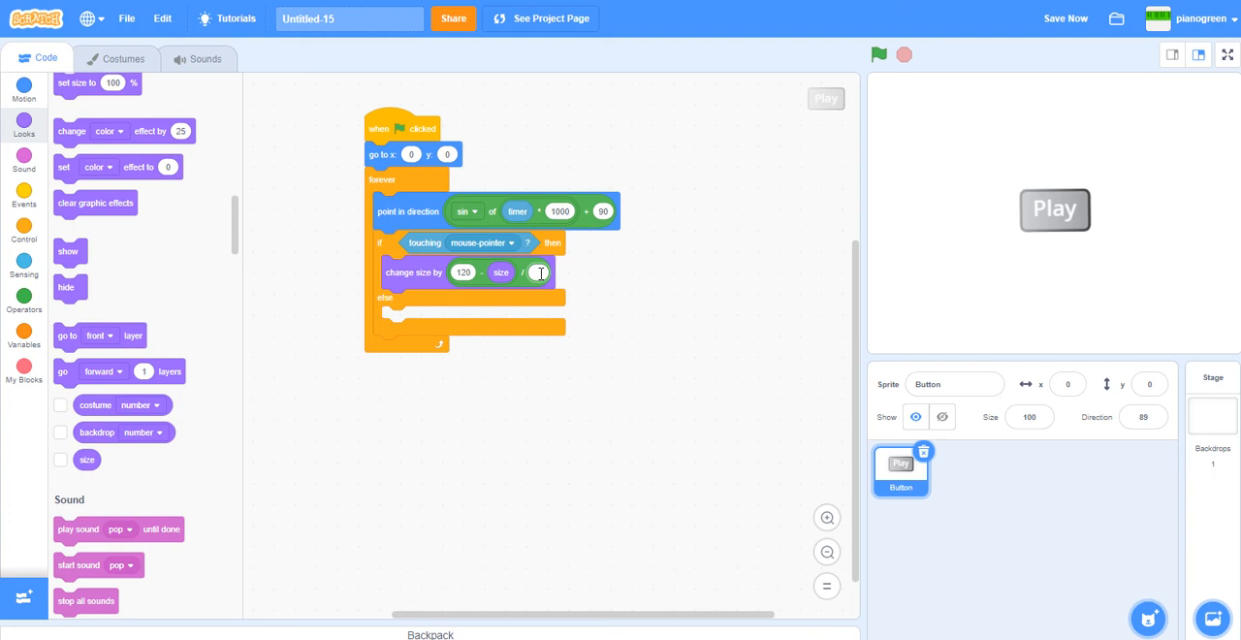
text(3)
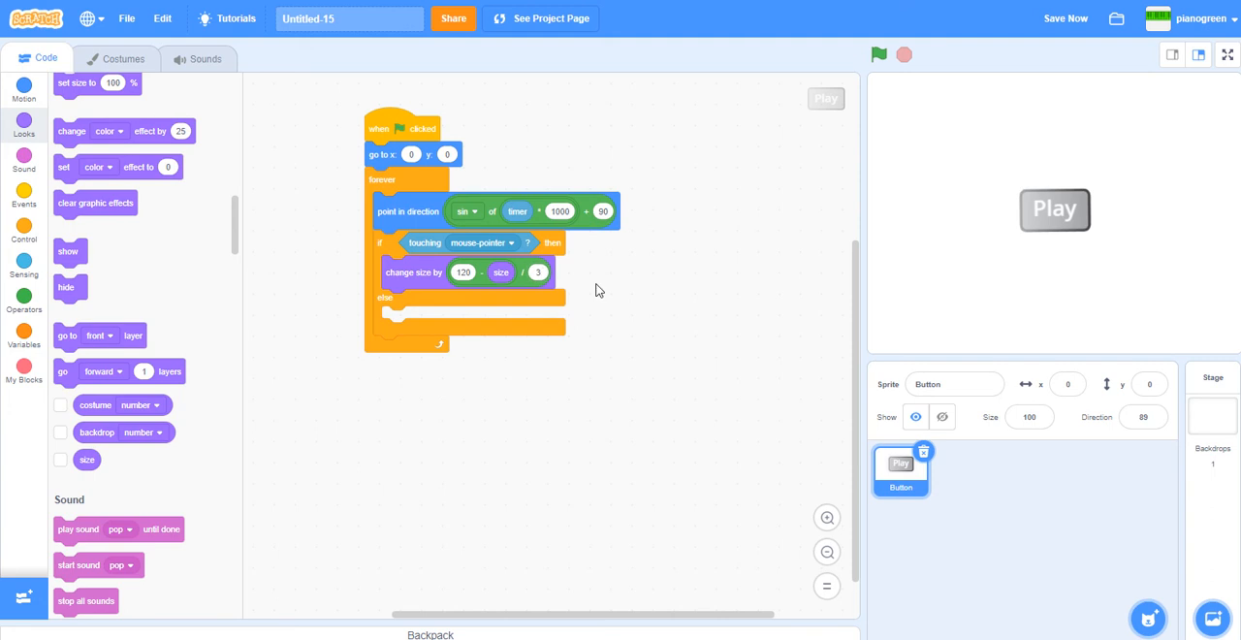
mouse_move(514, 321)
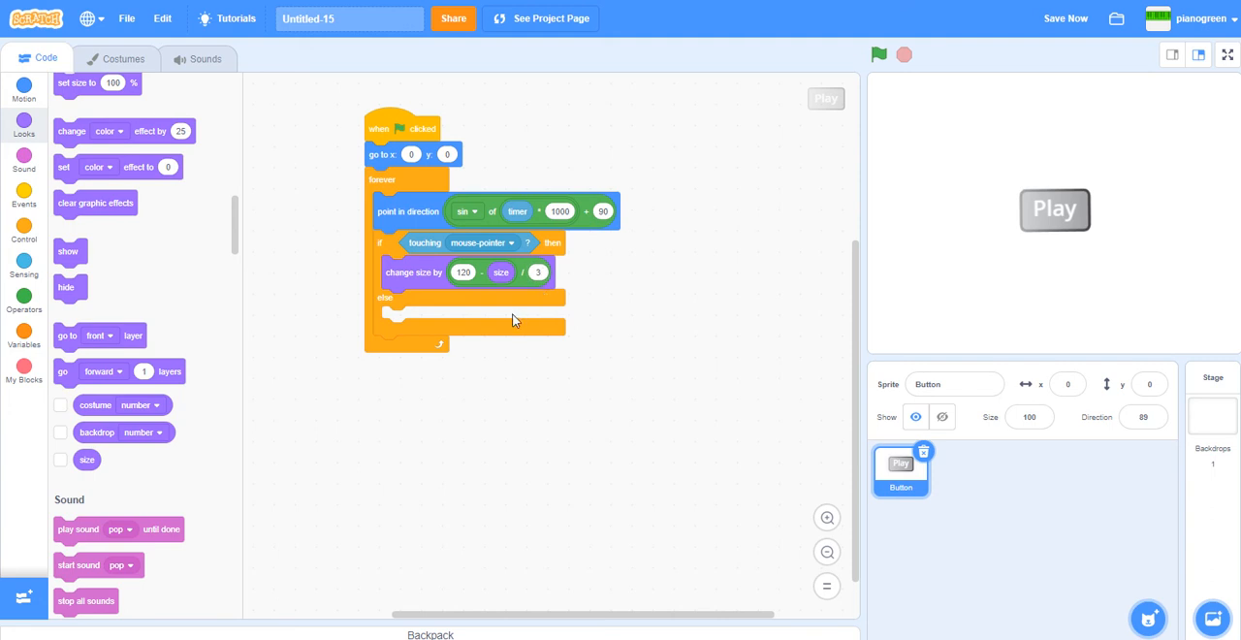
click(464, 272)
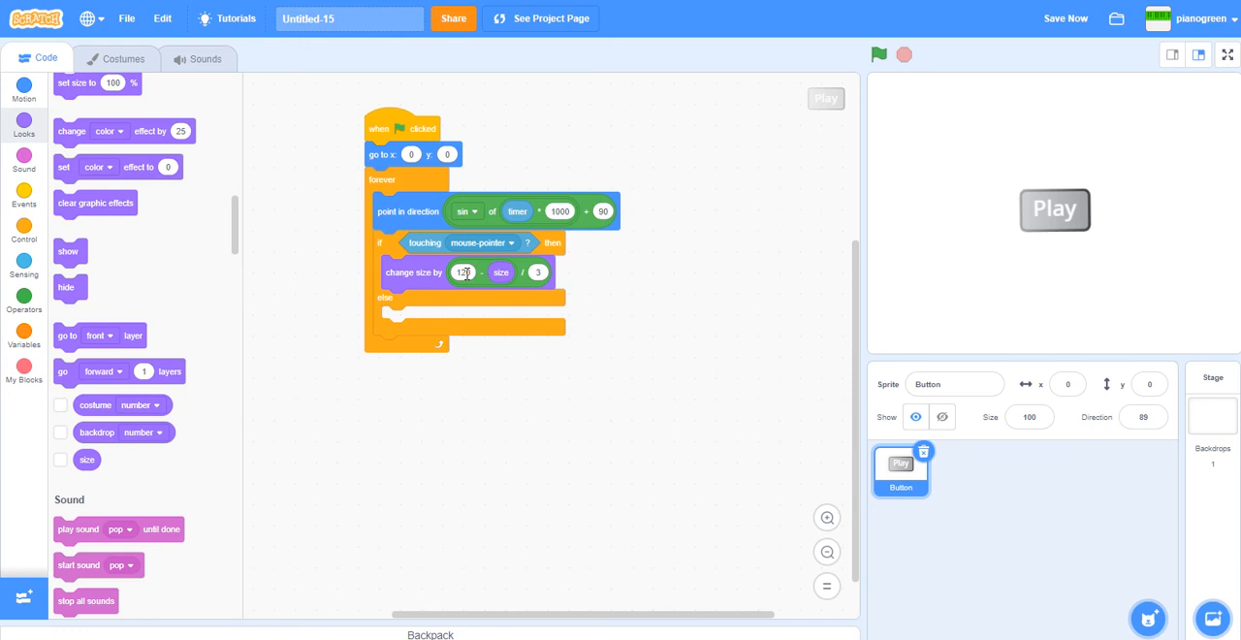
Enter 120 and bring up the change-size block's context menu to duplicate it.
text(120)
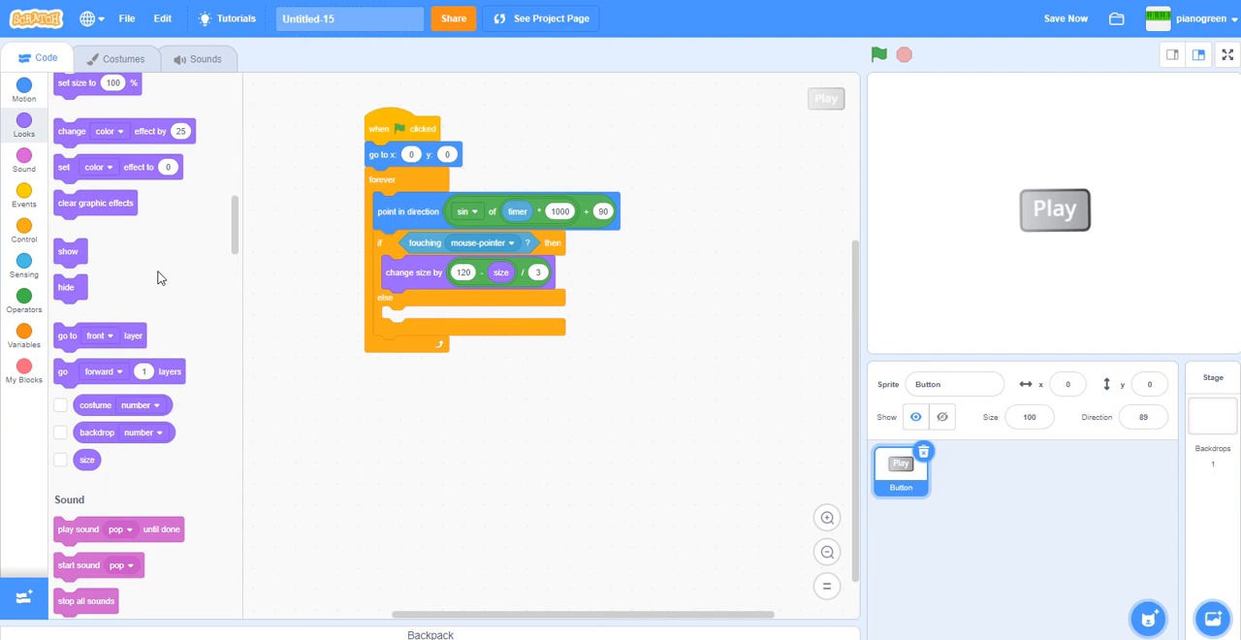
mouse_move(449, 262)
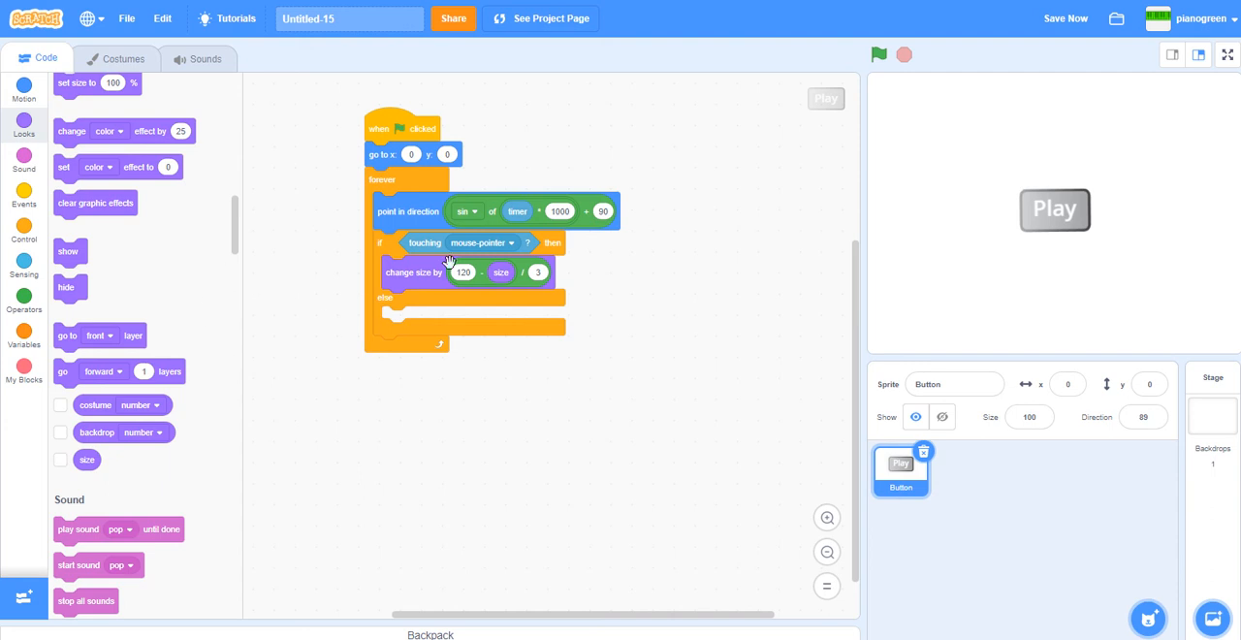
right_click(447, 271)
text(100)
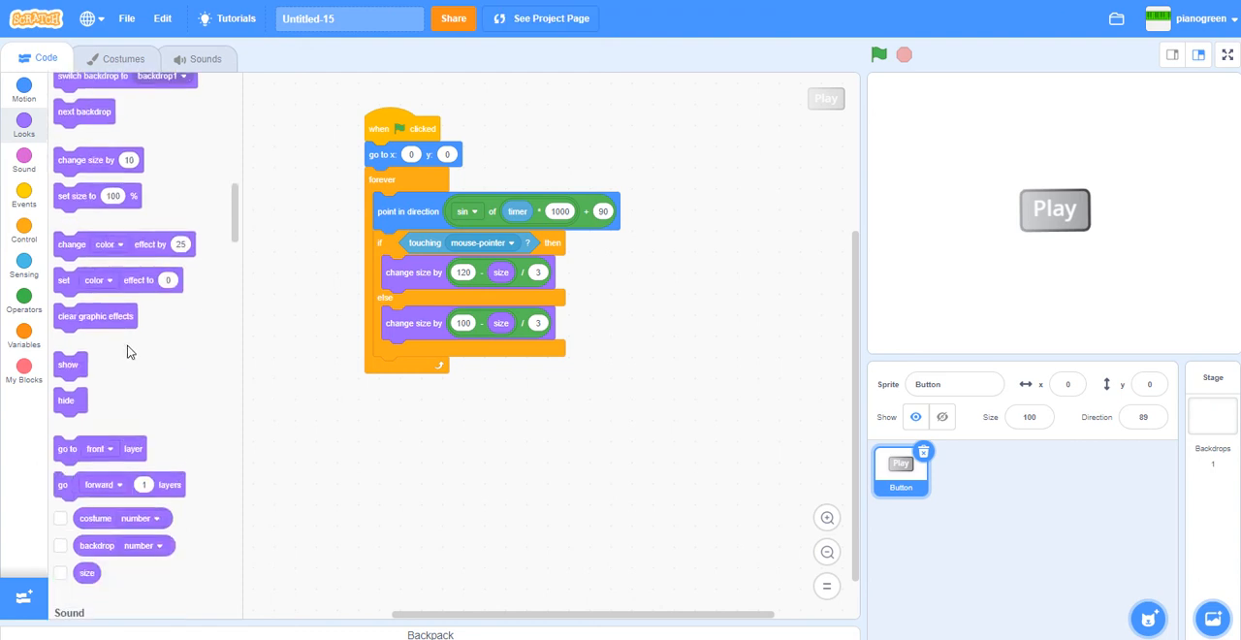
mouse_move(66, 275)
text(20)
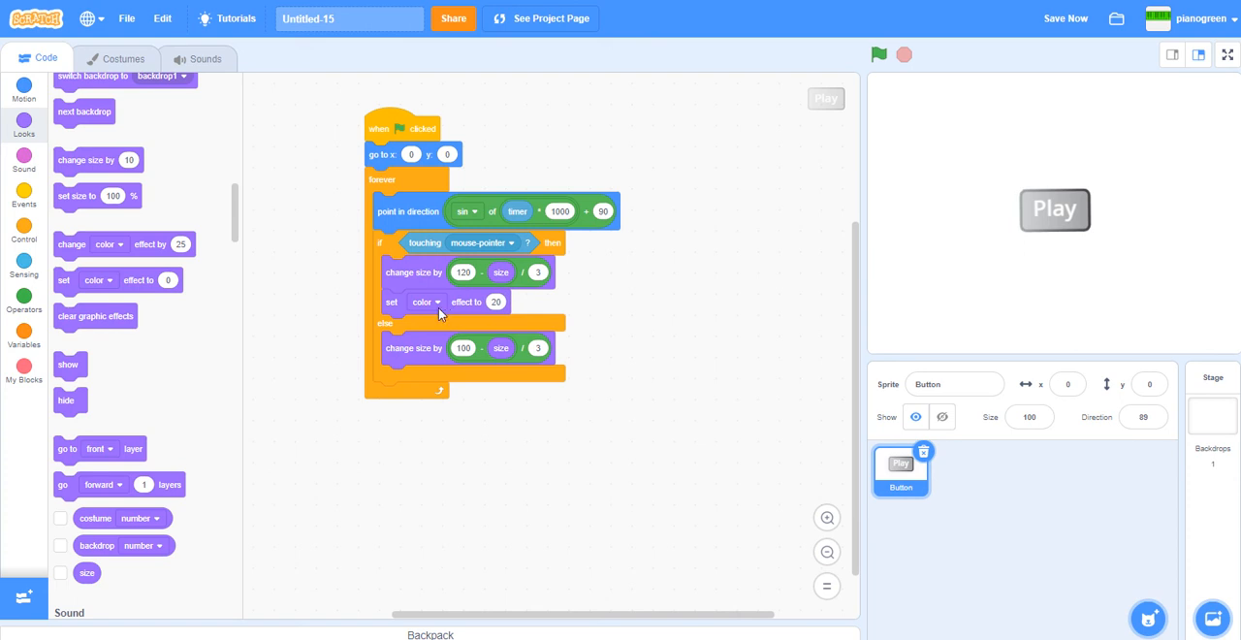
Keep the color effect at 20 in the if branch and copy that block under the else branch's size change.
click(425, 301)
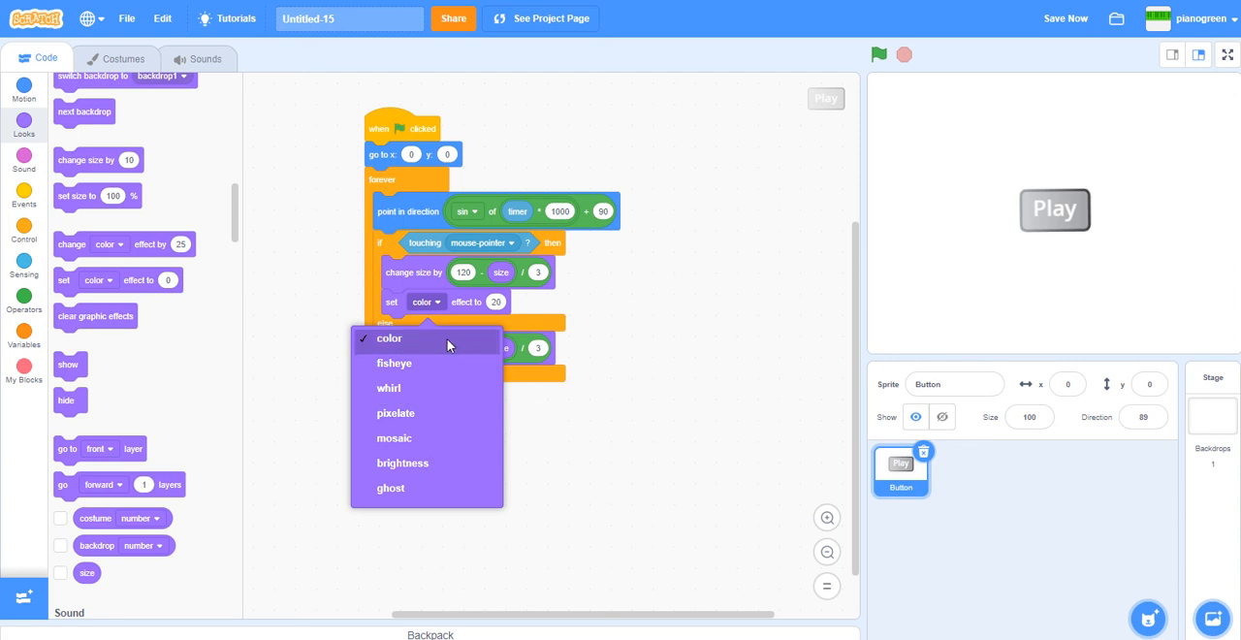
click(389, 339)
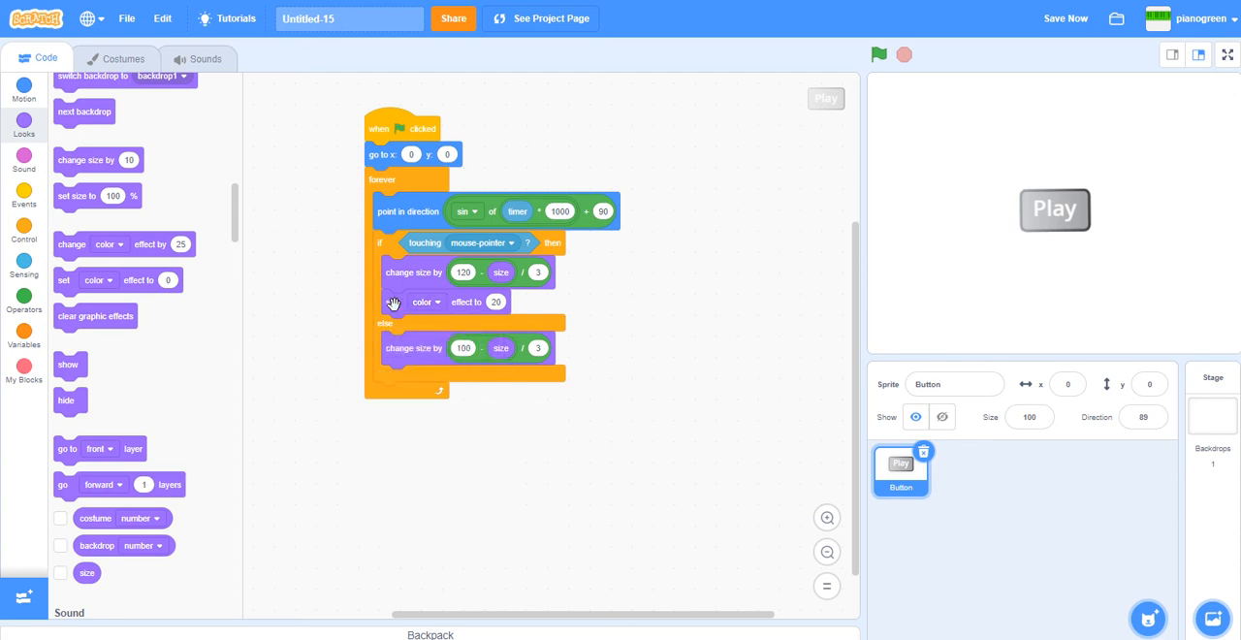
drag(391, 302, 437, 470)
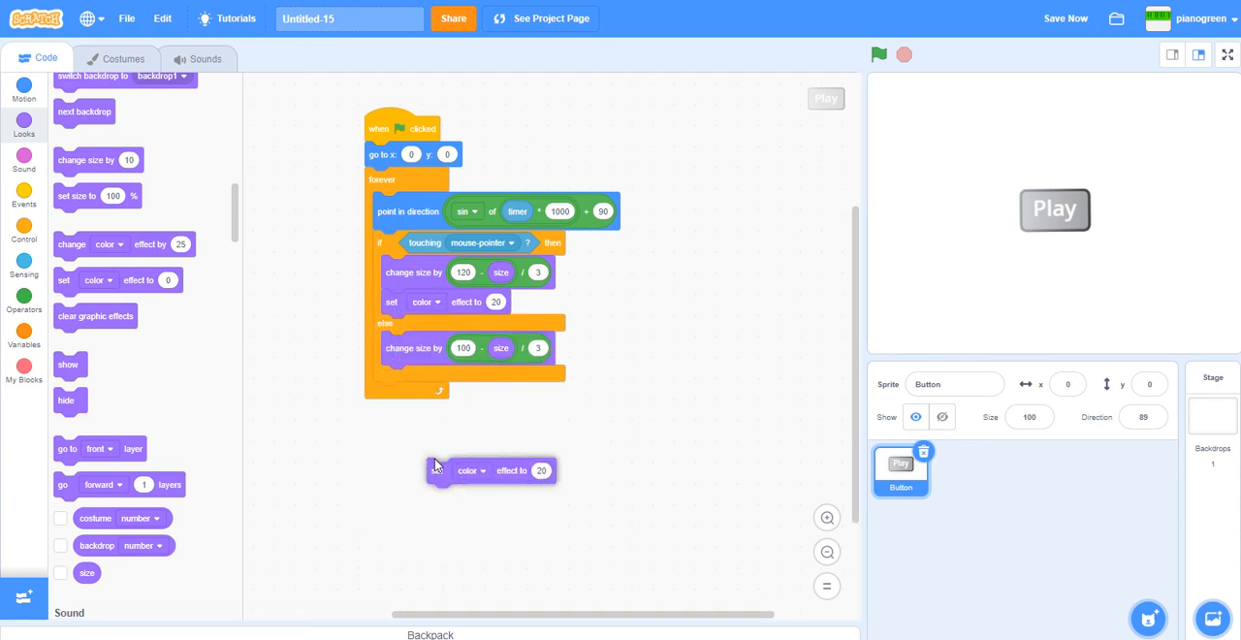
drag(441, 470, 393, 378)
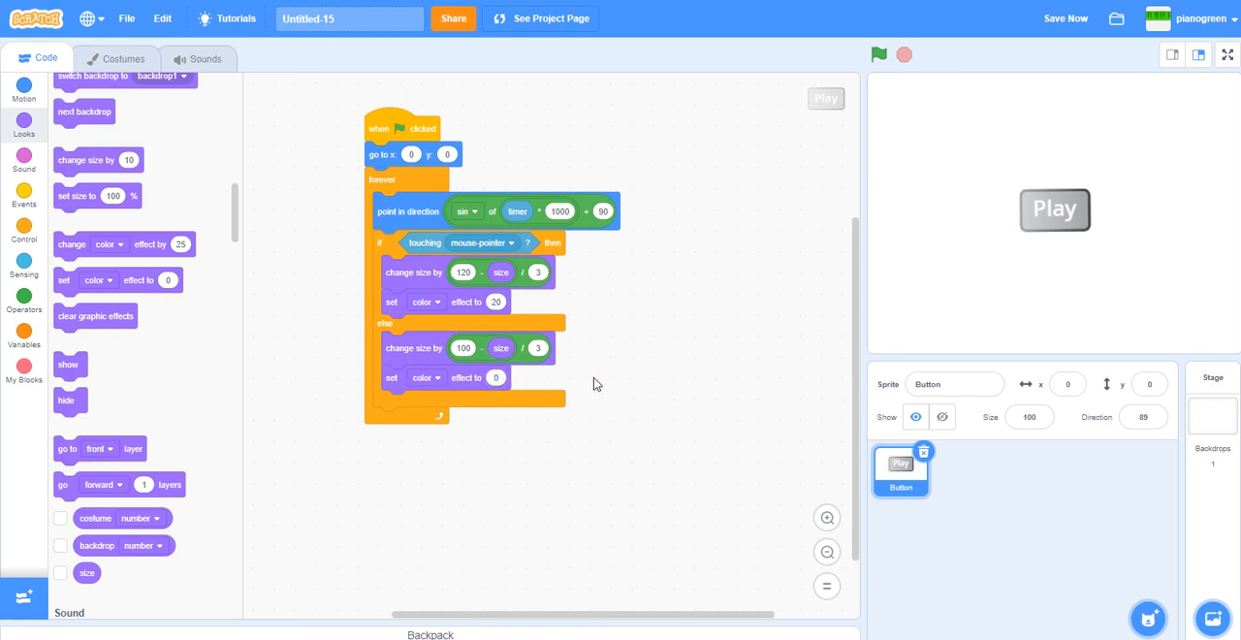
mouse_move(864, 91)
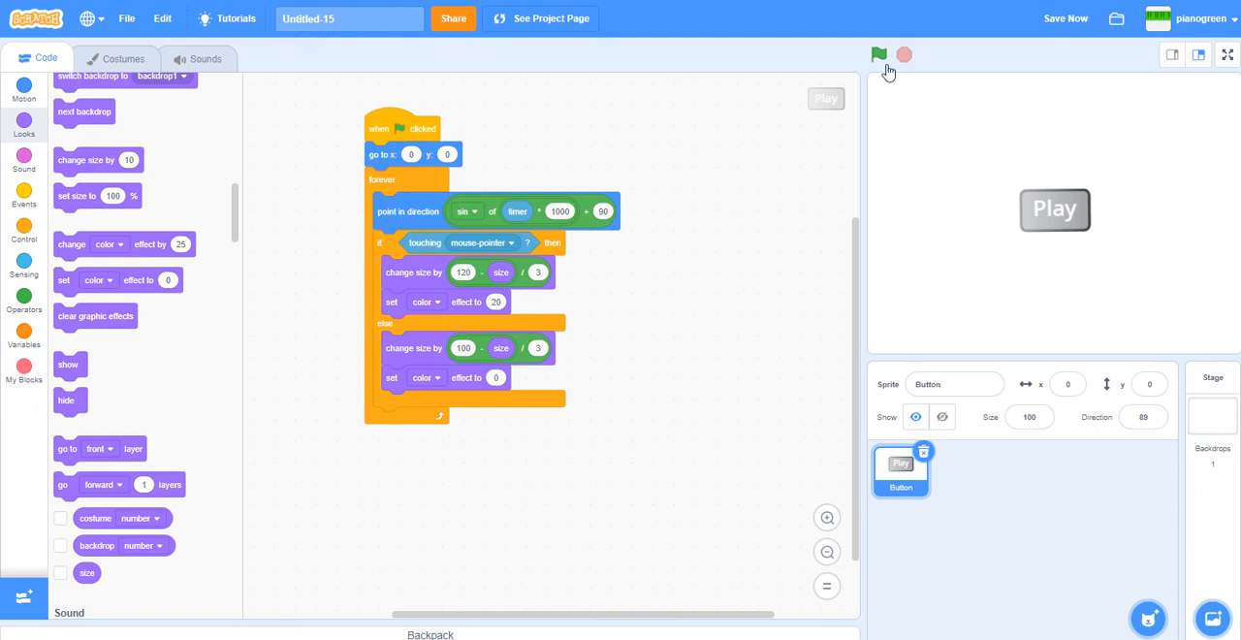
Test-run and stop the project, then confirm the then branch's graphic effect stays color.
click(879, 54)
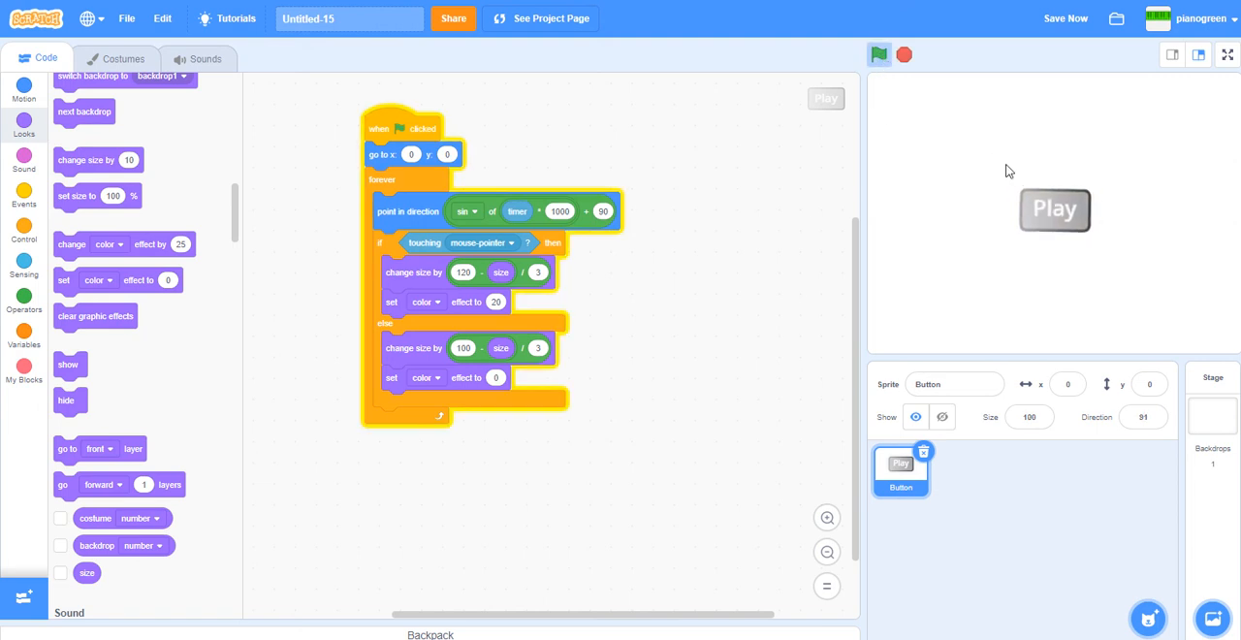
click(878, 55)
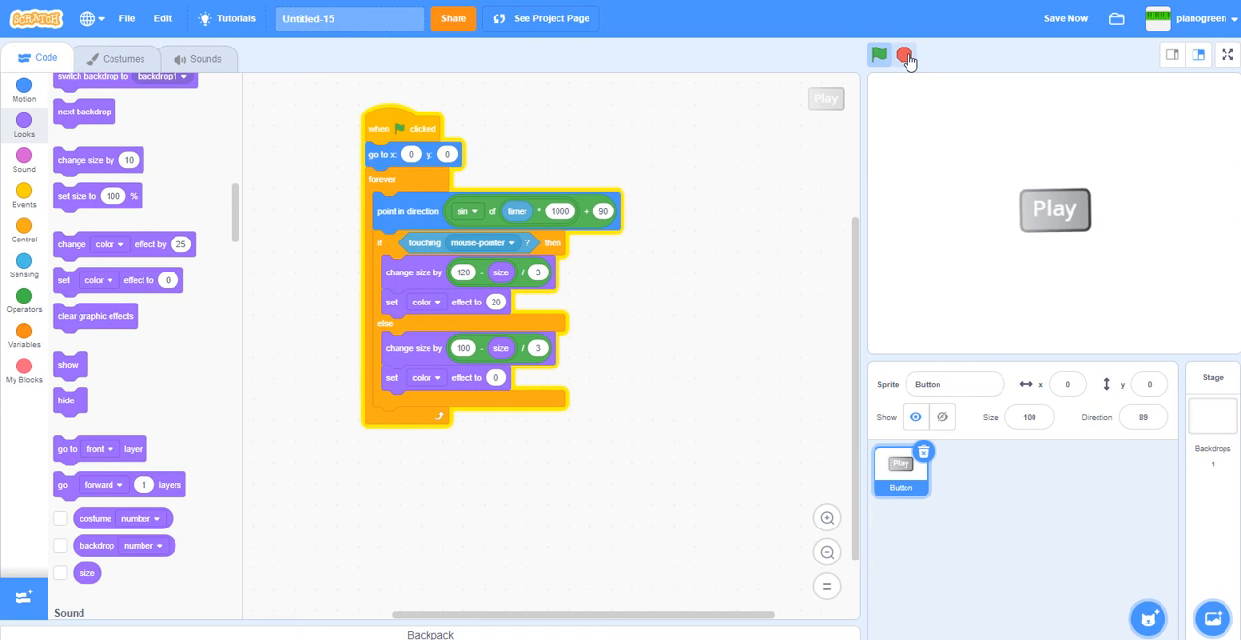
click(904, 54)
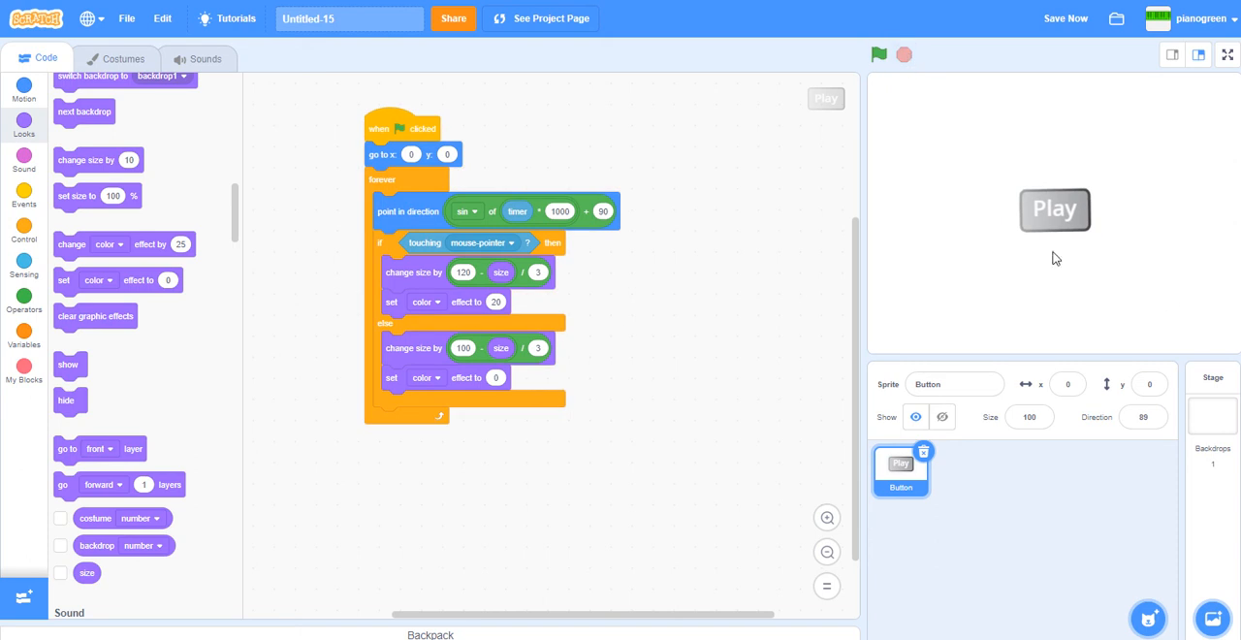
mouse_move(447, 394)
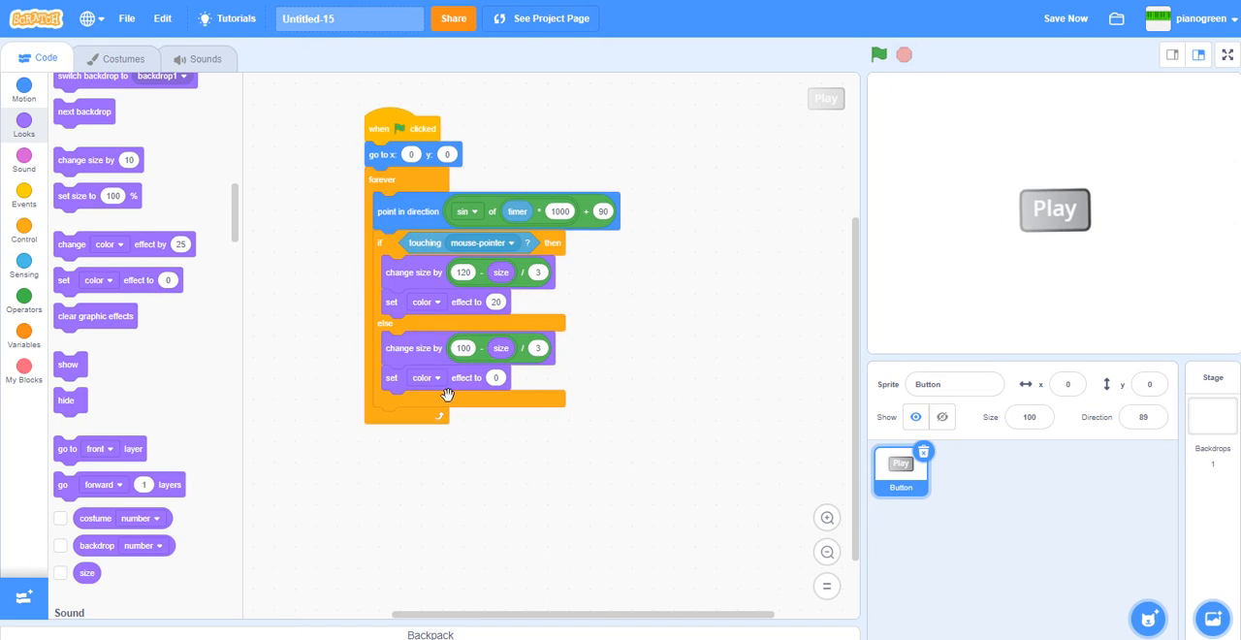
click(427, 302)
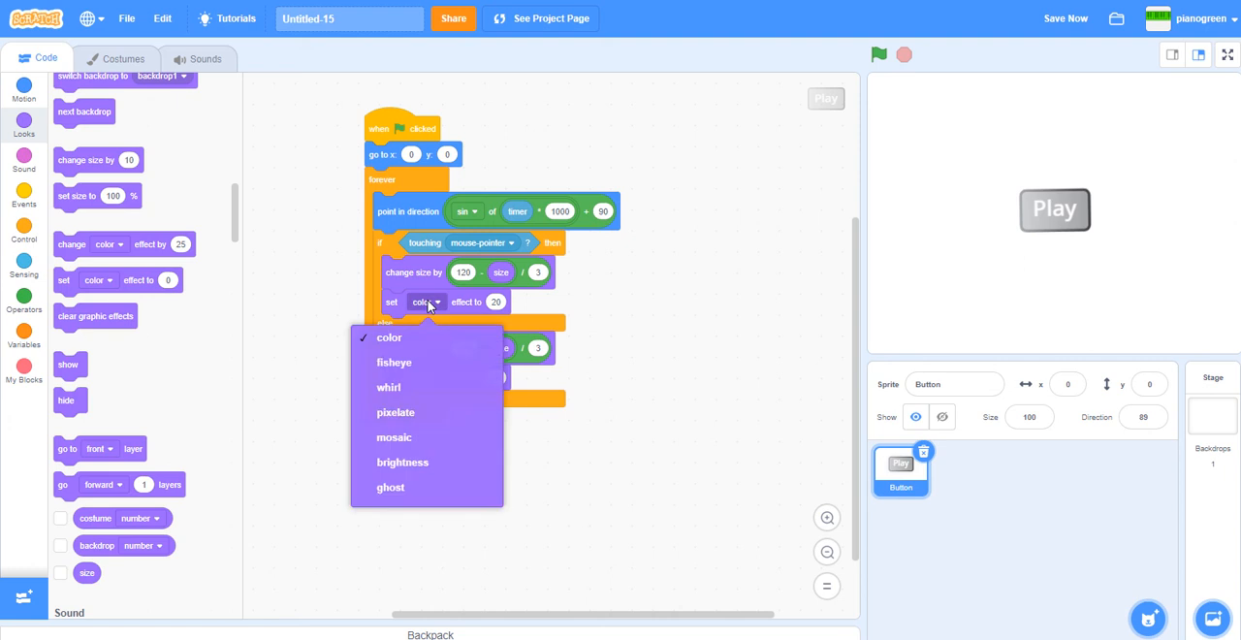
click(388, 336)
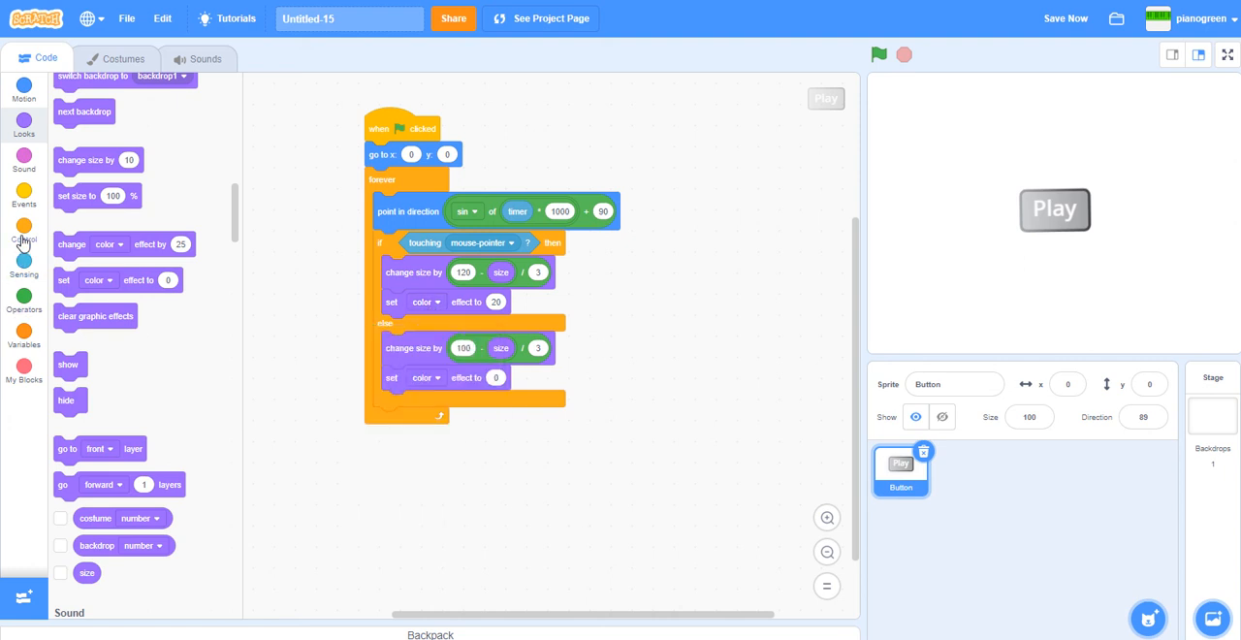
Nest an 'if then' block with a 'mouse down?' condition inside the hover branch.
click(23, 231)
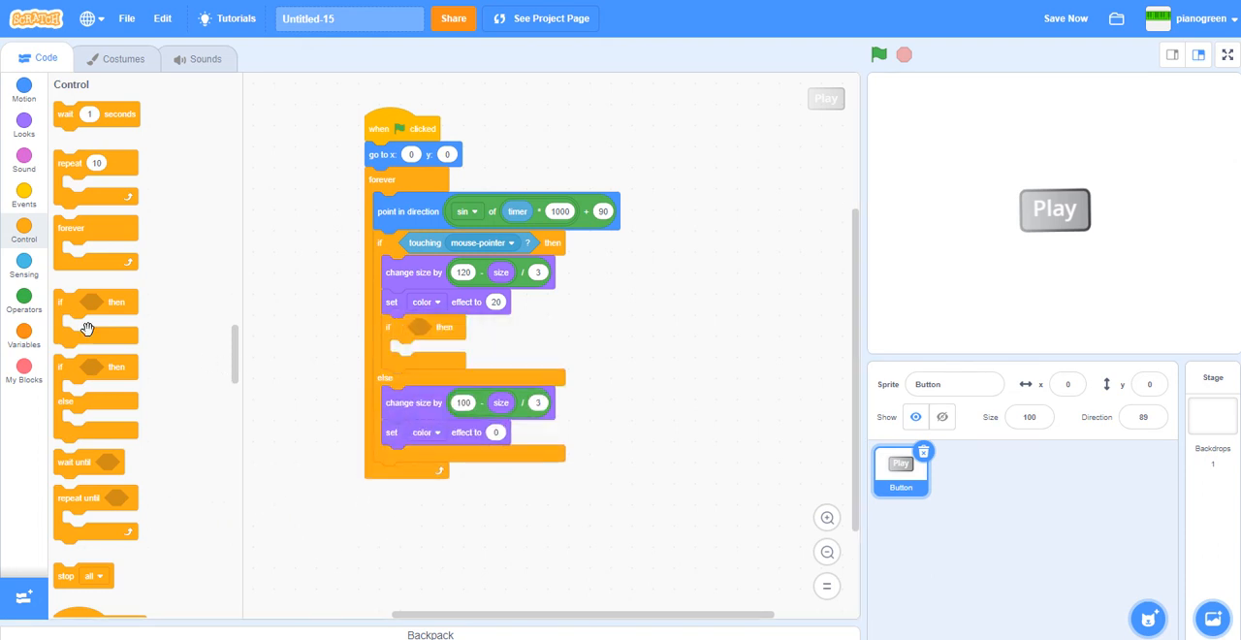
click(23, 262)
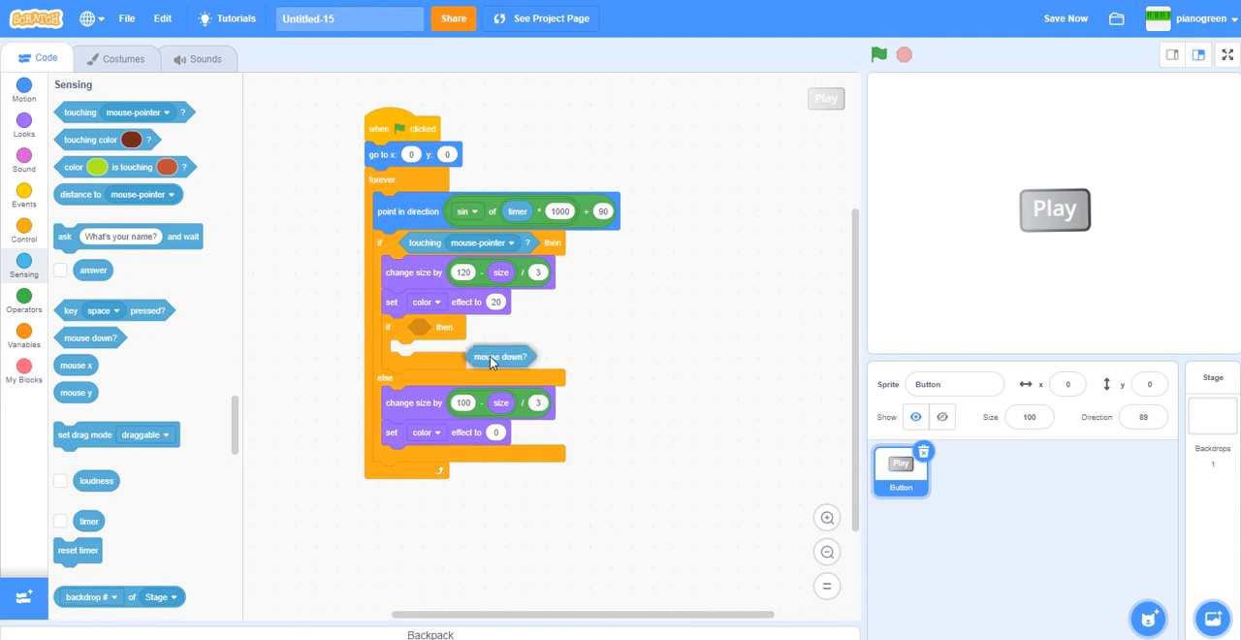
drag(499, 356, 441, 327)
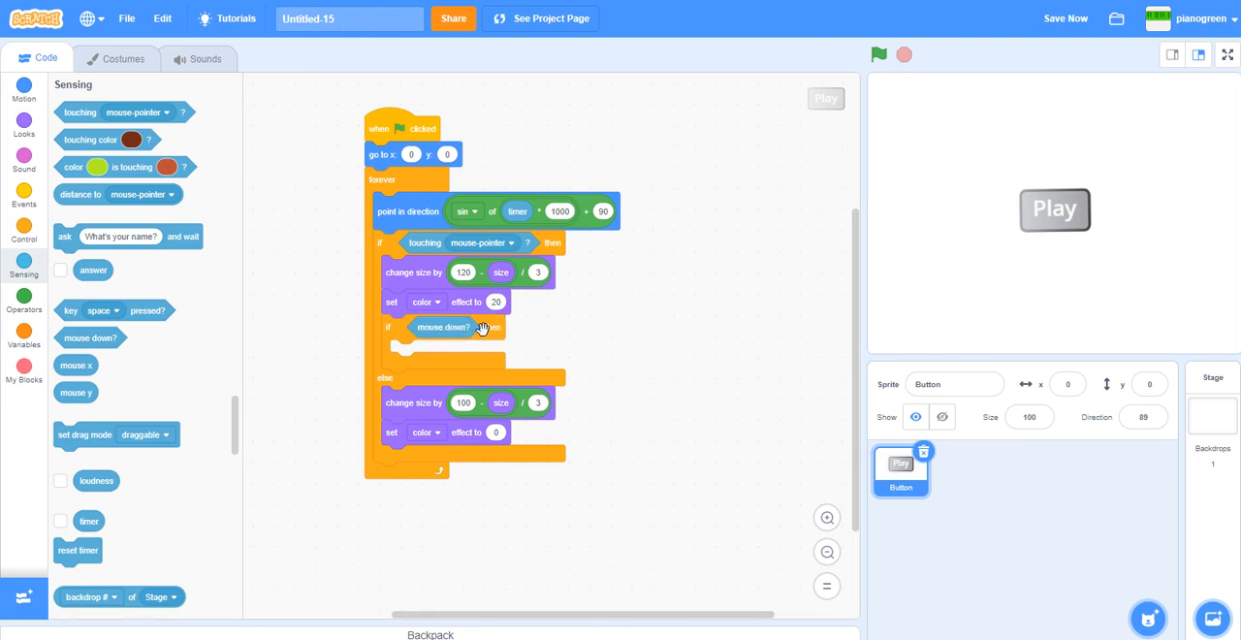
mouse_move(553, 277)
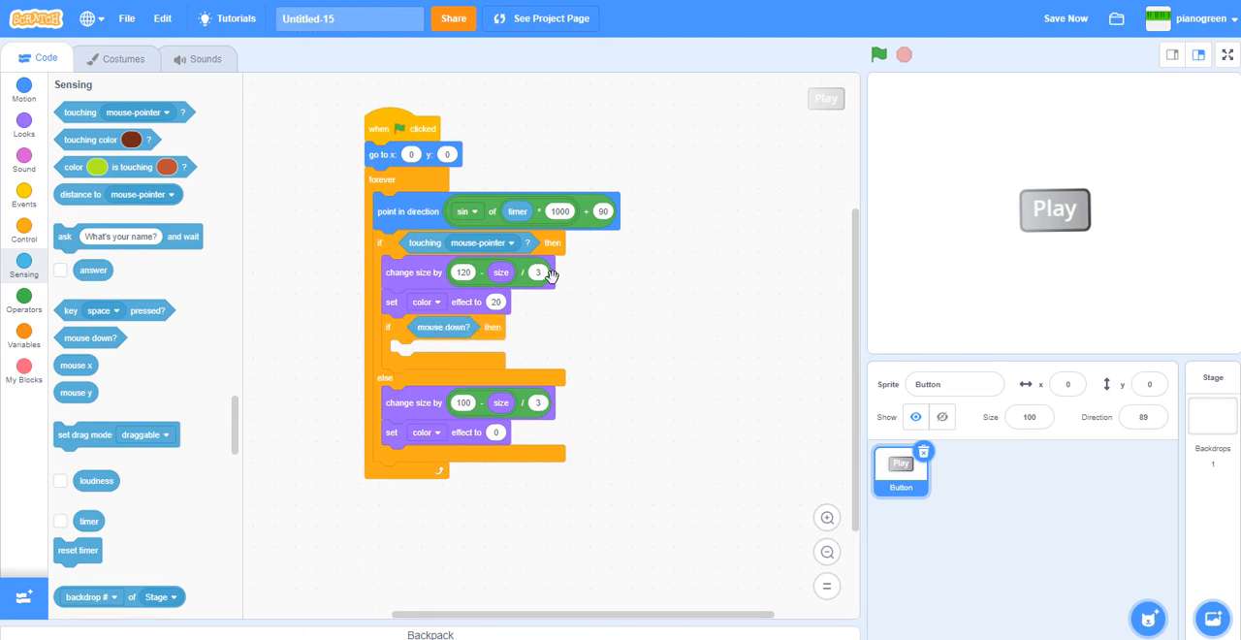
mouse_move(1081, 185)
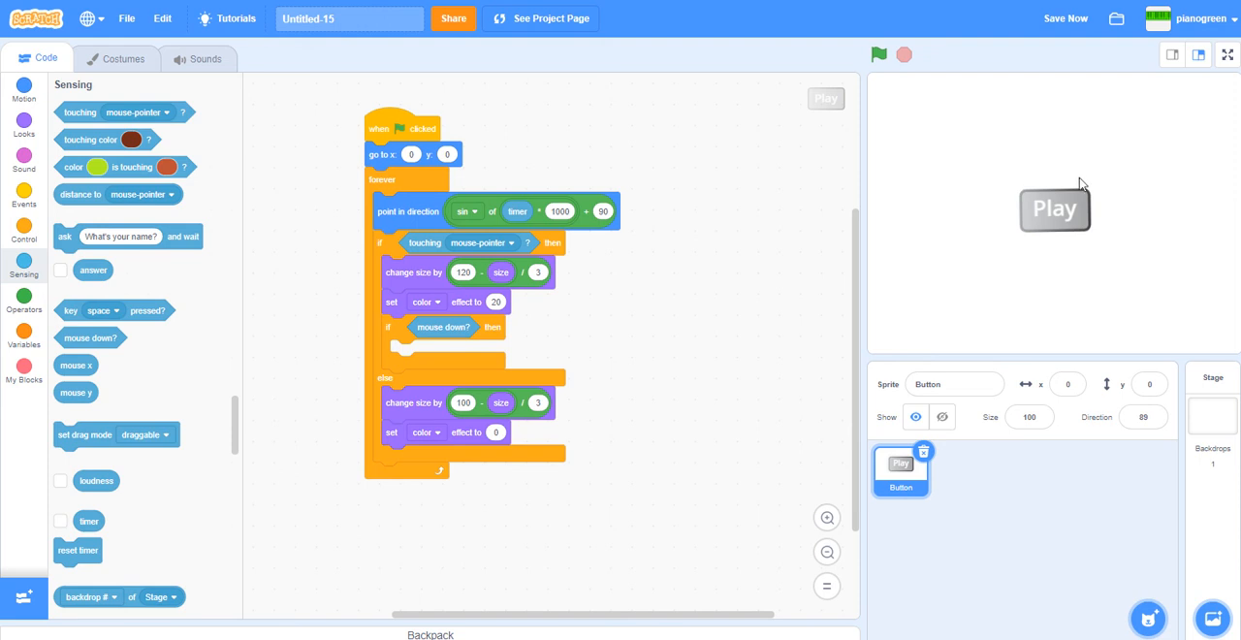
mouse_move(1063, 262)
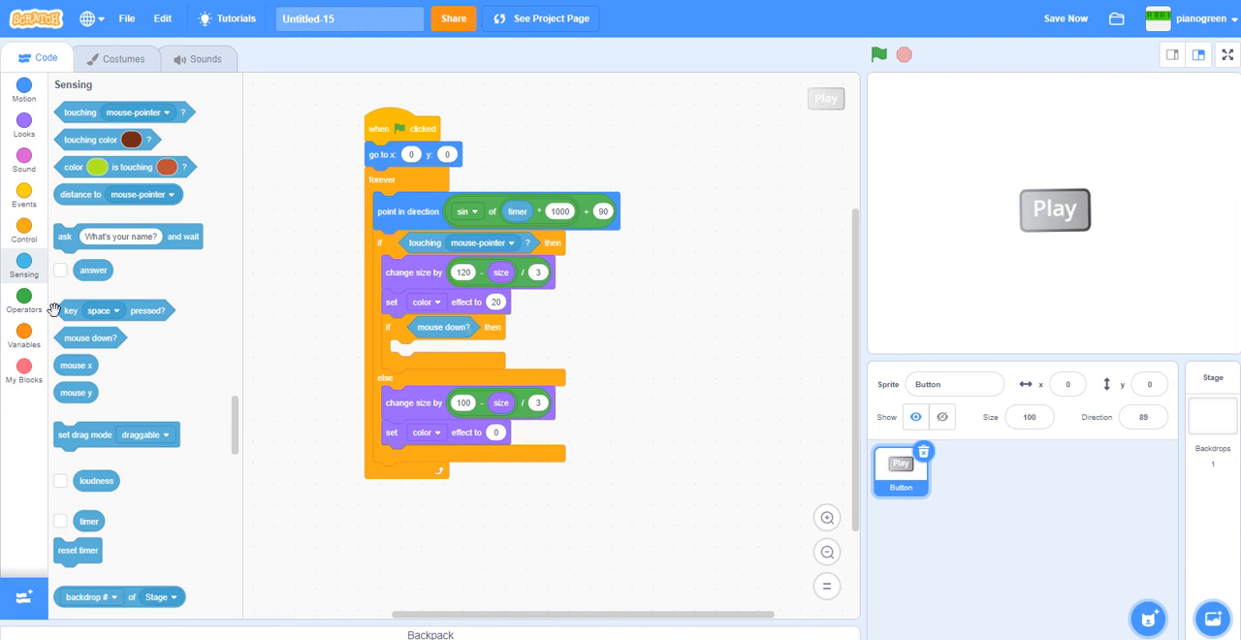
Broadcast a new 'Play Game' message on mouse down and add a 'when I receive Play Game' hat.
click(23, 194)
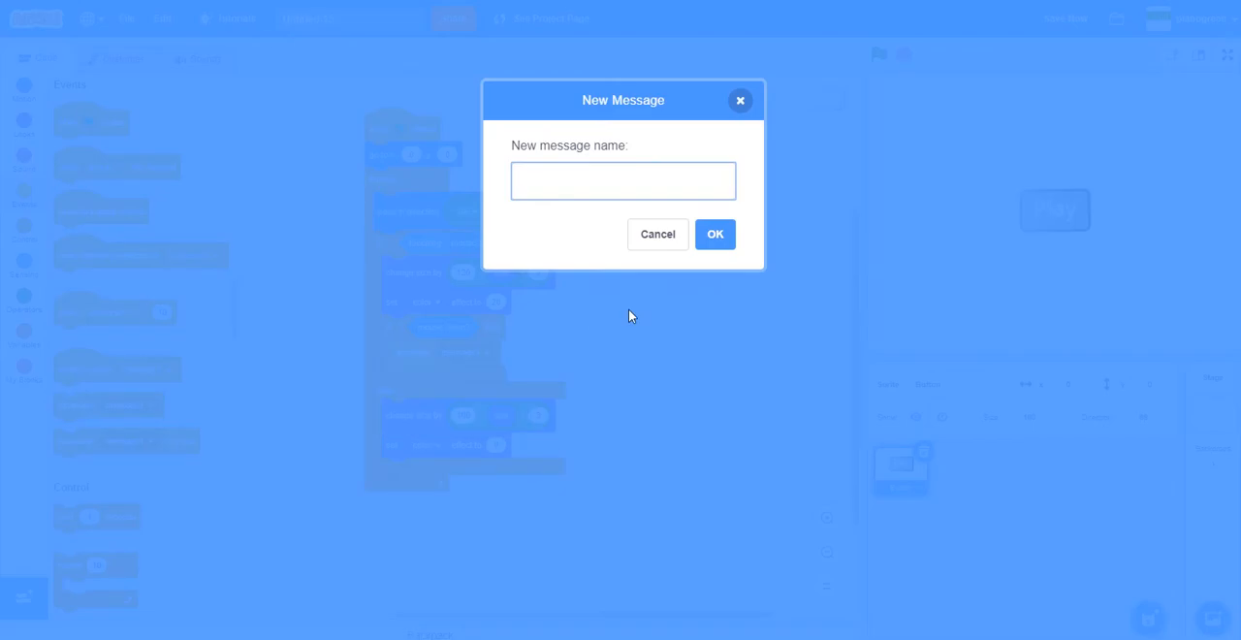
text(Play)
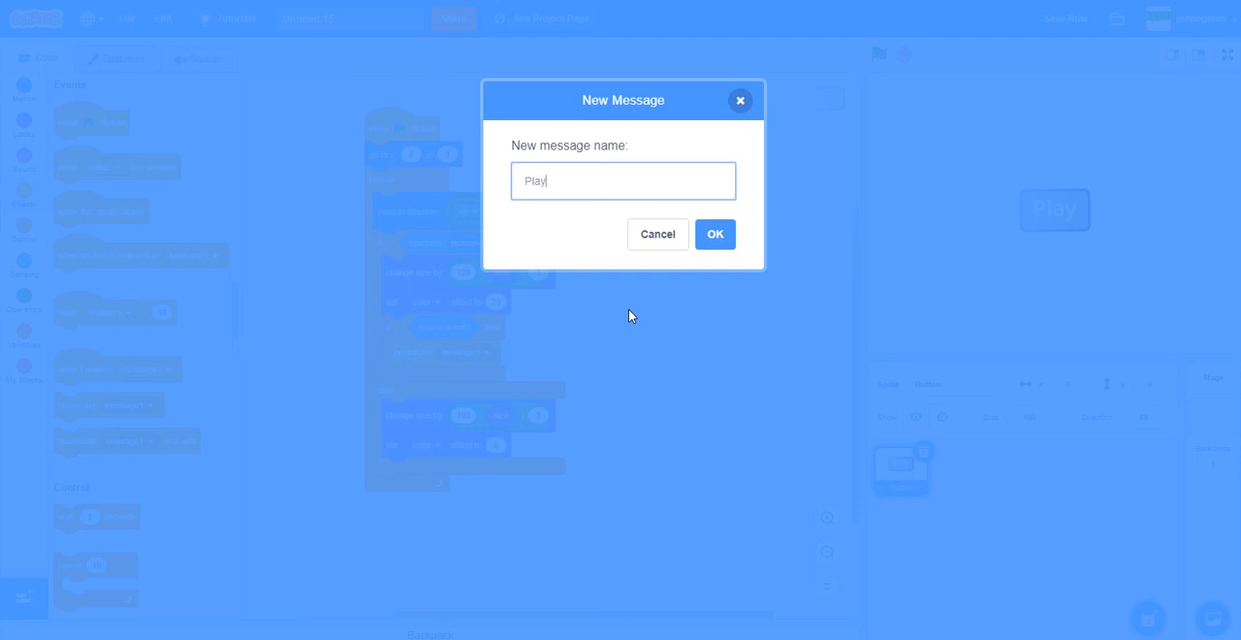
text(Game)
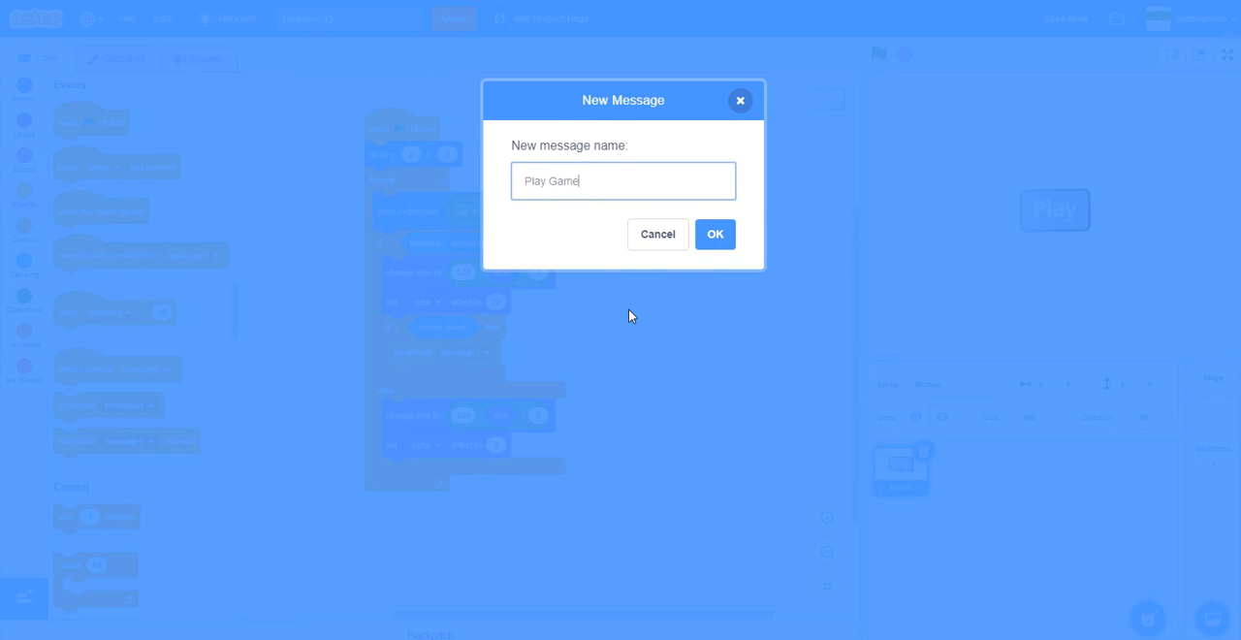
click(714, 234)
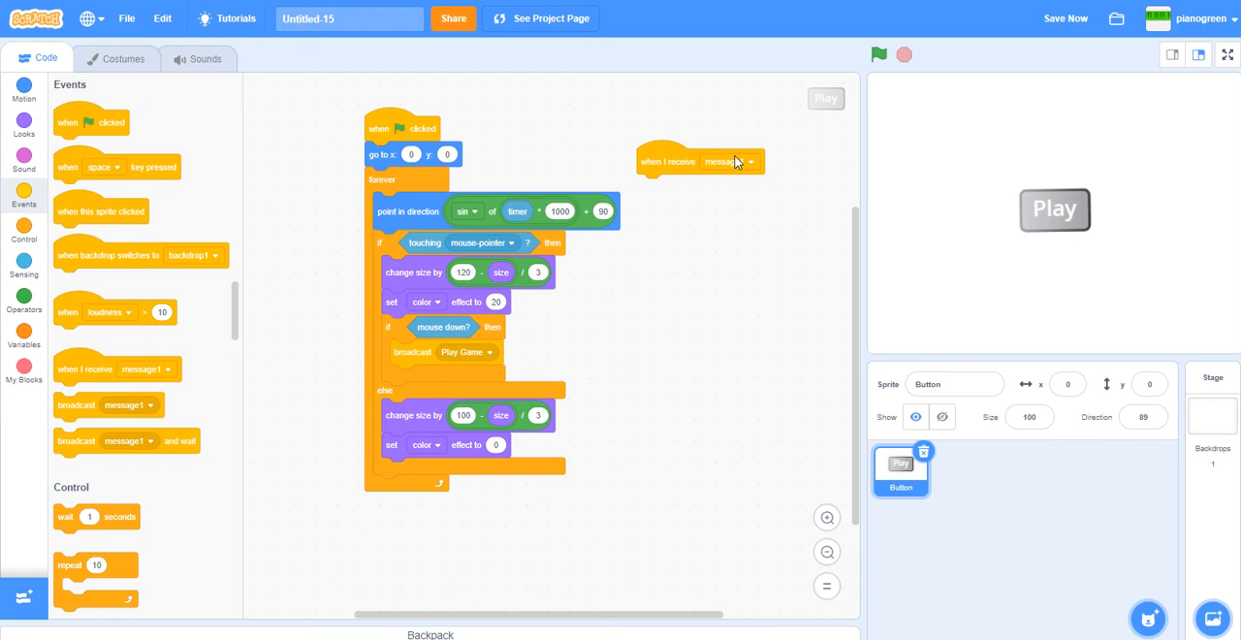
click(733, 162)
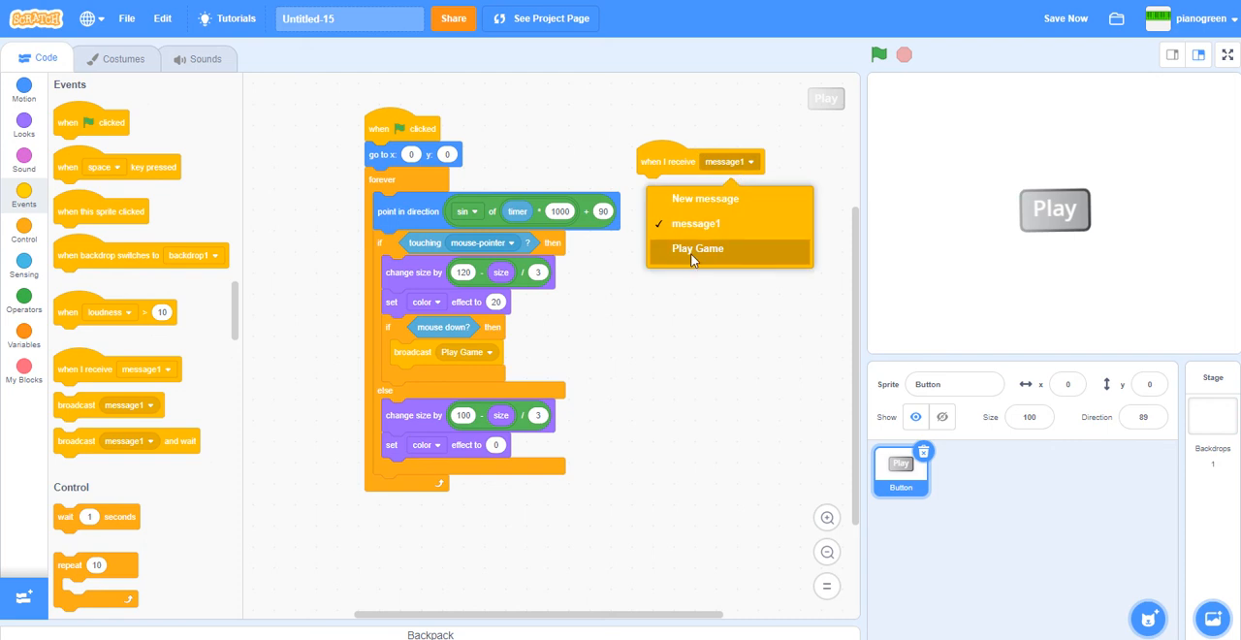
click(698, 248)
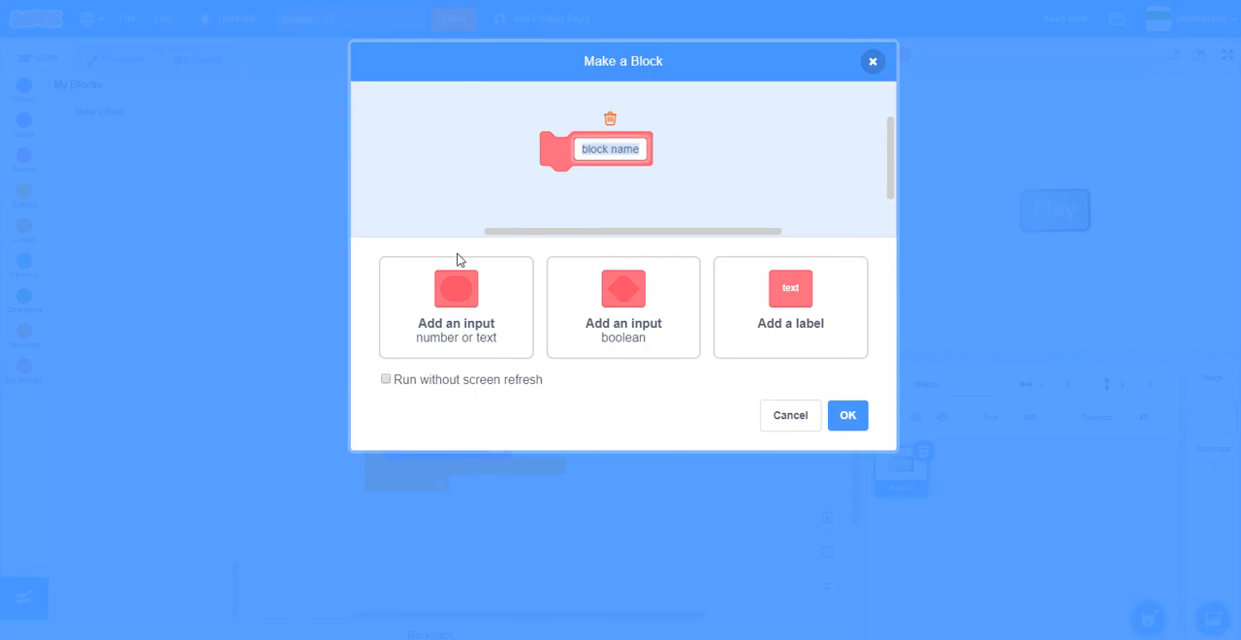
Create the 'play around' custom block running without screen refresh and reposition the Play Game receiver.
text(play around)
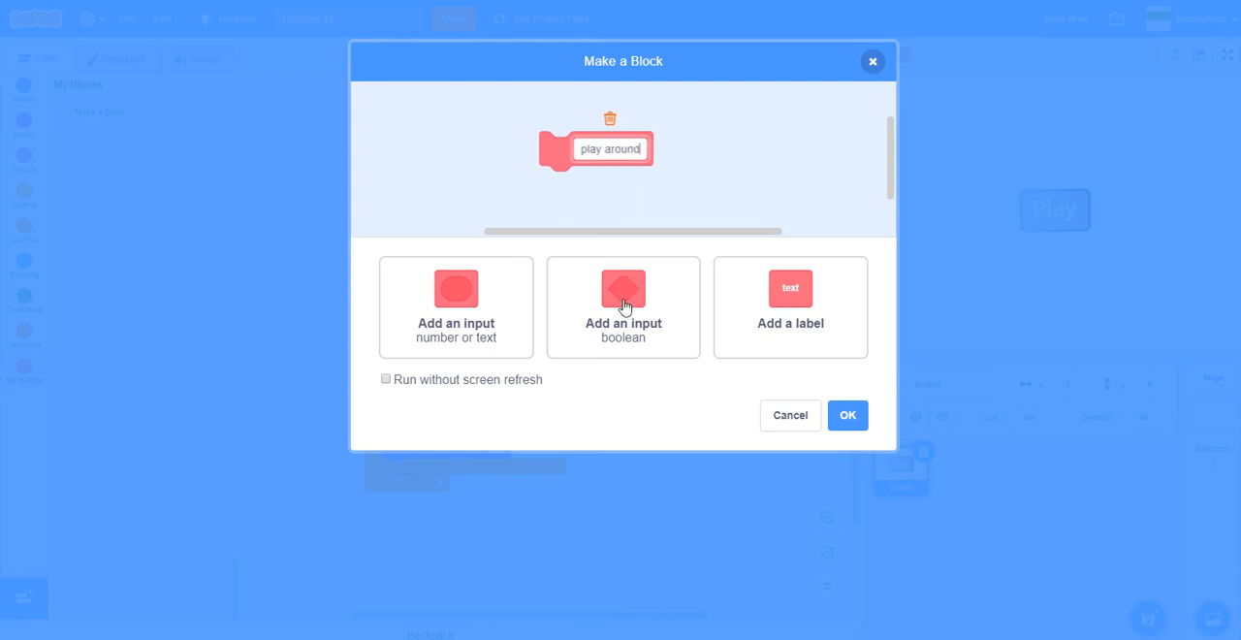
click(385, 378)
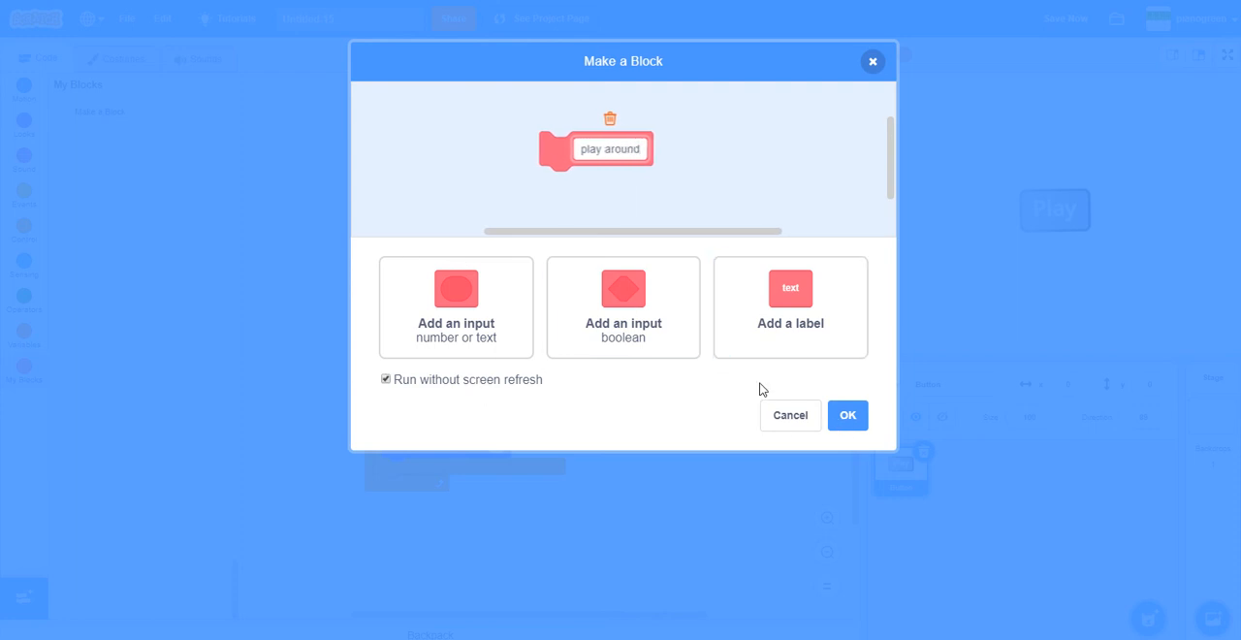
click(847, 415)
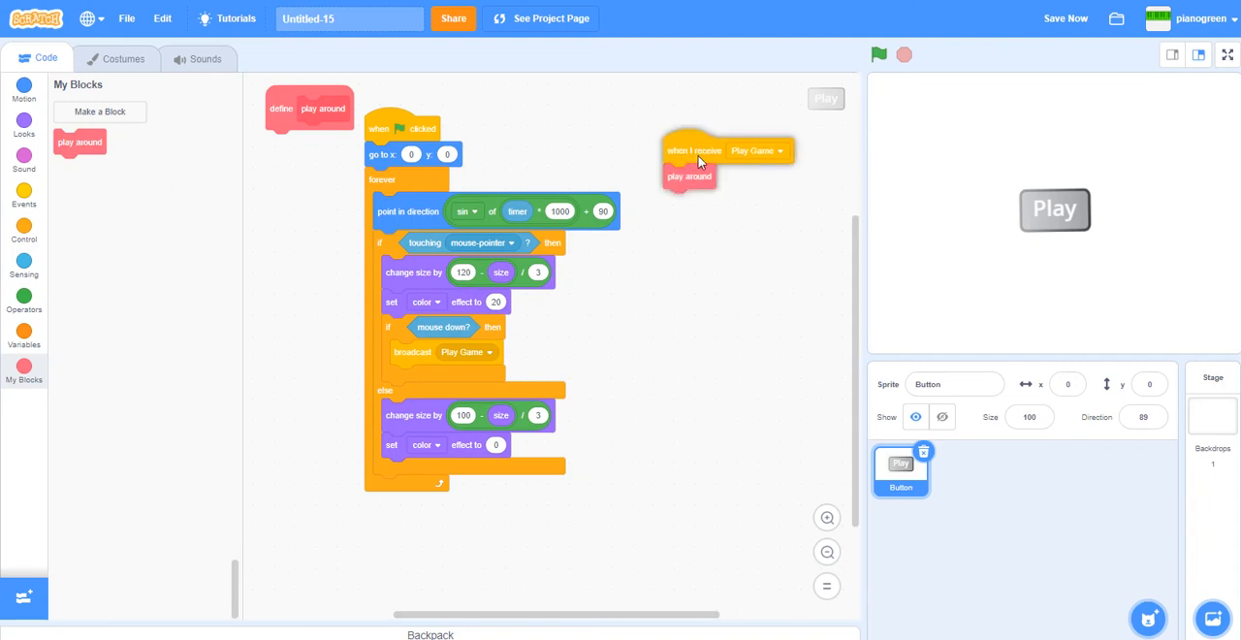
drag(694, 150, 669, 143)
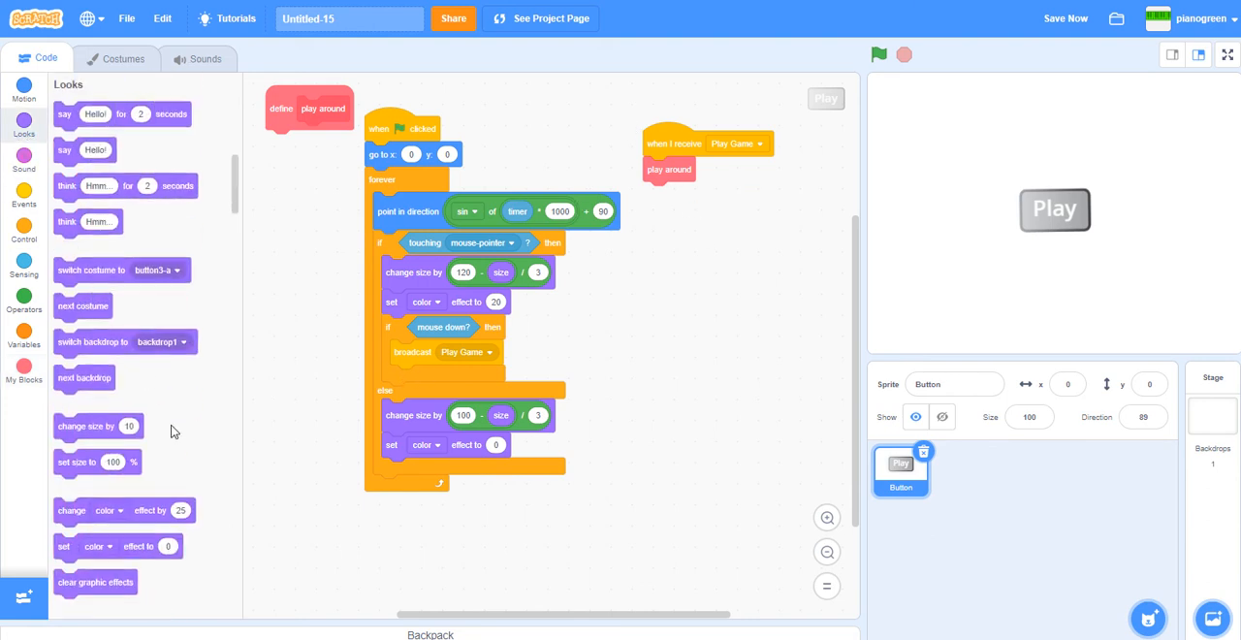
Add 'show' at the start of the green flag script, then save and run the project.
scroll(down, 3)
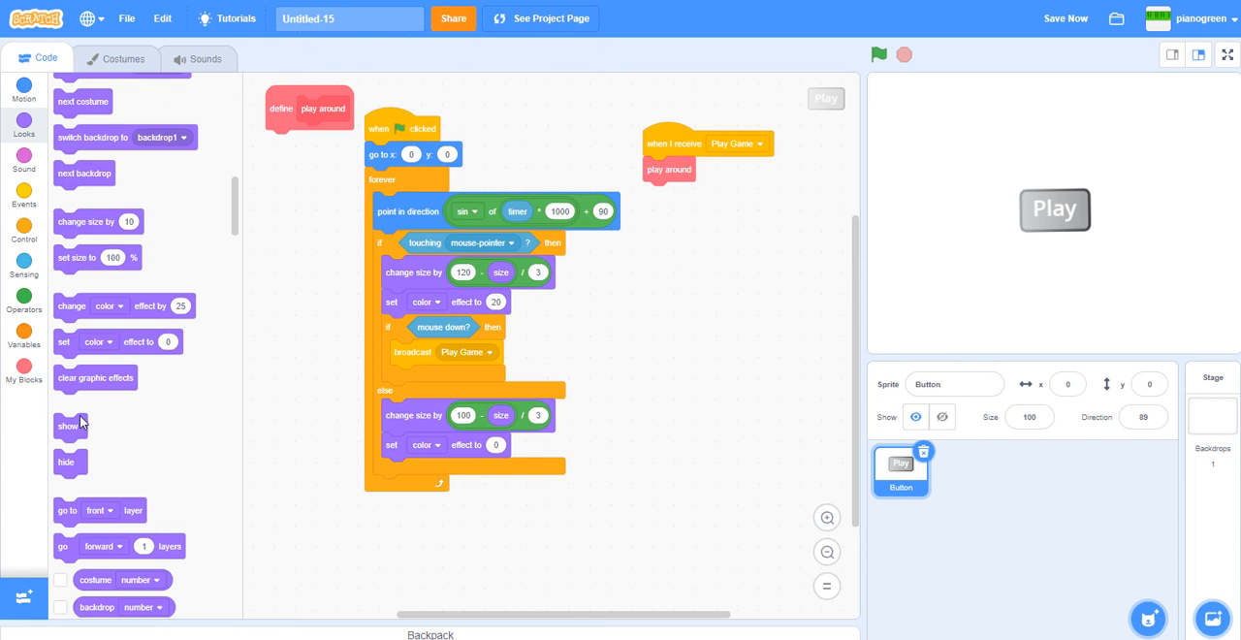
drag(68, 426, 378, 155)
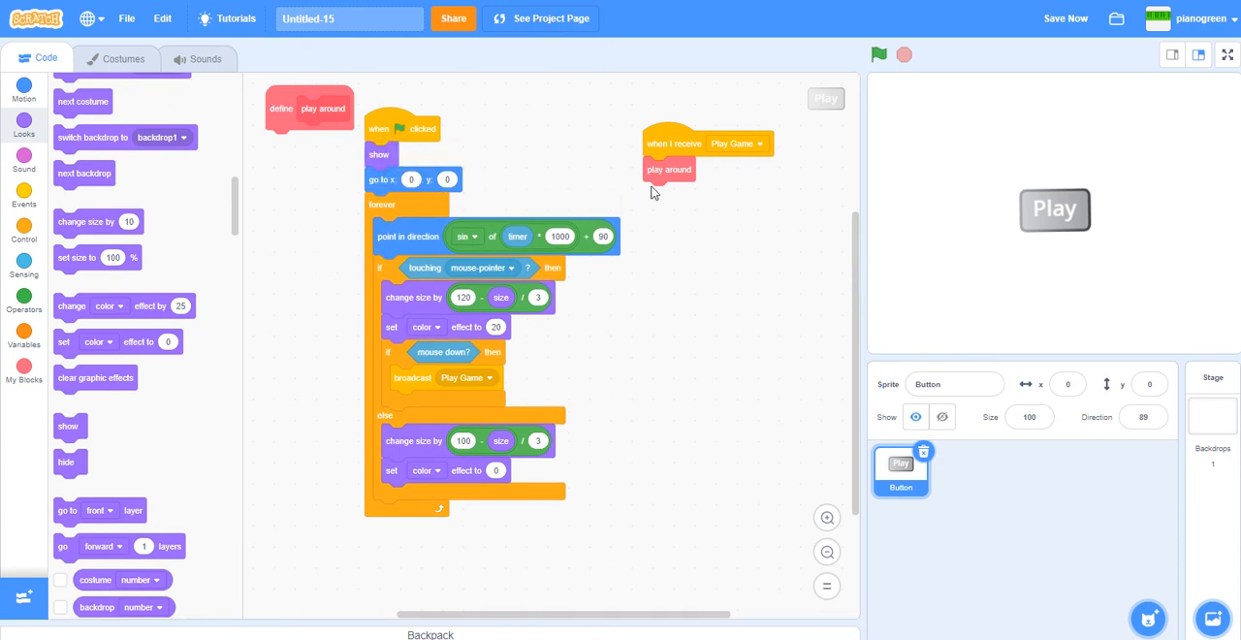
mouse_move(149, 414)
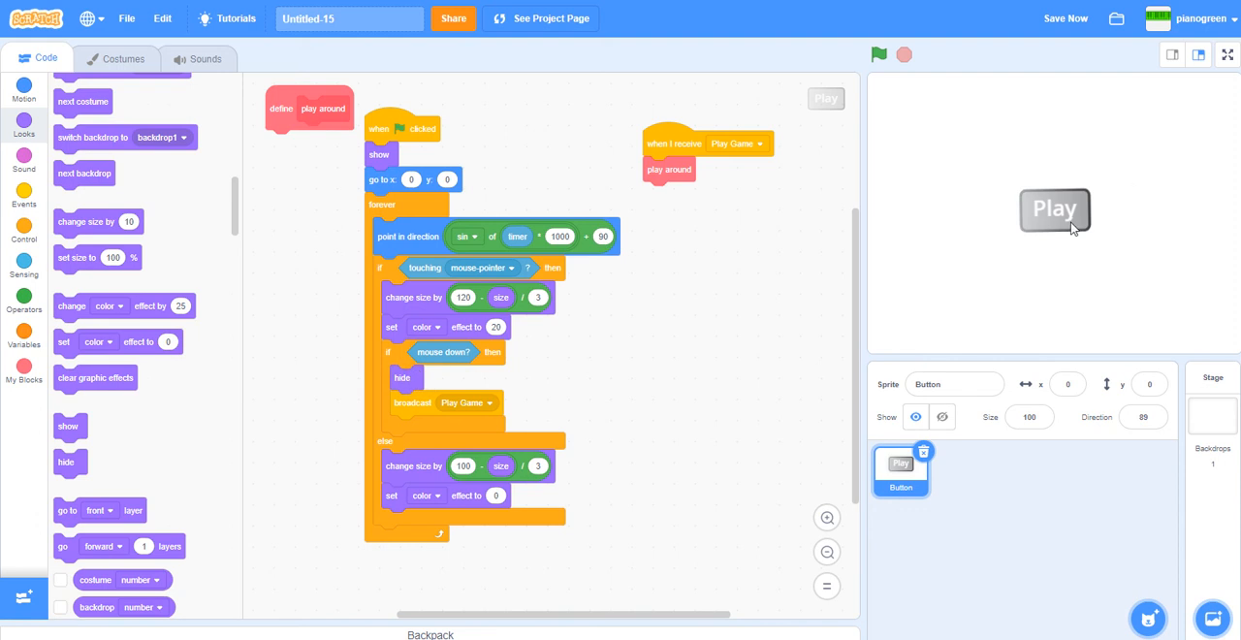
mouse_move(442, 352)
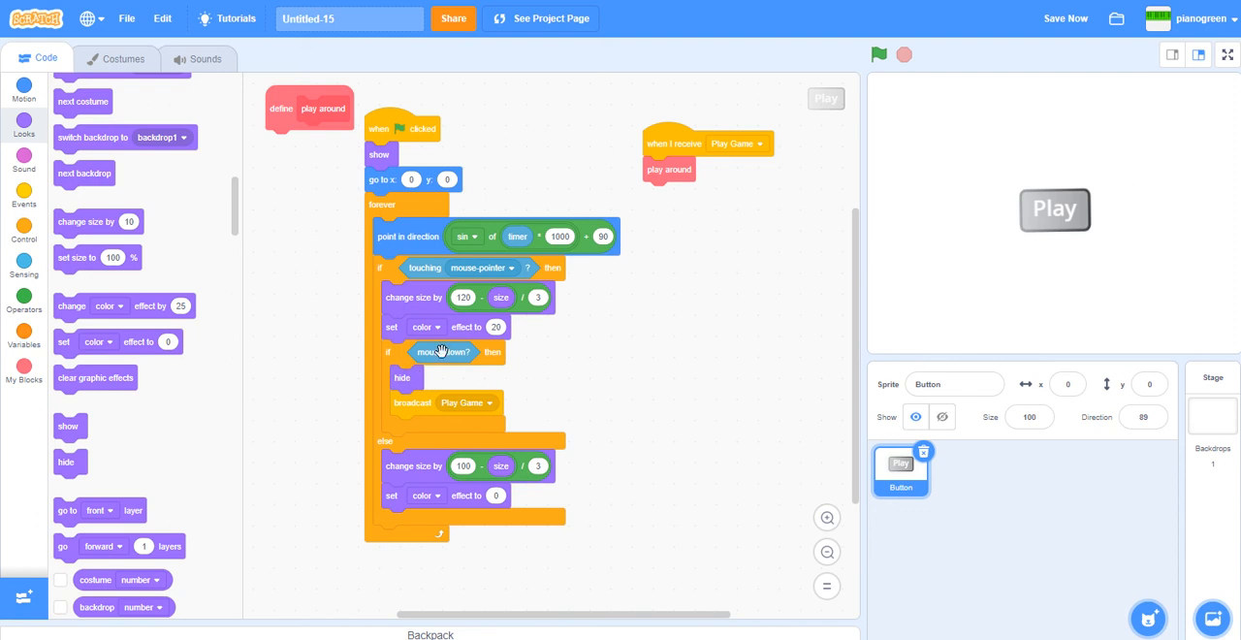
click(1065, 18)
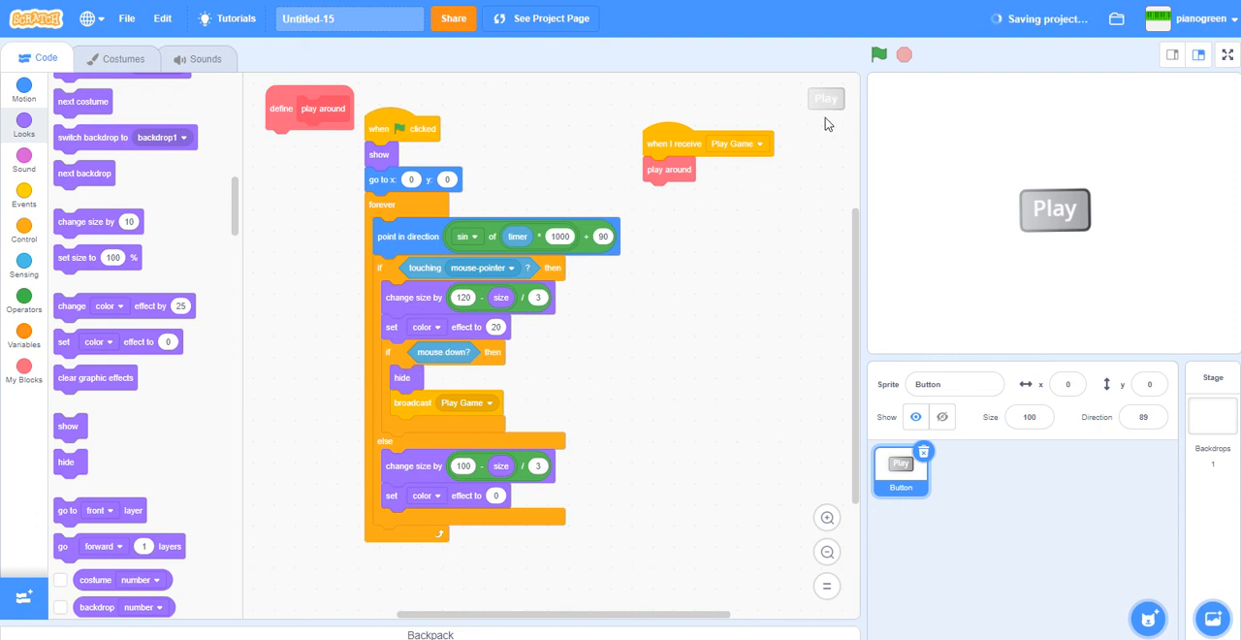
click(879, 54)
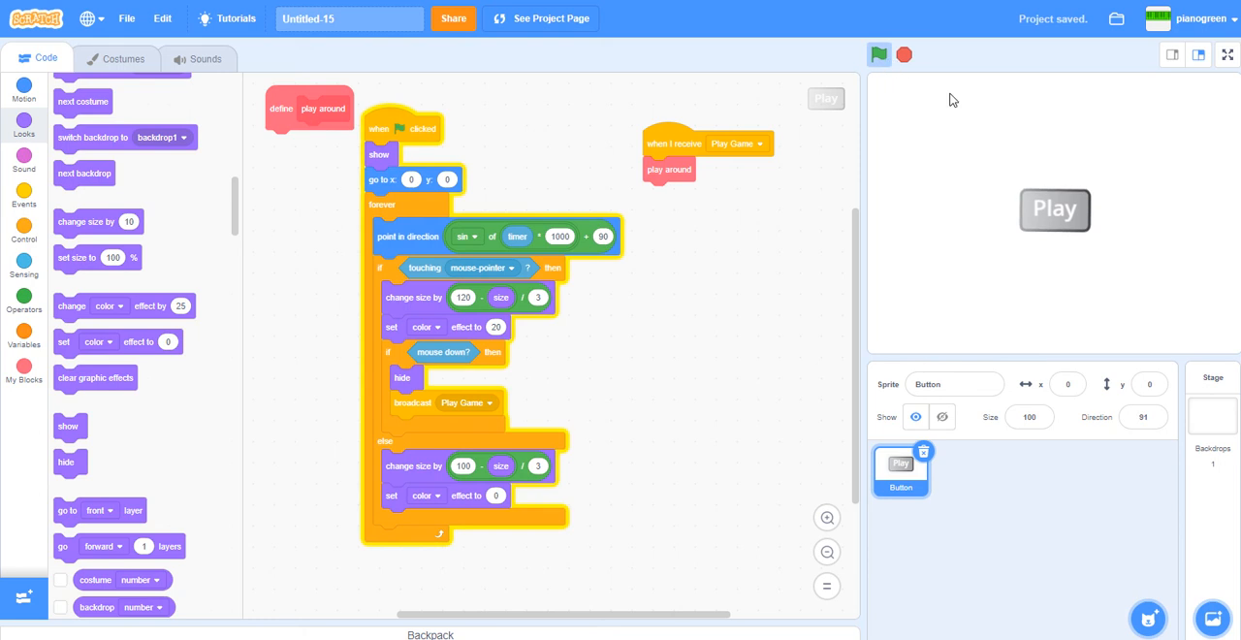